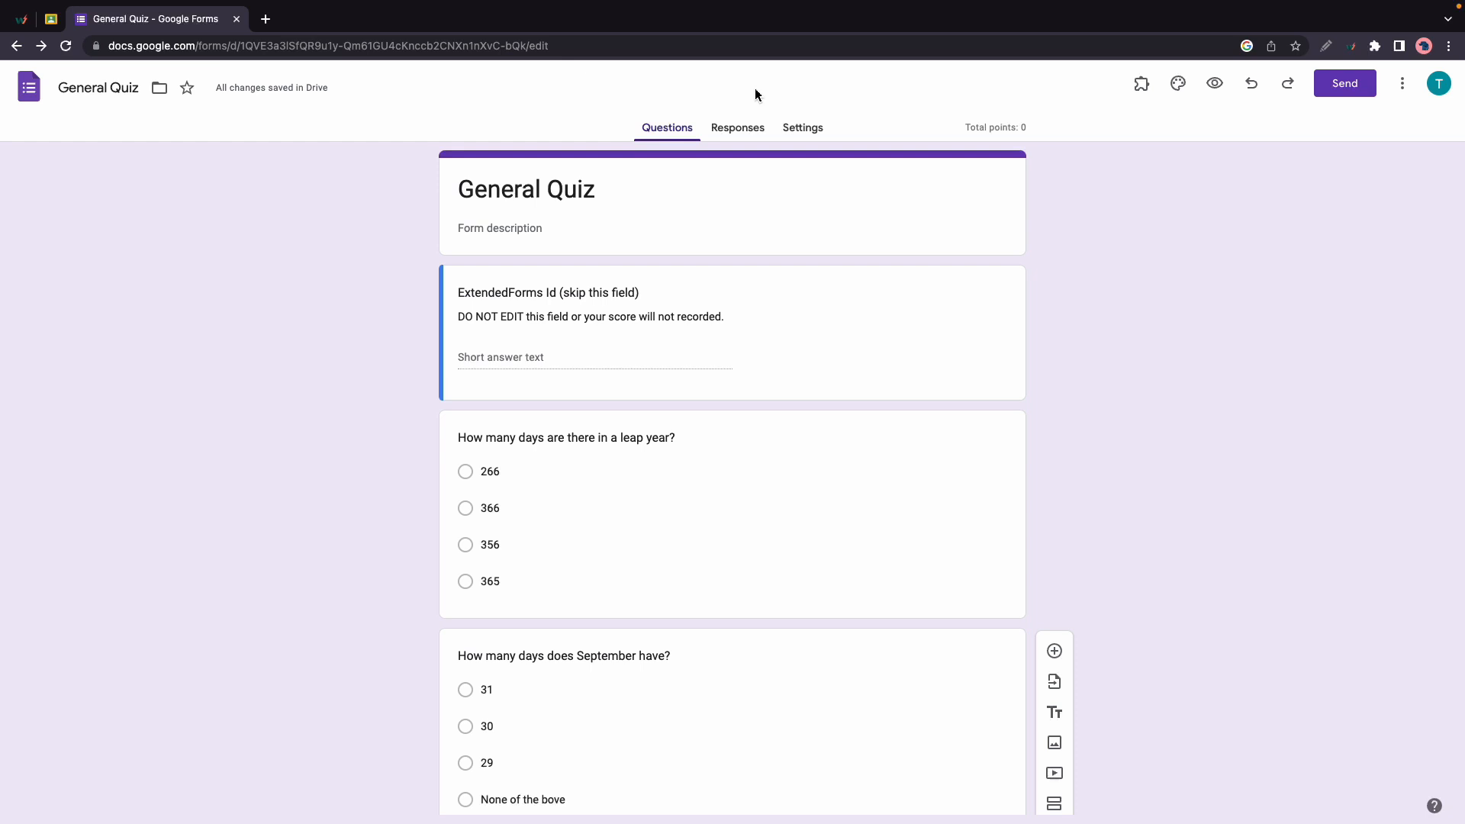
{"action": "mouse_move", "coordinate": [617, 464]}
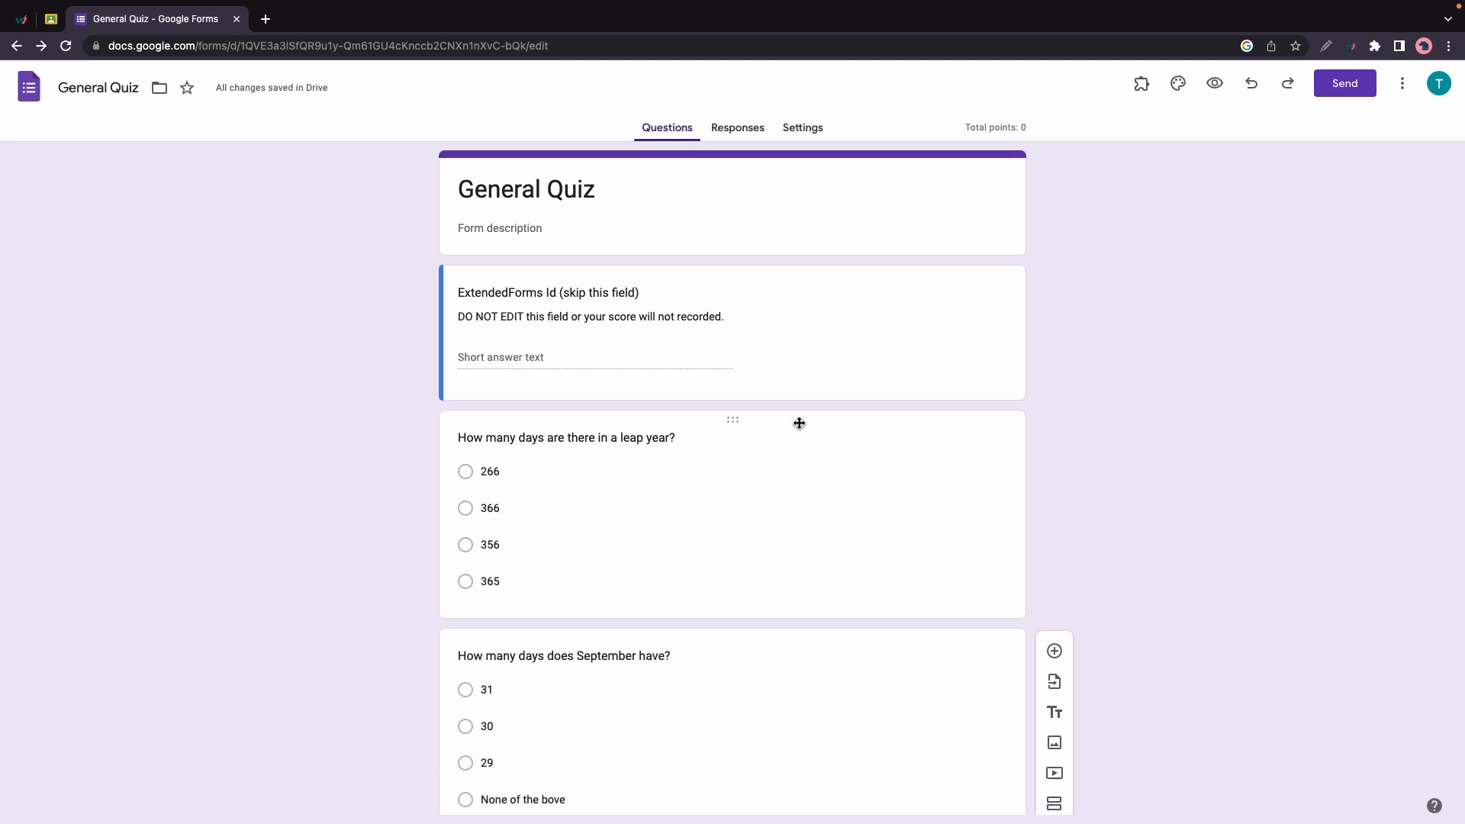
{"action": "mouse_move", "coordinate": [1062, 195]}
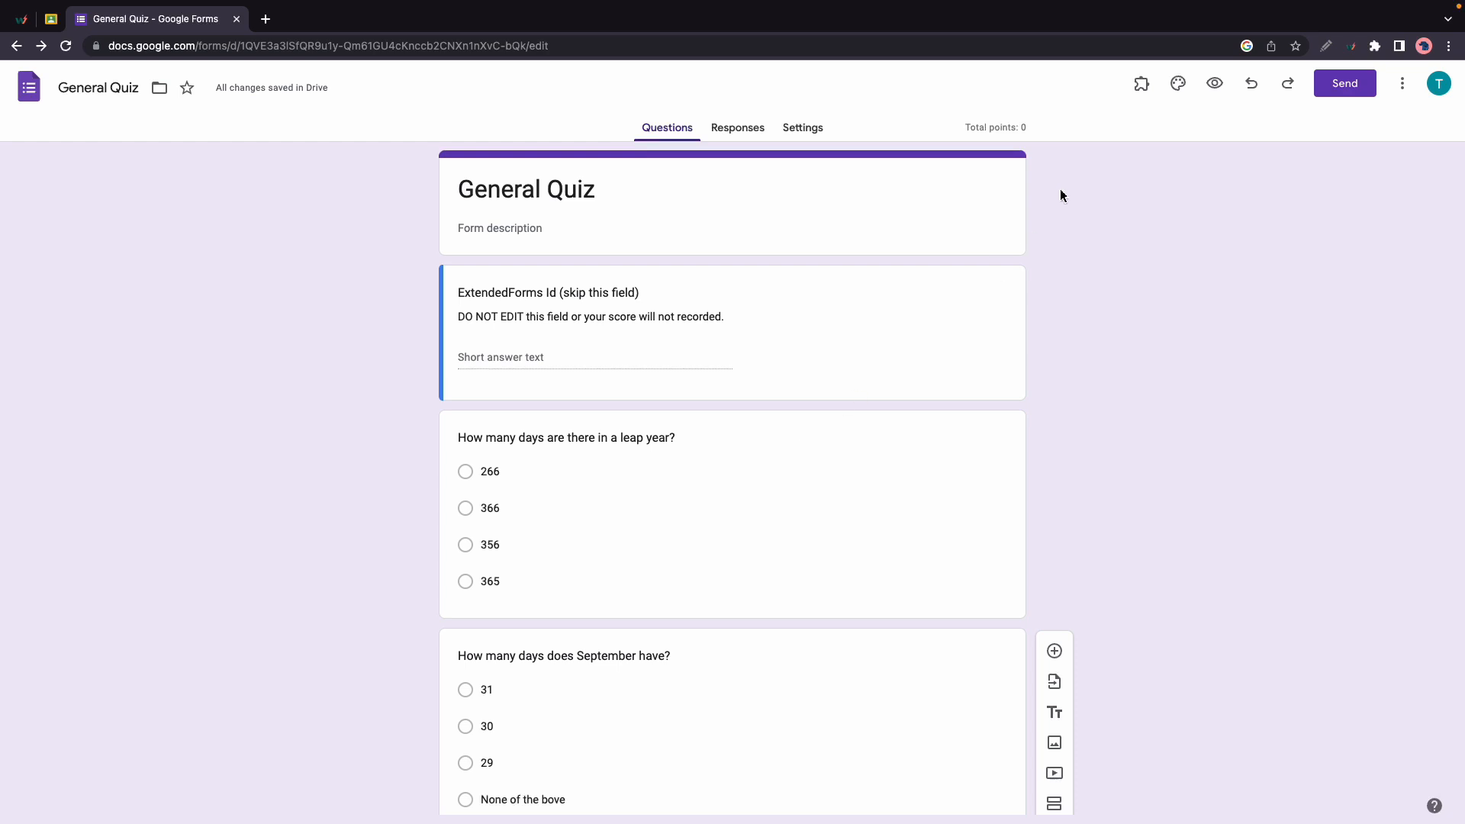
{"action": "mouse_move", "coordinate": [1141, 82]}
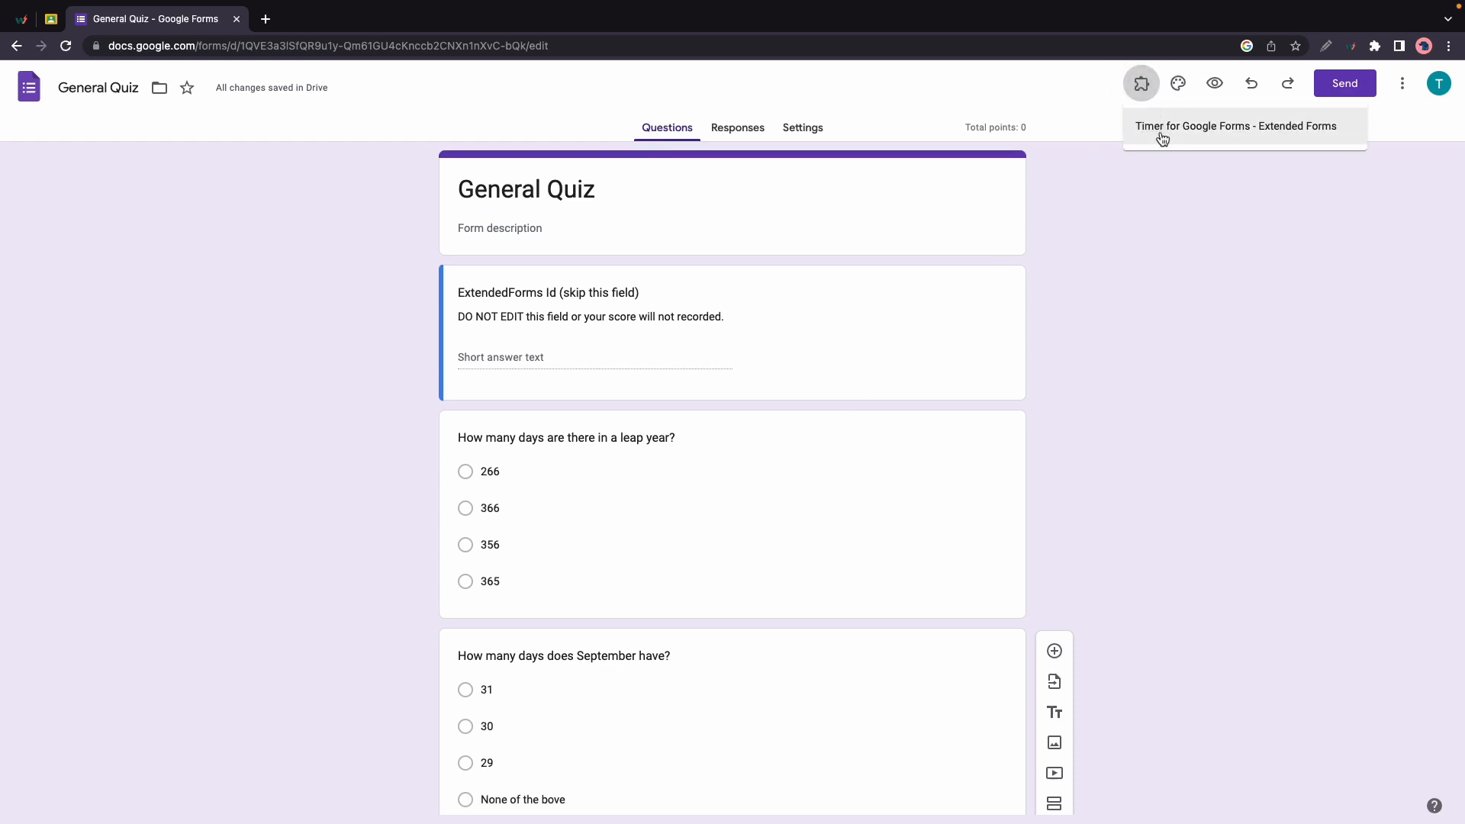
Launch the Extended Forms timer add-on and open its configuration for the General Quiz.
{"action": "left_click", "coordinate": [1234, 127]}
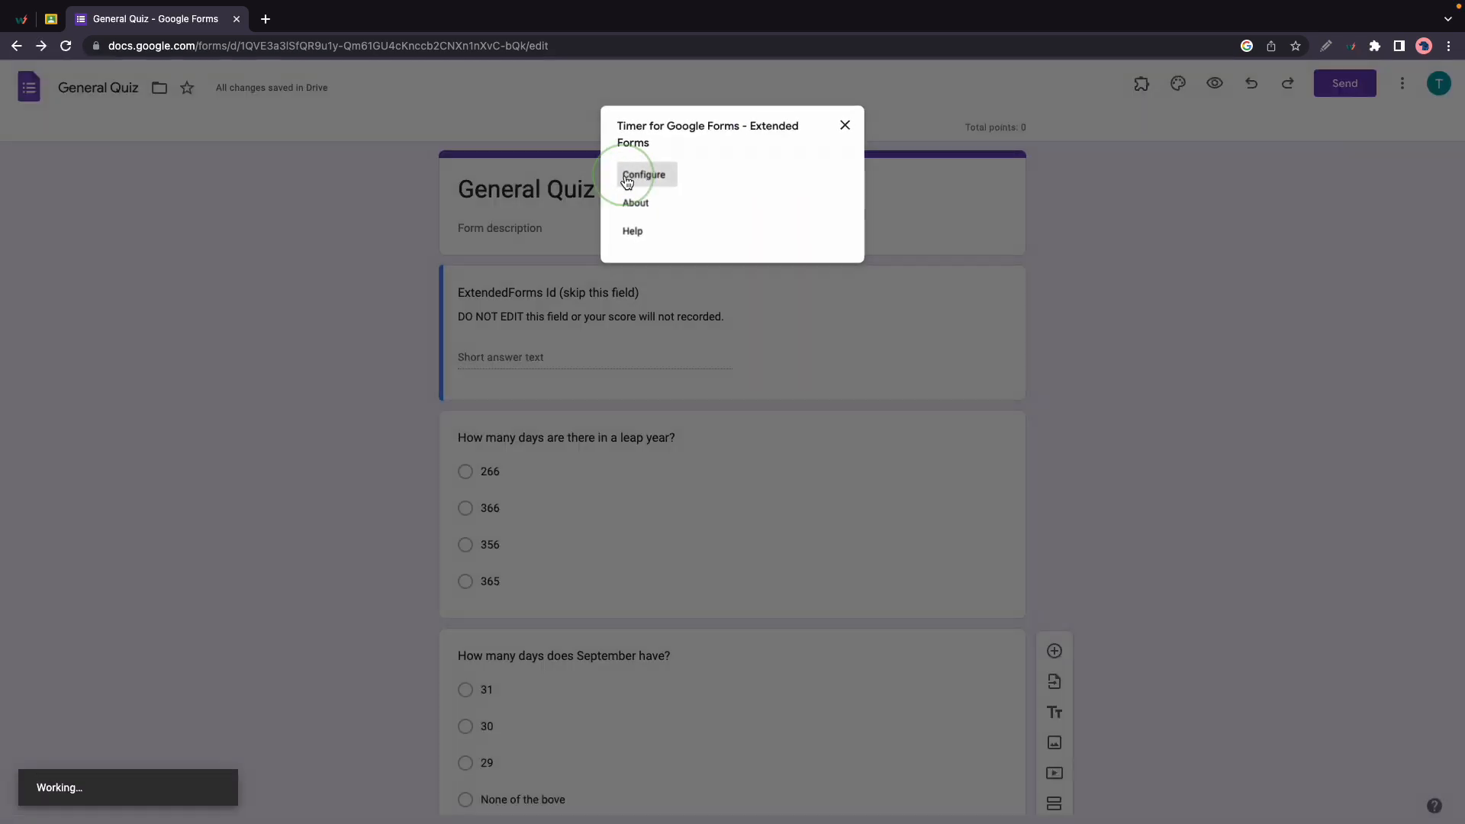
{"action": "left_click", "coordinate": [644, 174]}
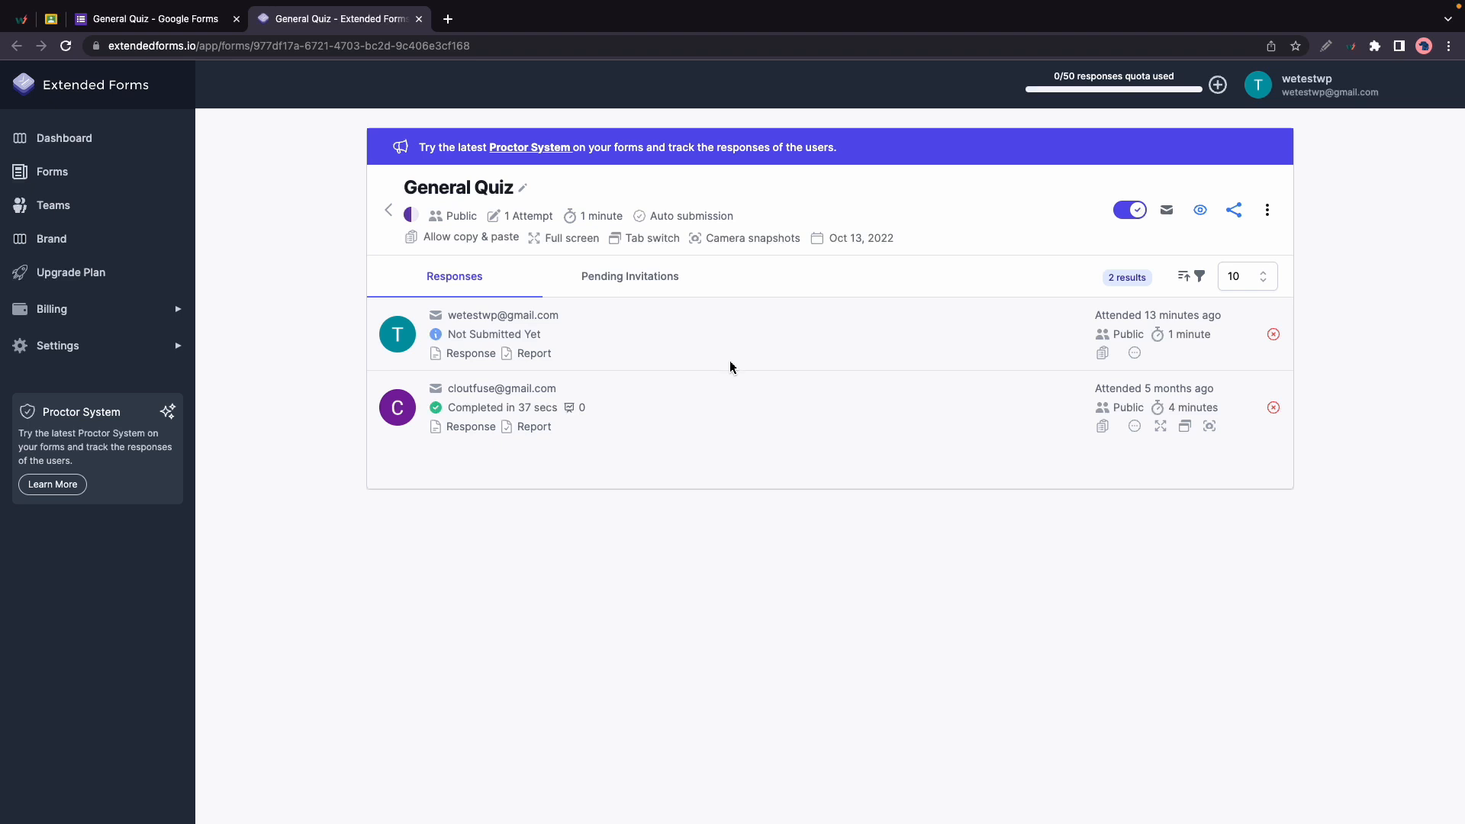
{"action": "mouse_move", "coordinate": [731, 346]}
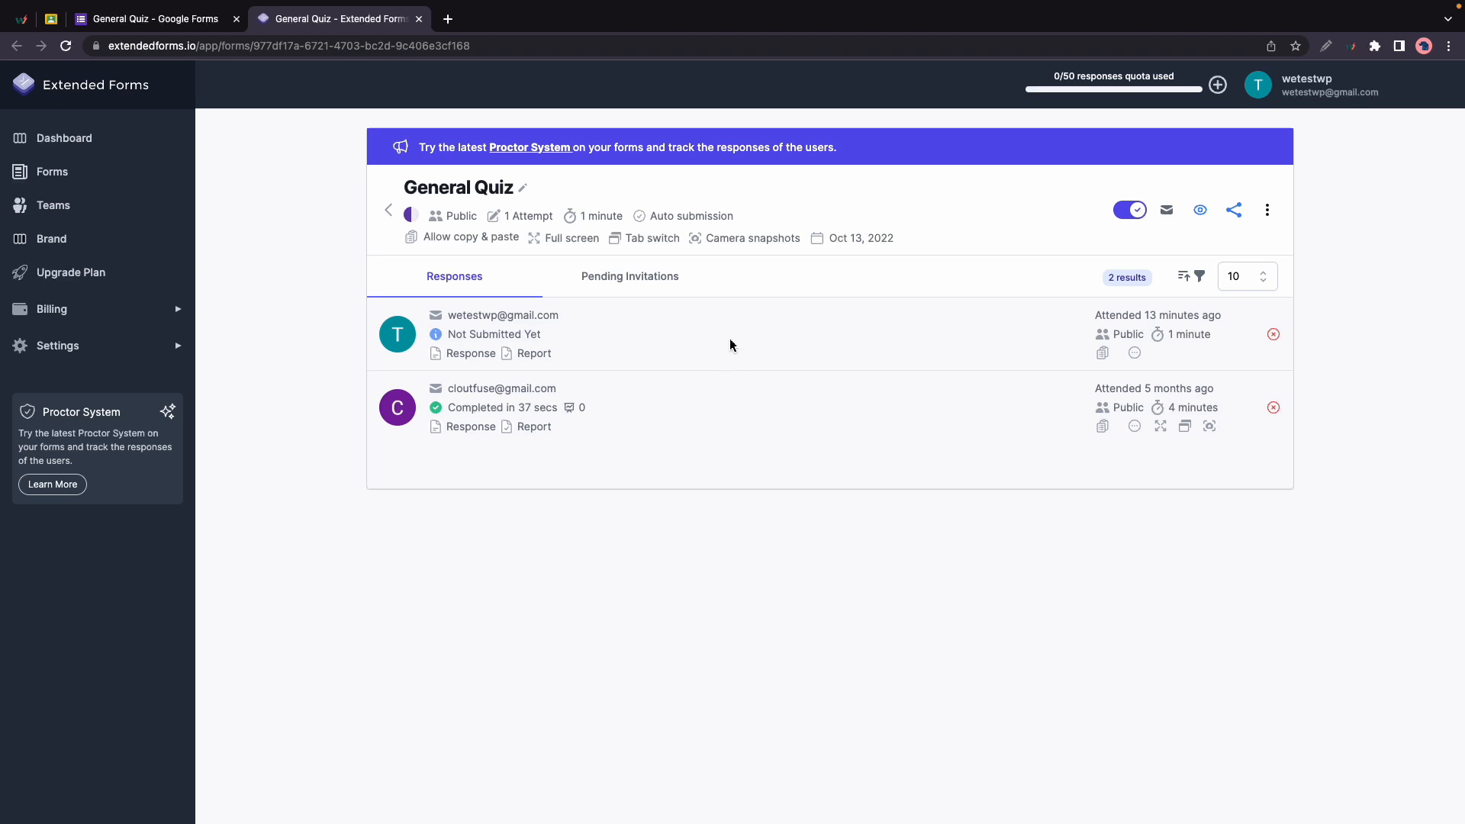
{"action": "mouse_move", "coordinate": [929, 308]}
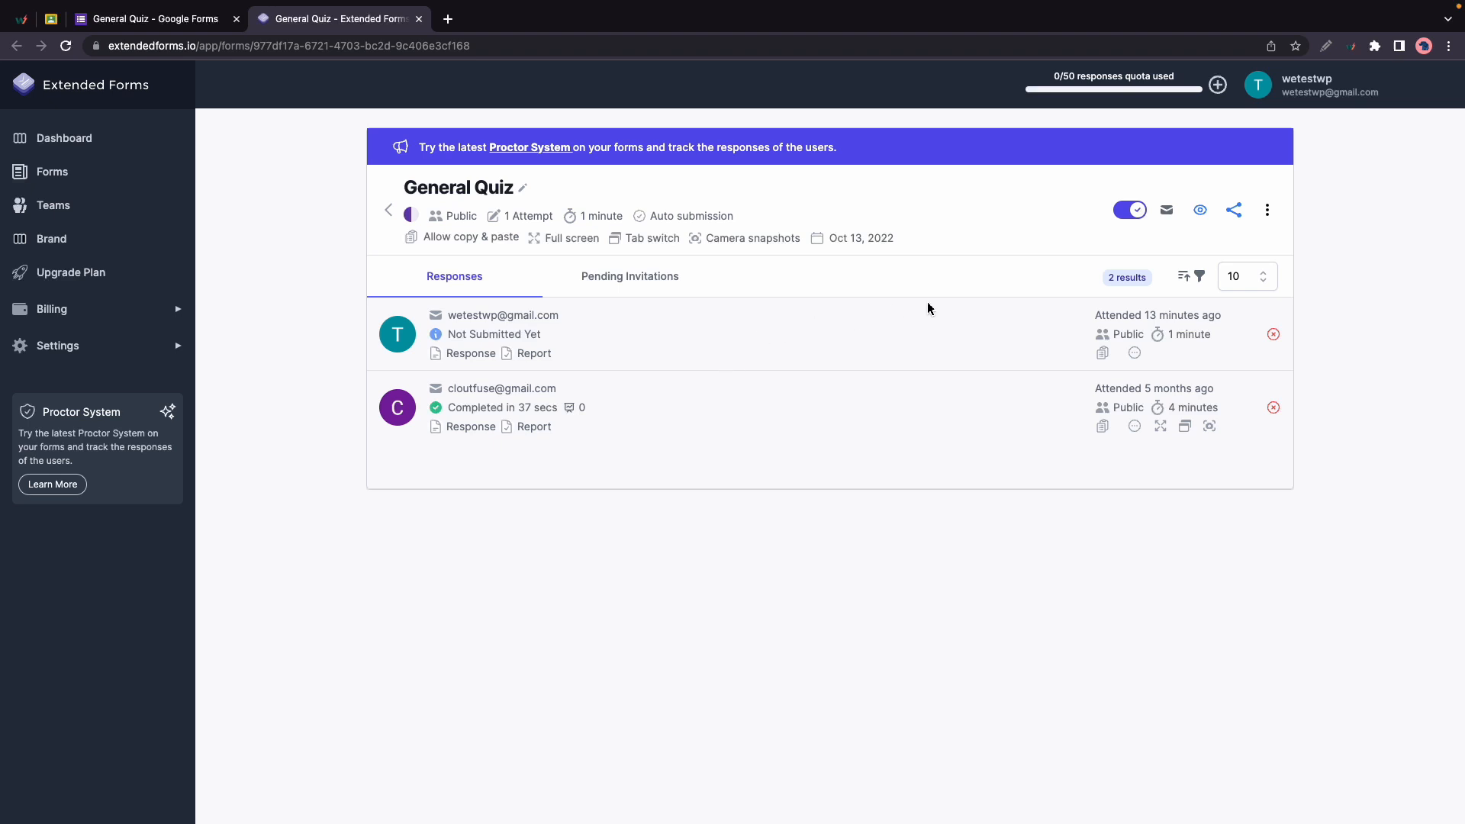
Try adding General Quiz to Google Classroom, find no classroom listed, and dismiss the dialog.
{"action": "left_click", "coordinate": [1268, 209]}
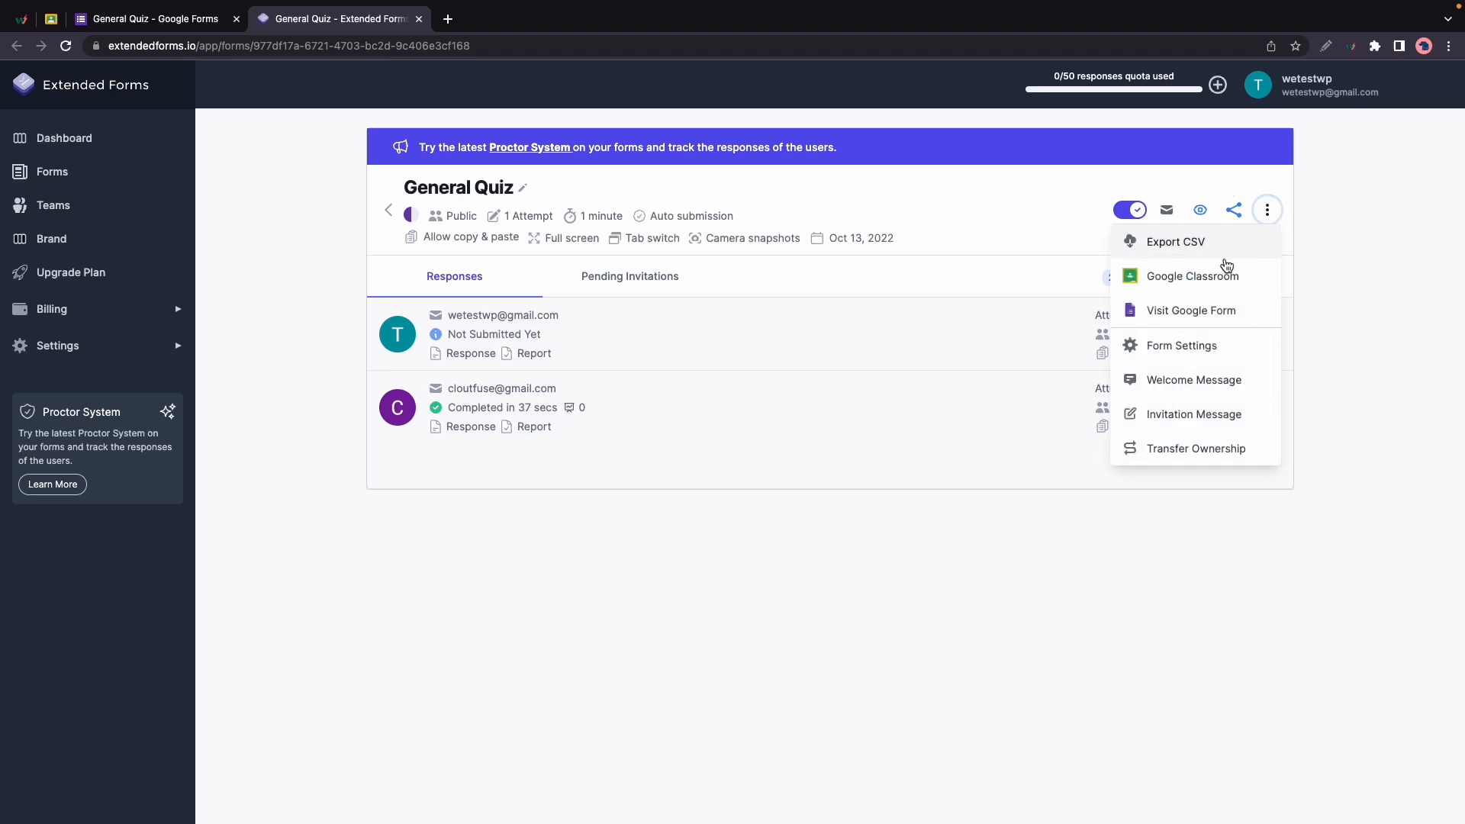
{"action": "left_click", "coordinate": [1193, 277]}
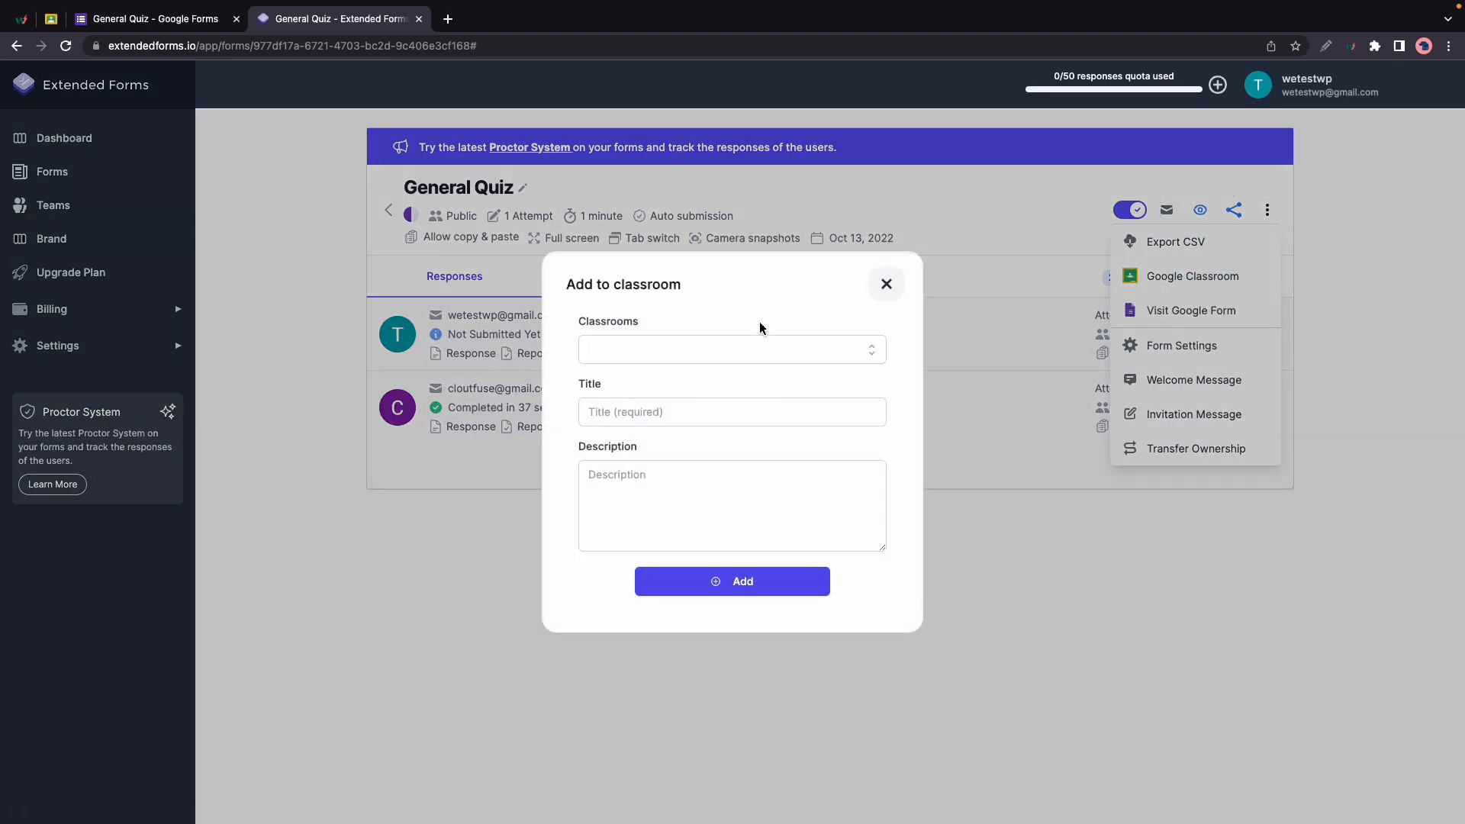
{"action": "left_click", "coordinate": [731, 350]}
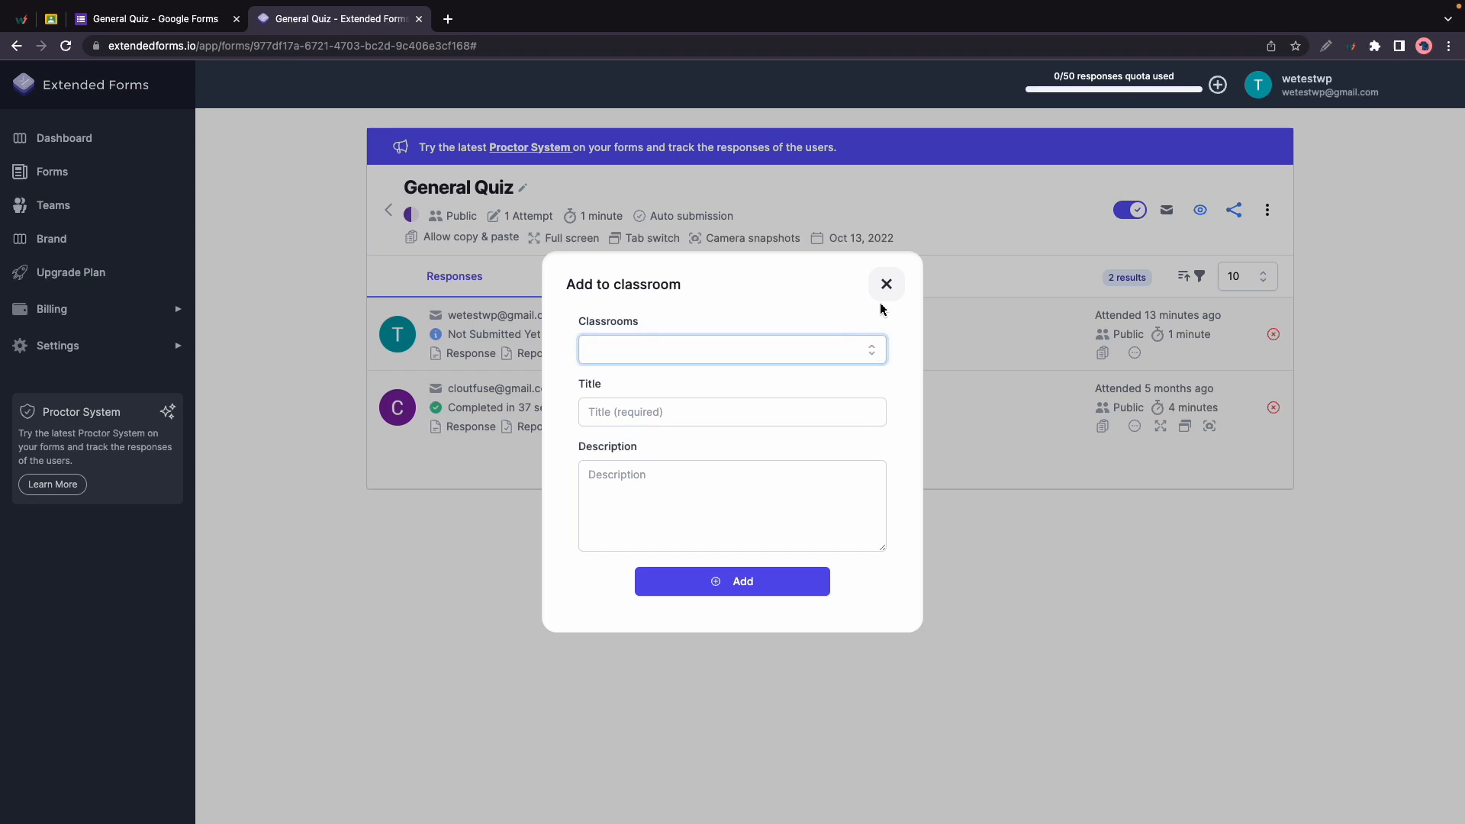
{"action": "left_click", "coordinate": [885, 284]}
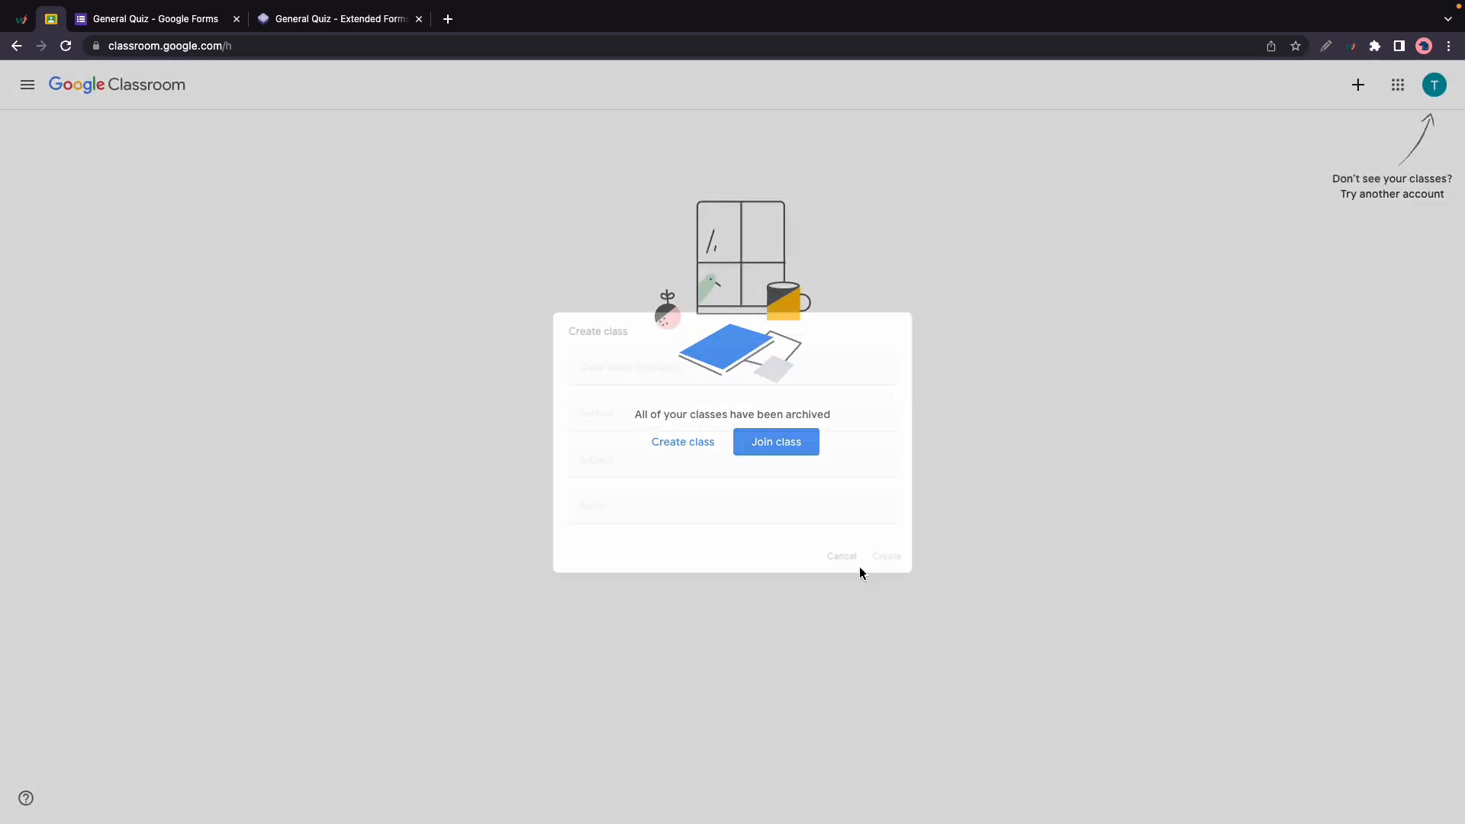
Create the class Test Class with section Test 1 and subject General Knowledge.
{"action": "left_click", "coordinate": [682, 441]}
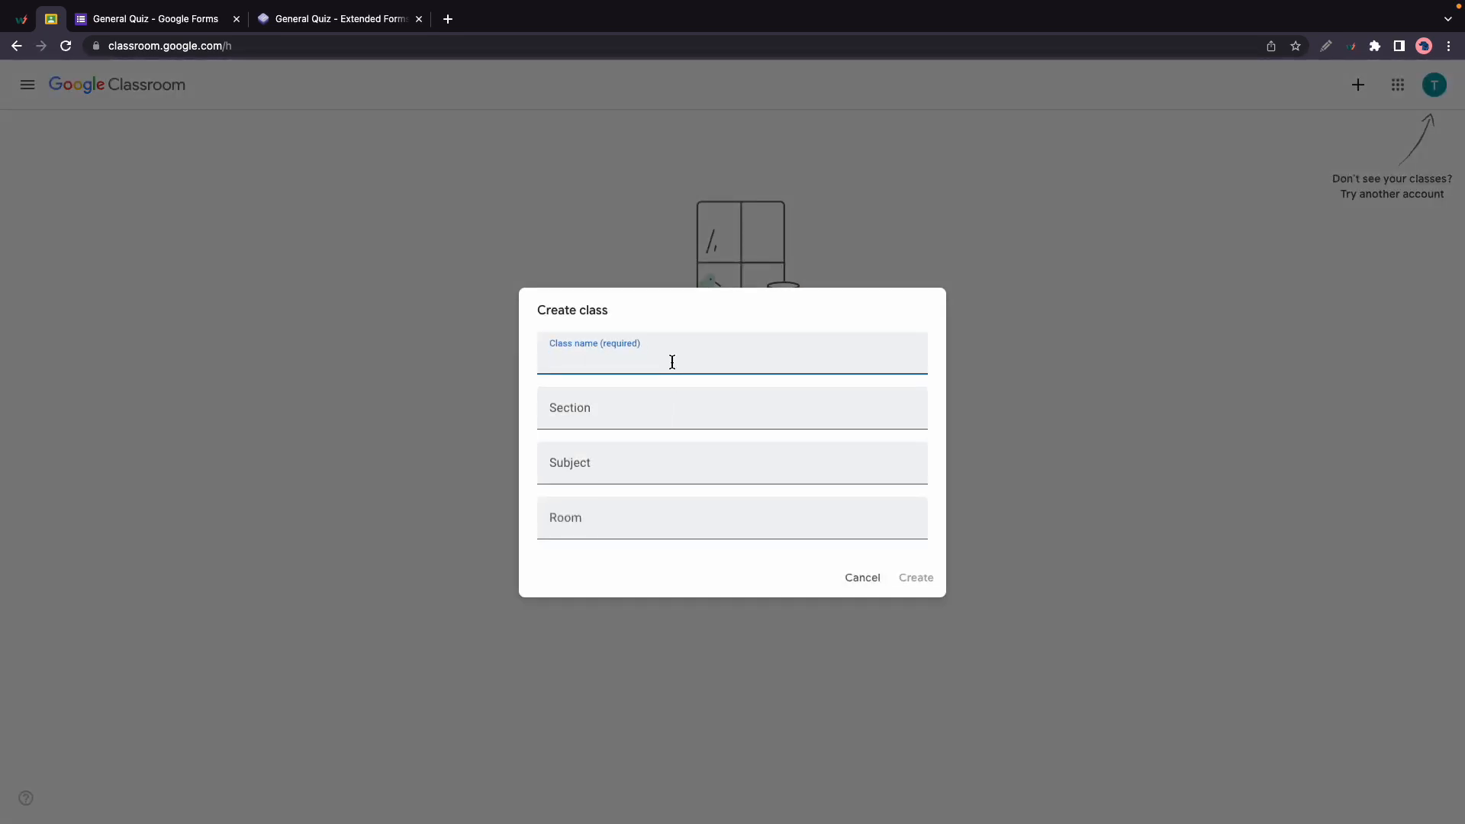
{"action": "type", "text": "Test Class"}
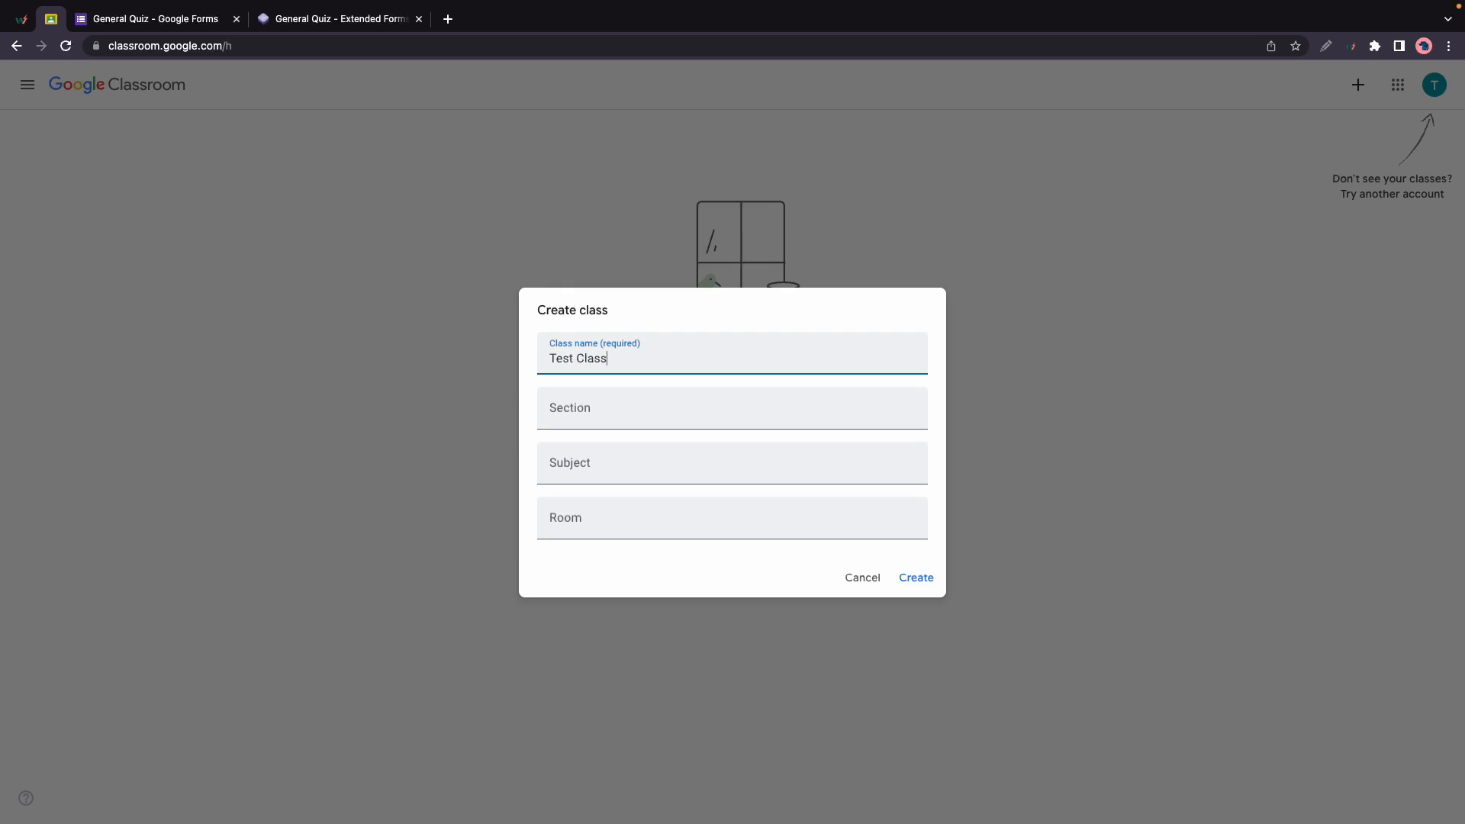
{"action": "left_click", "coordinate": [731, 407]}
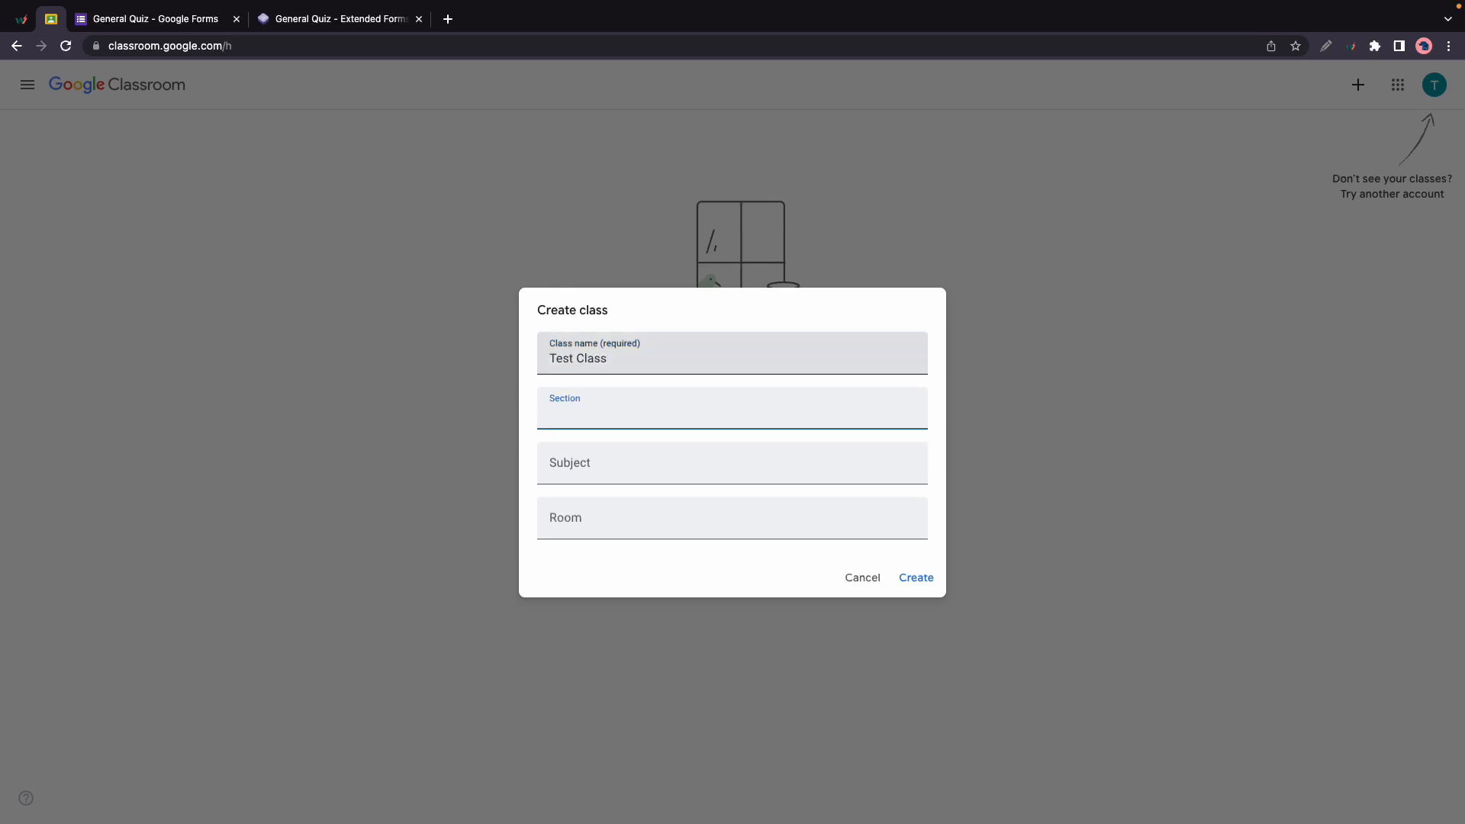
{"action": "type", "text": "Test 1"}
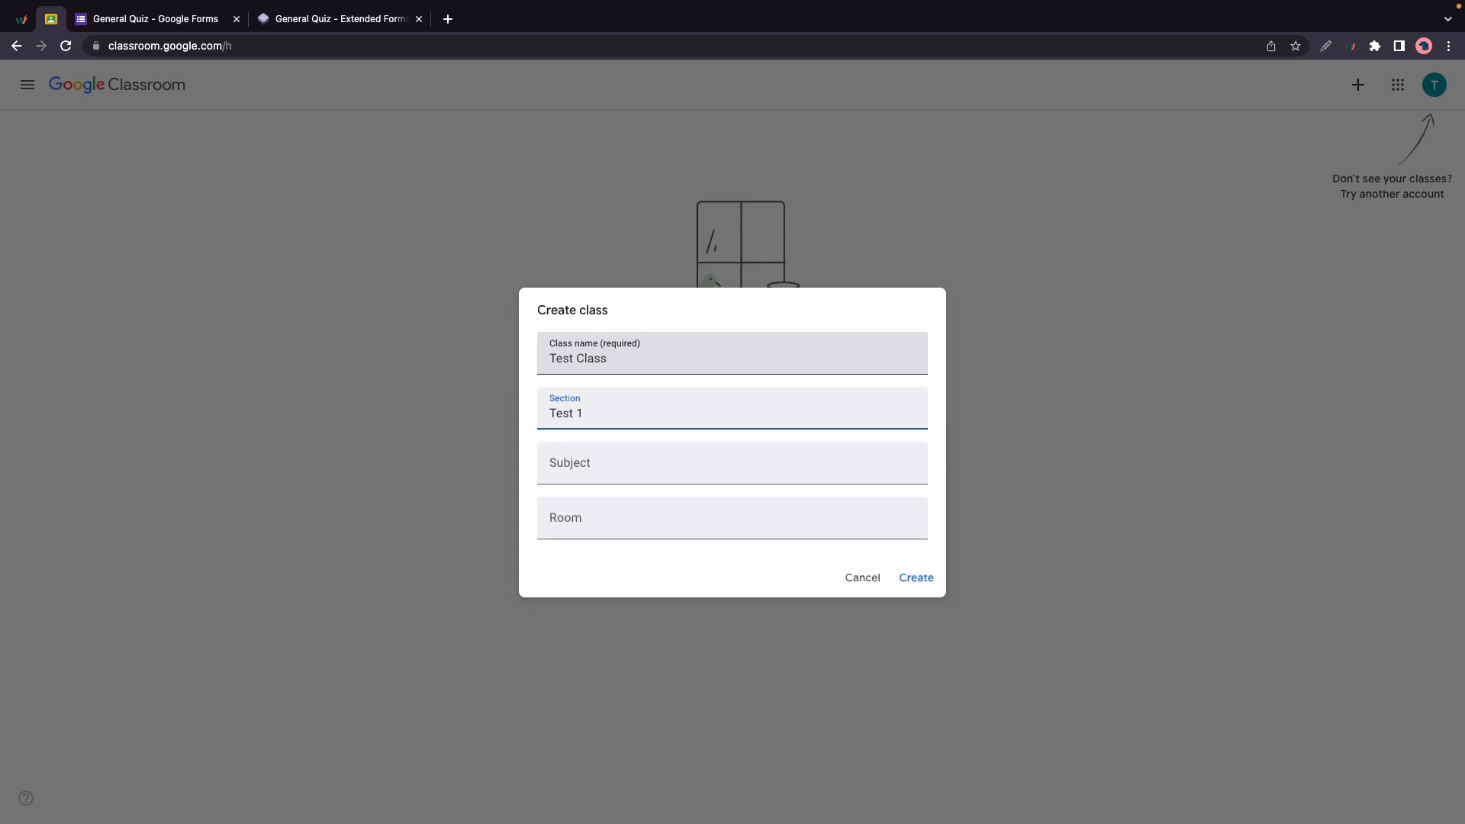
{"action": "type", "text": "General Knowle"}
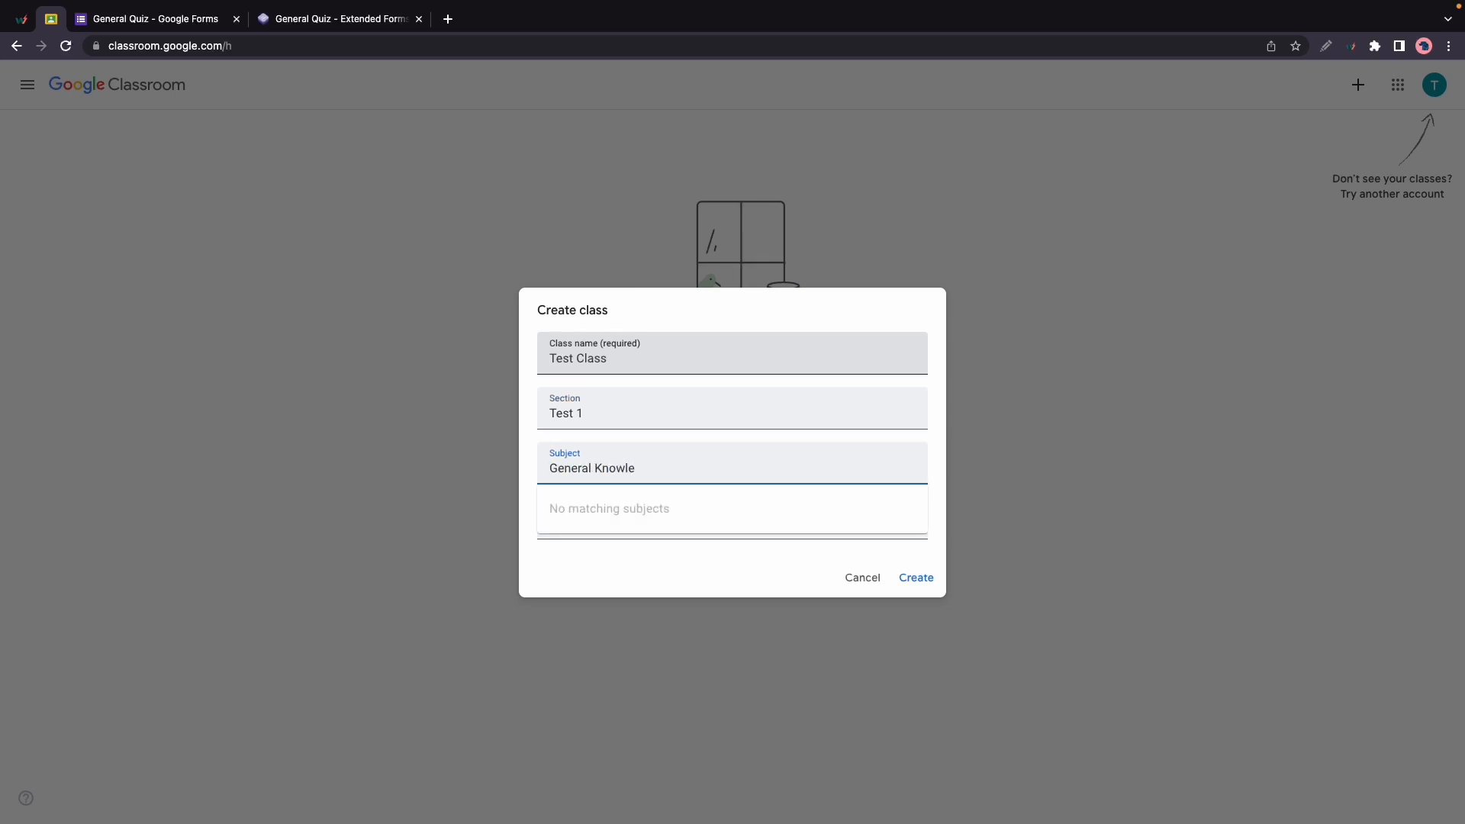
{"action": "type", "text": "dge"}
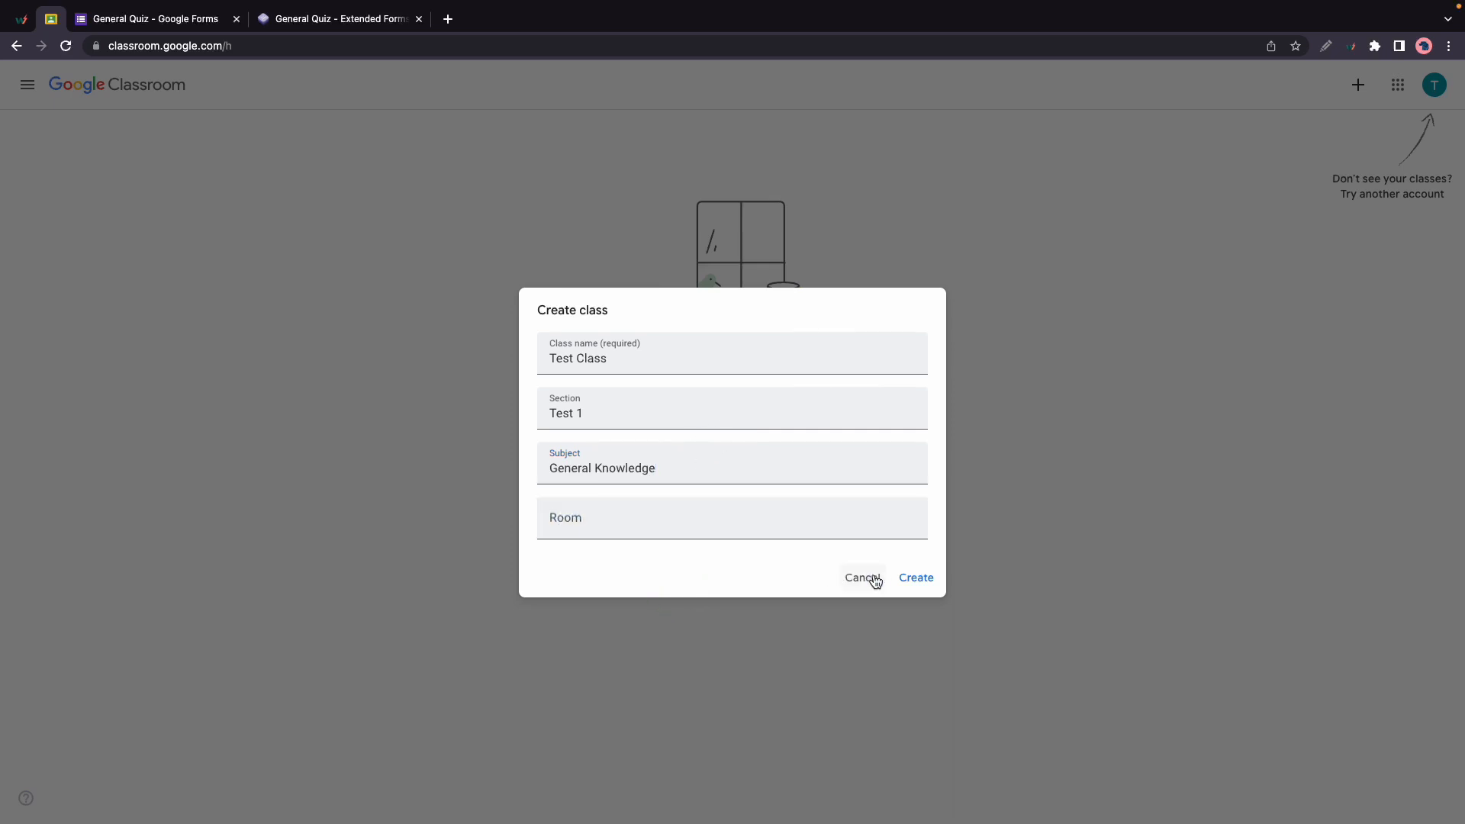
{"action": "left_click", "coordinate": [913, 577]}
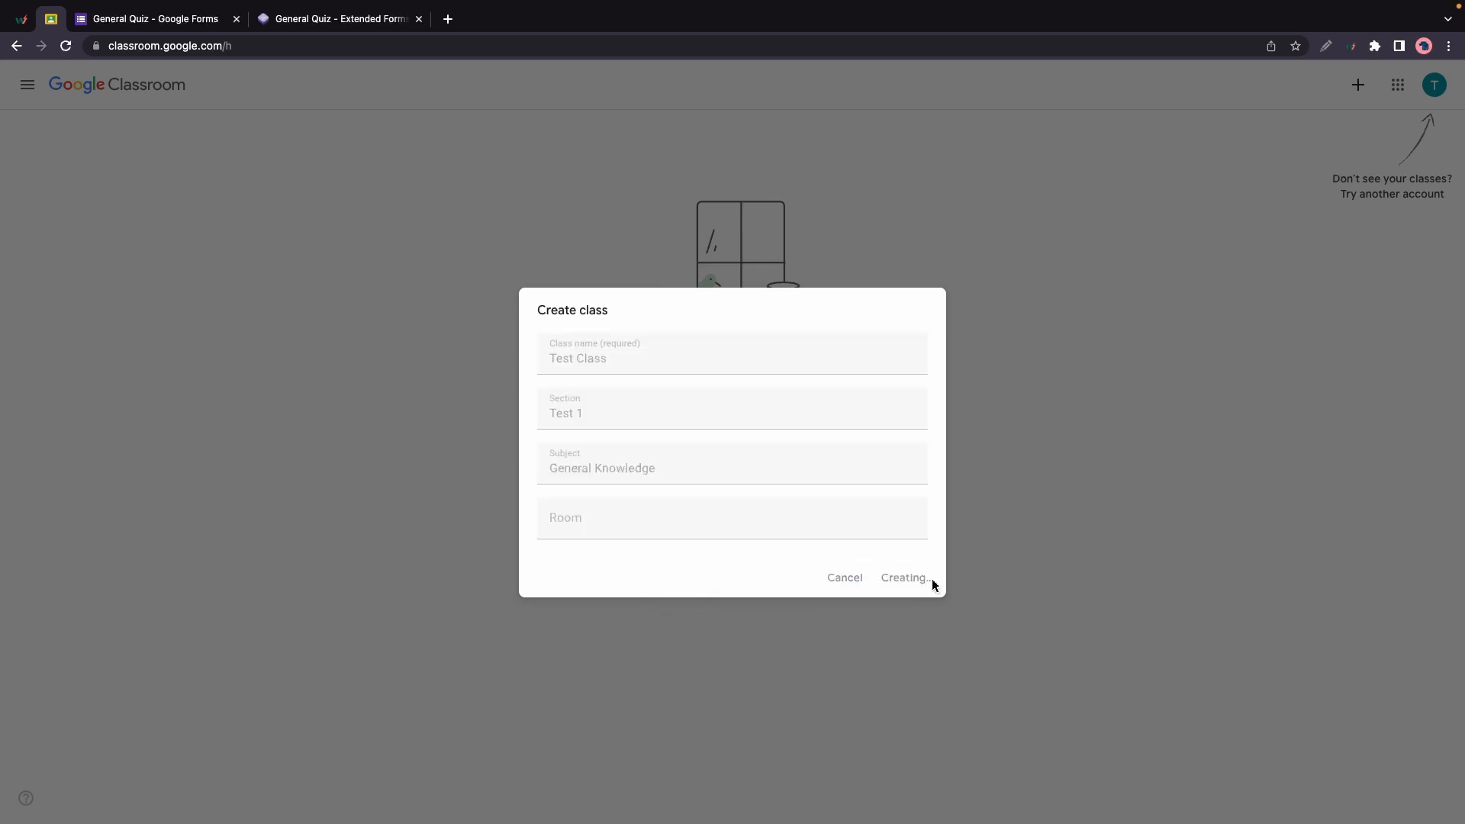
{"action": "left_click", "coordinate": [902, 577]}
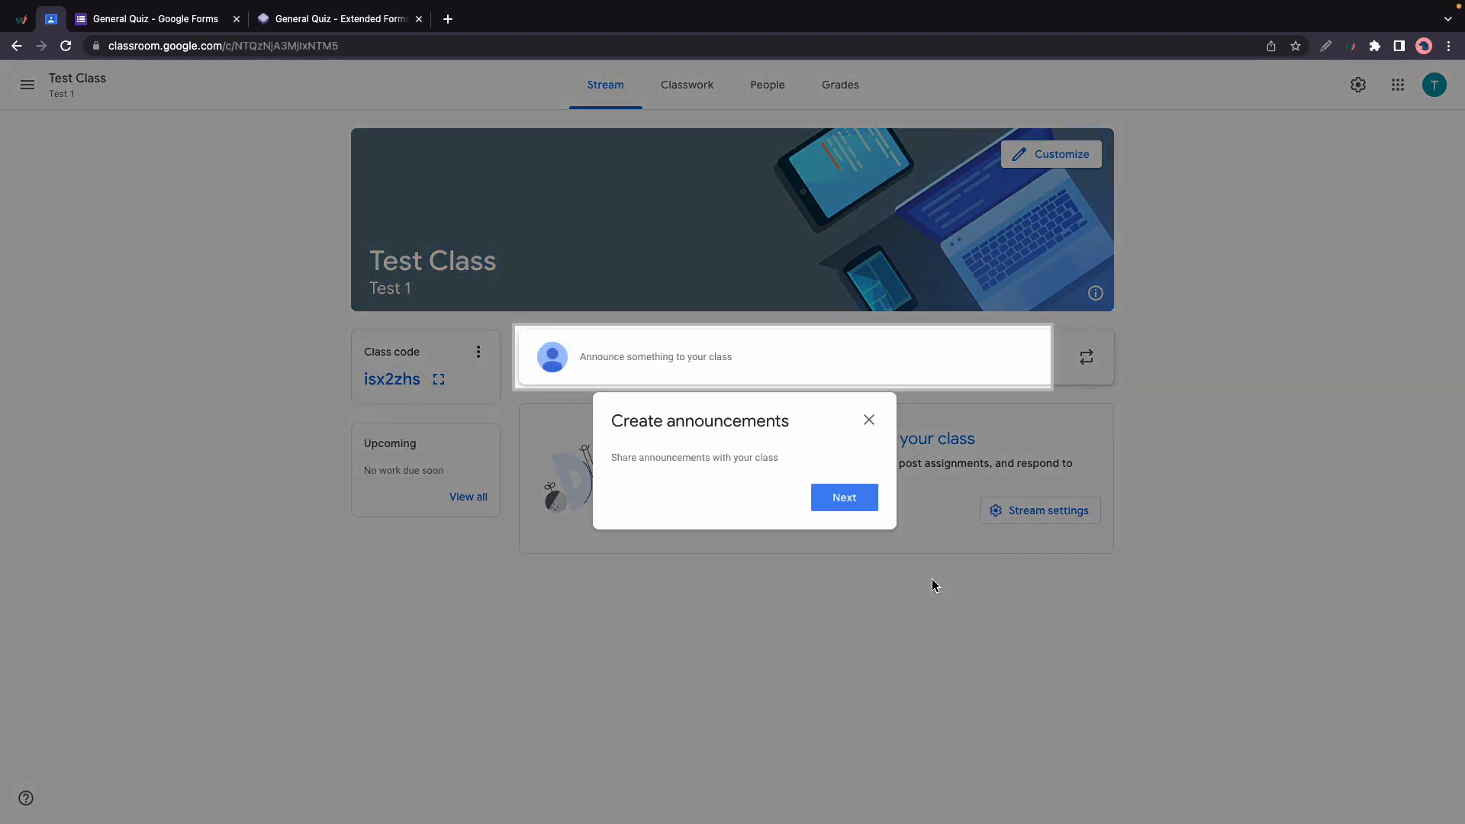
{"action": "mouse_move", "coordinate": [888, 438]}
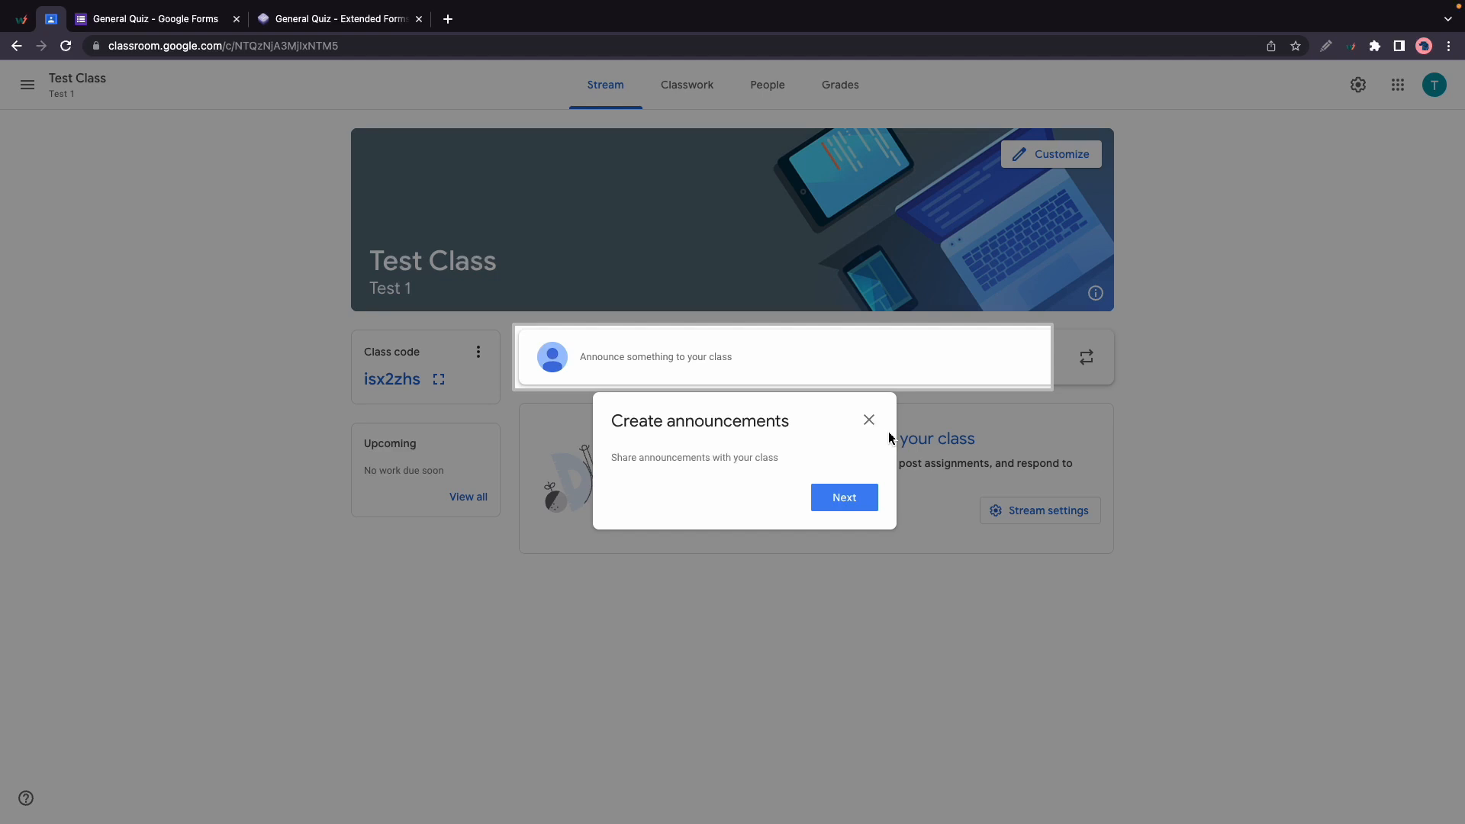
Dismiss the announcement tips, view the class code enlarged, then close it.
{"action": "left_click", "coordinate": [842, 497]}
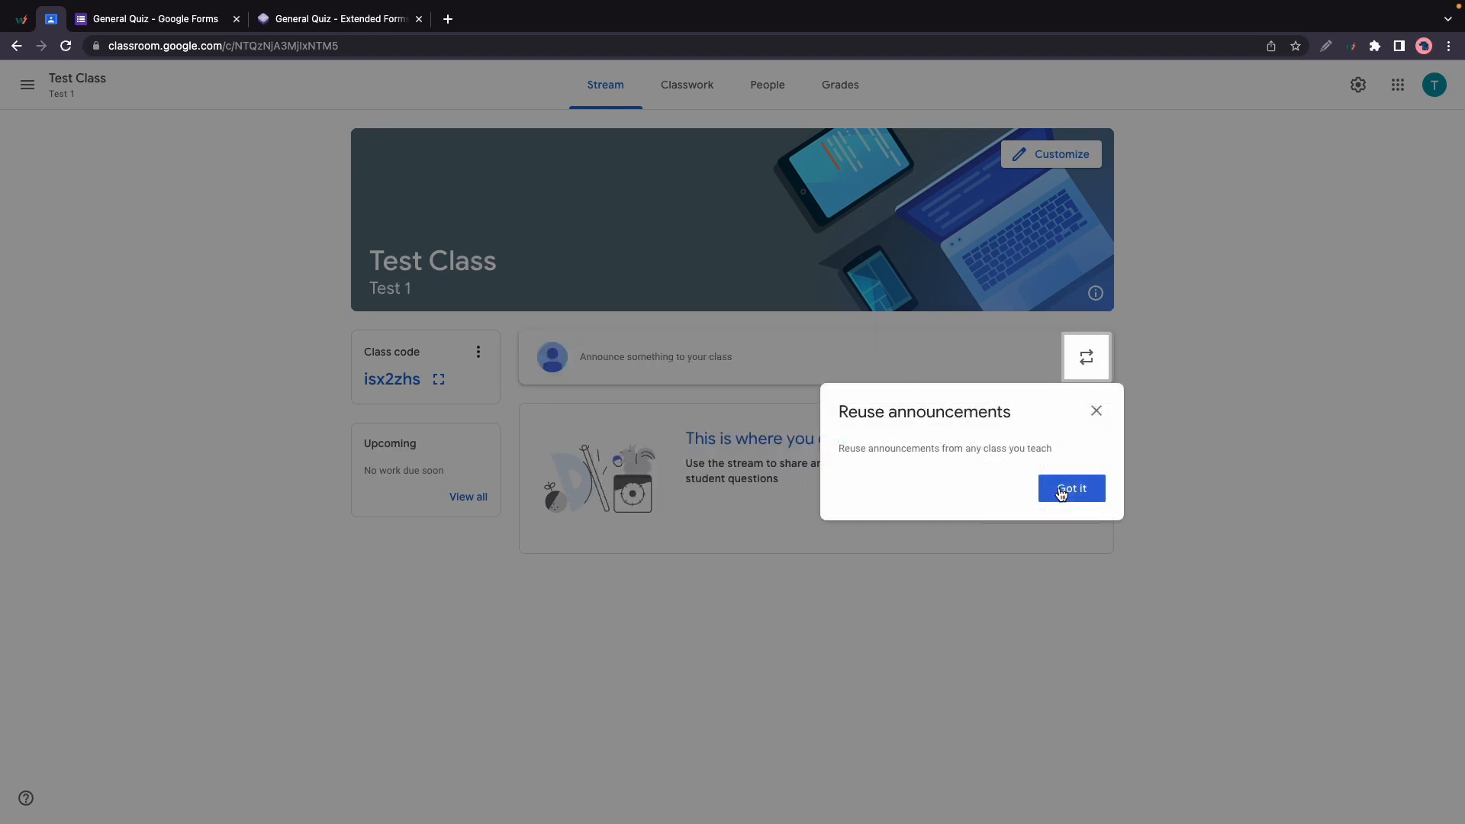
{"action": "left_click", "coordinate": [1071, 489]}
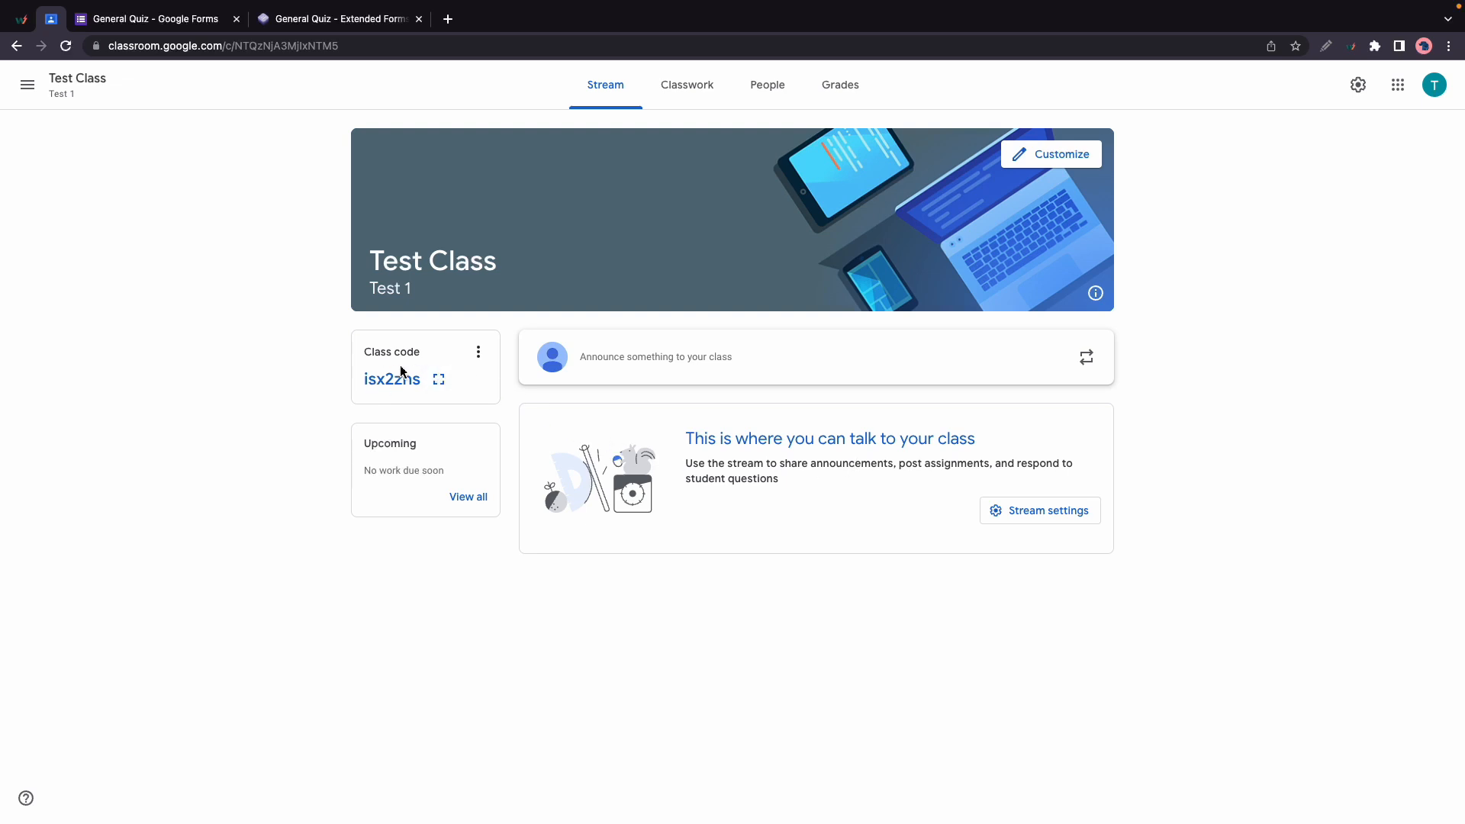
{"action": "left_click", "coordinate": [438, 379]}
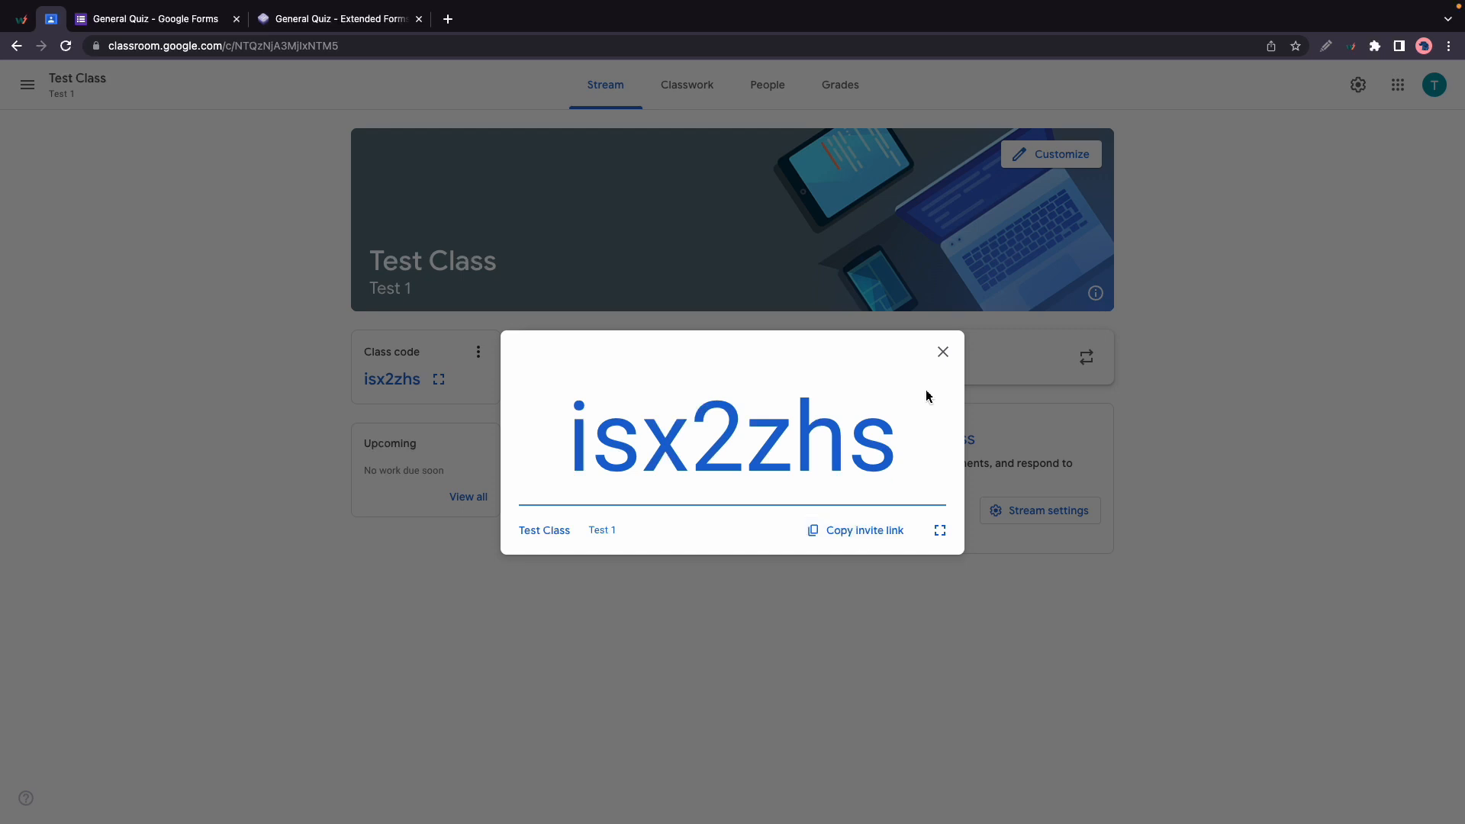
{"action": "left_click", "coordinate": [942, 350]}
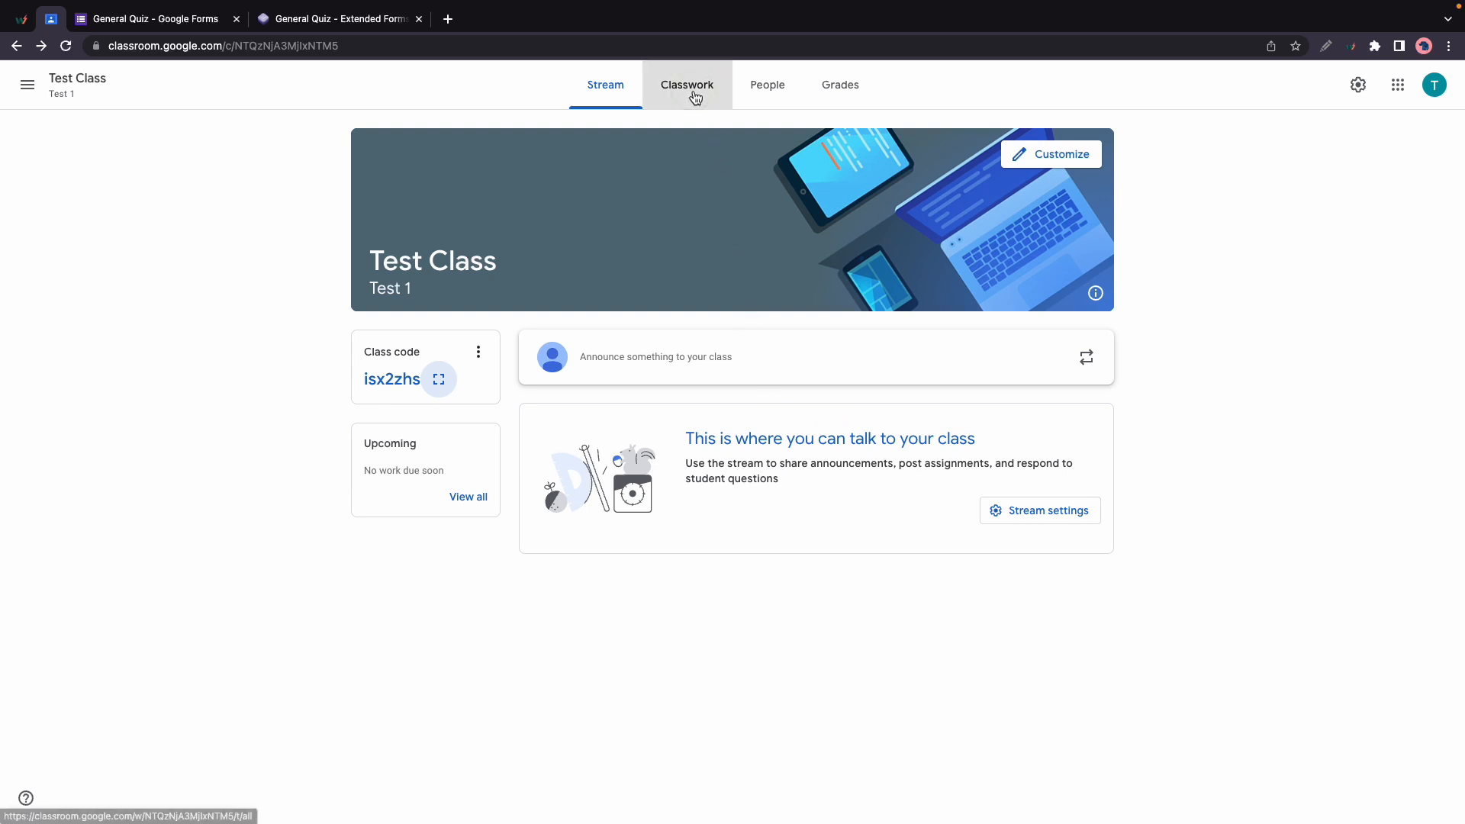
Browse Classwork and People, closing the teacher and student invite dialogs without inviting anyone.
{"action": "left_click", "coordinate": [687, 85]}
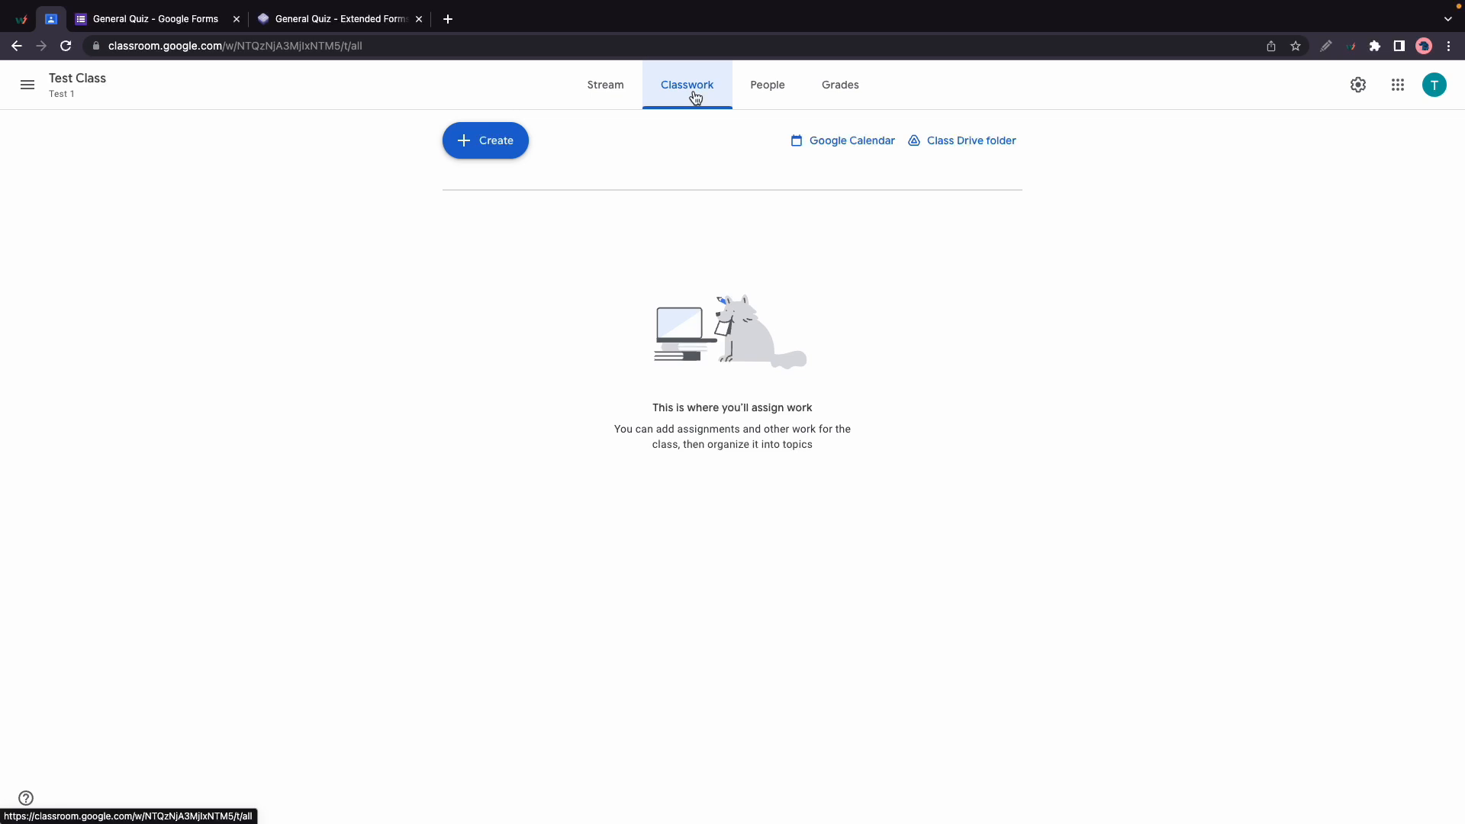
{"action": "left_click", "coordinate": [768, 84]}
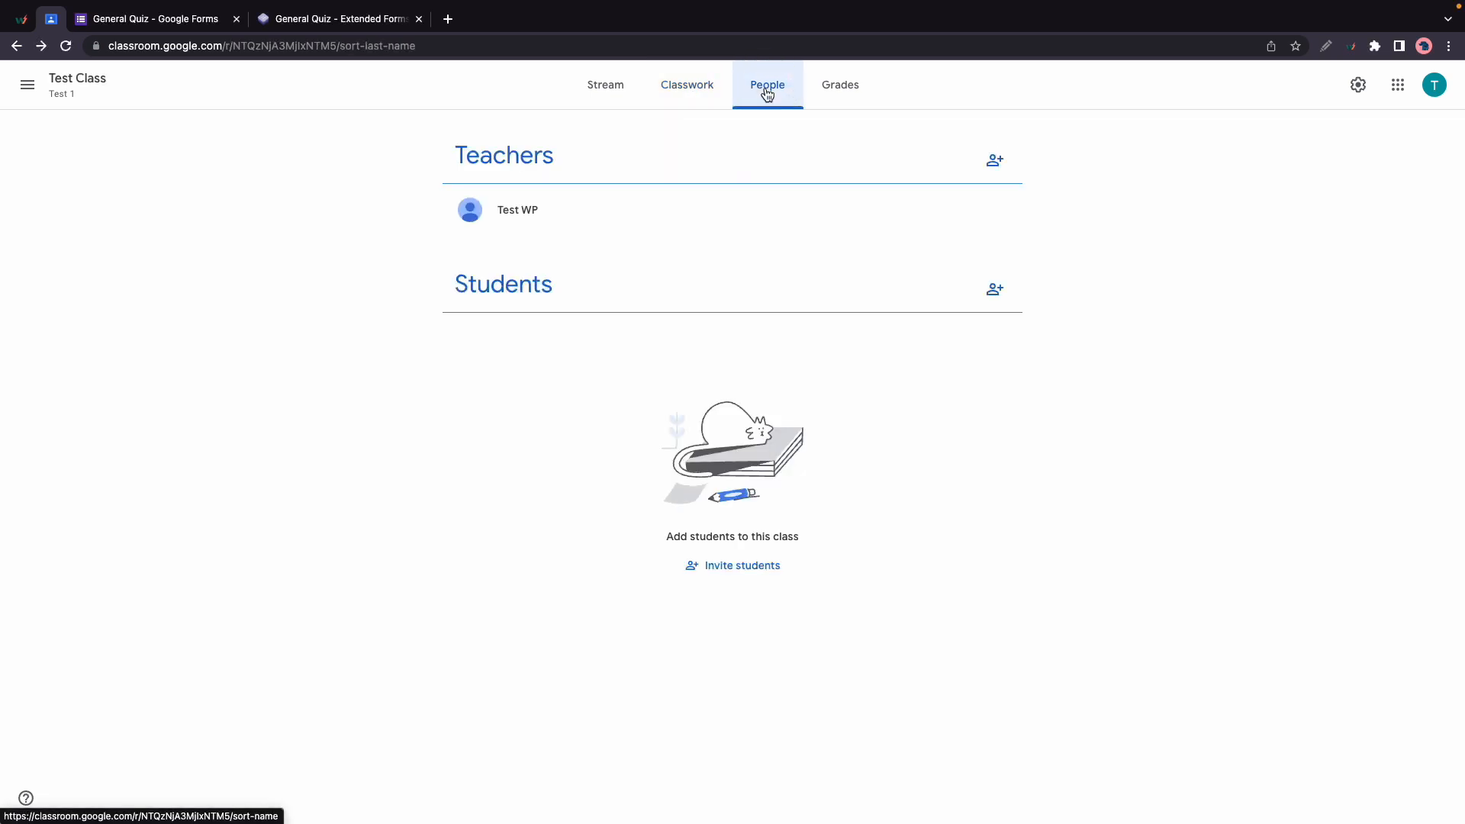
{"action": "left_click", "coordinate": [993, 160]}
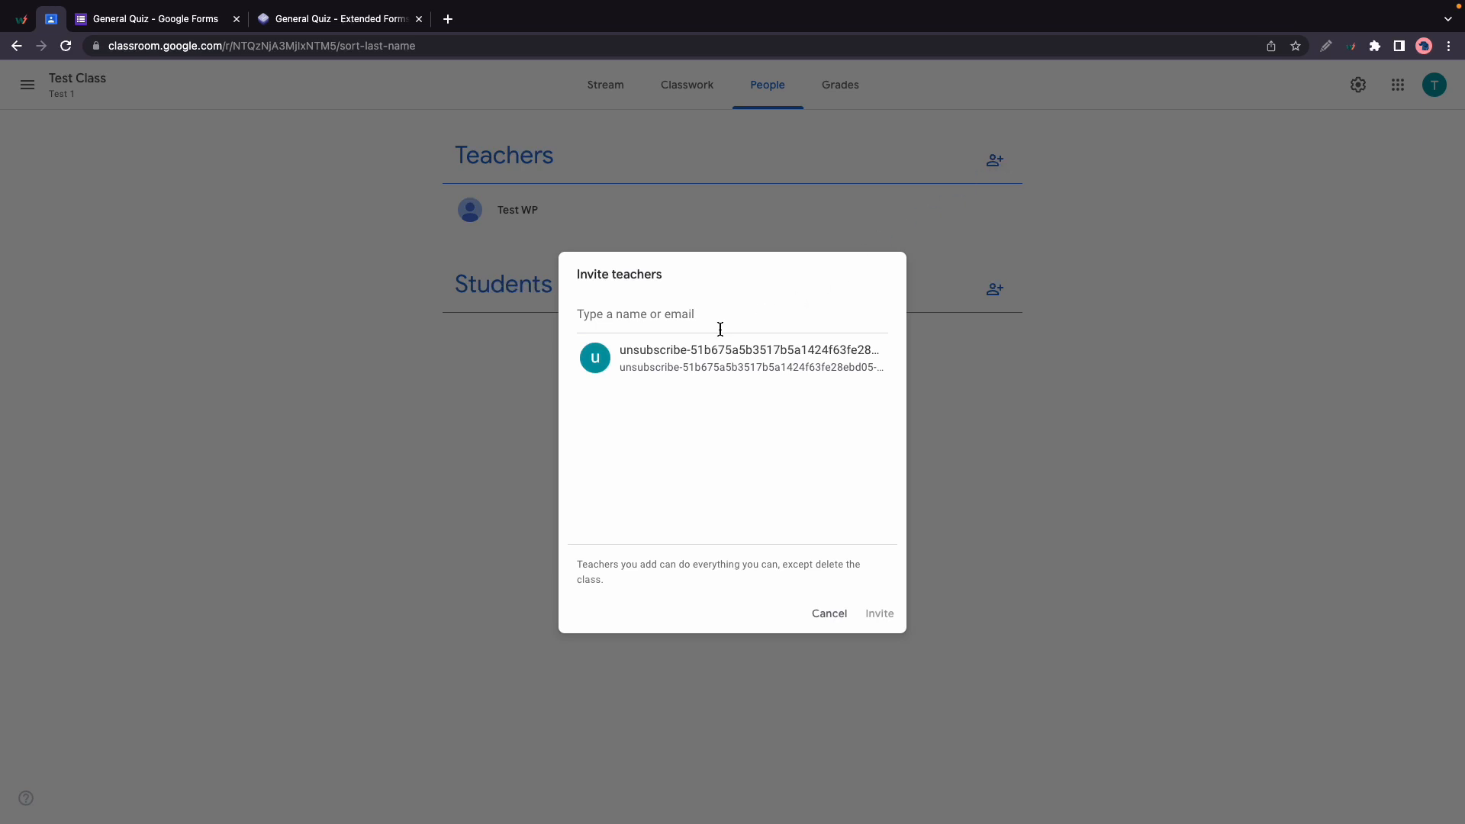
{"action": "mouse_move", "coordinate": [845, 533]}
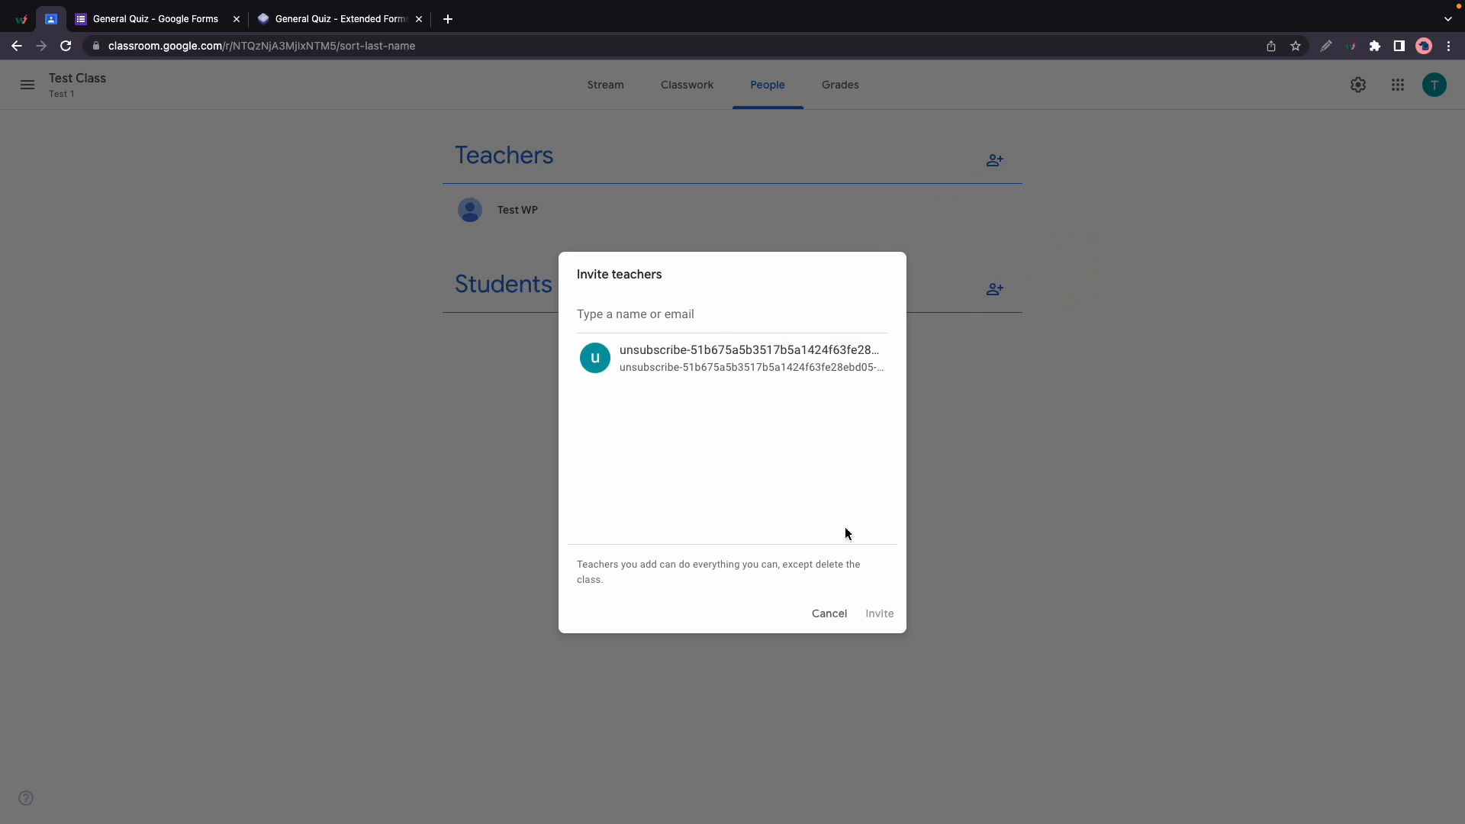
{"action": "left_click", "coordinate": [993, 288]}
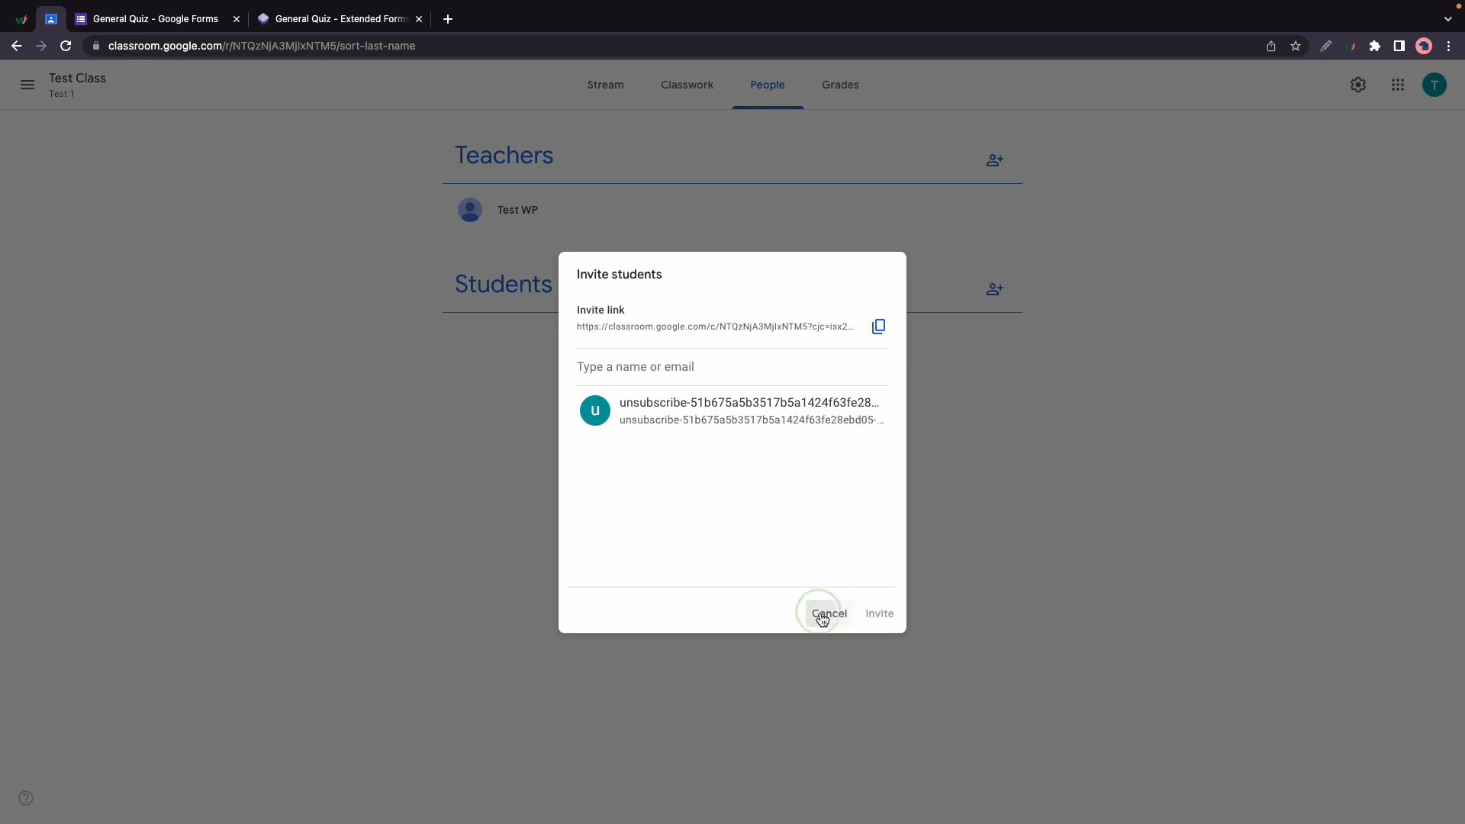
{"action": "left_click", "coordinate": [828, 613]}
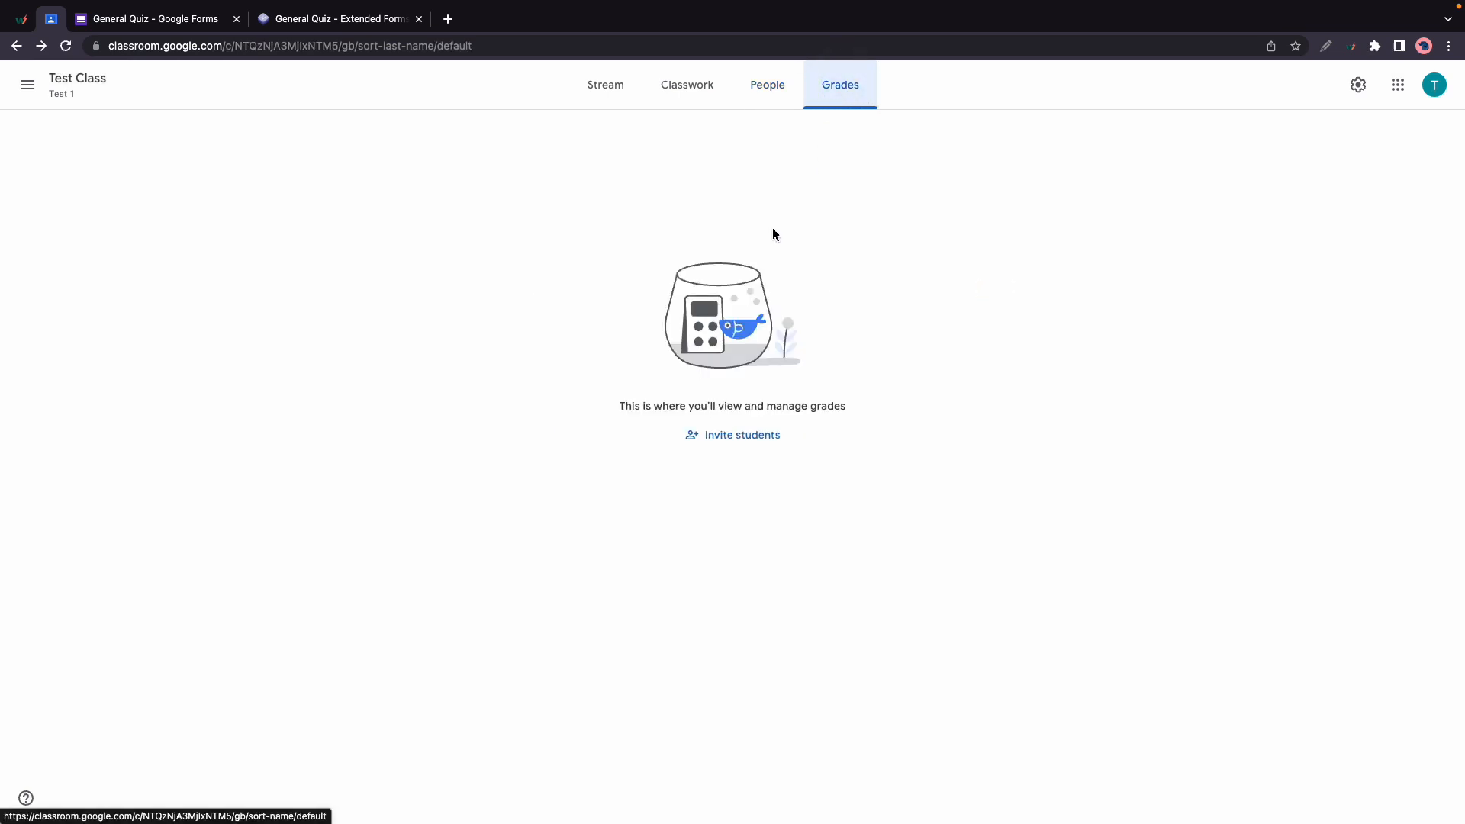
{"action": "mouse_move", "coordinate": [737, 301]}
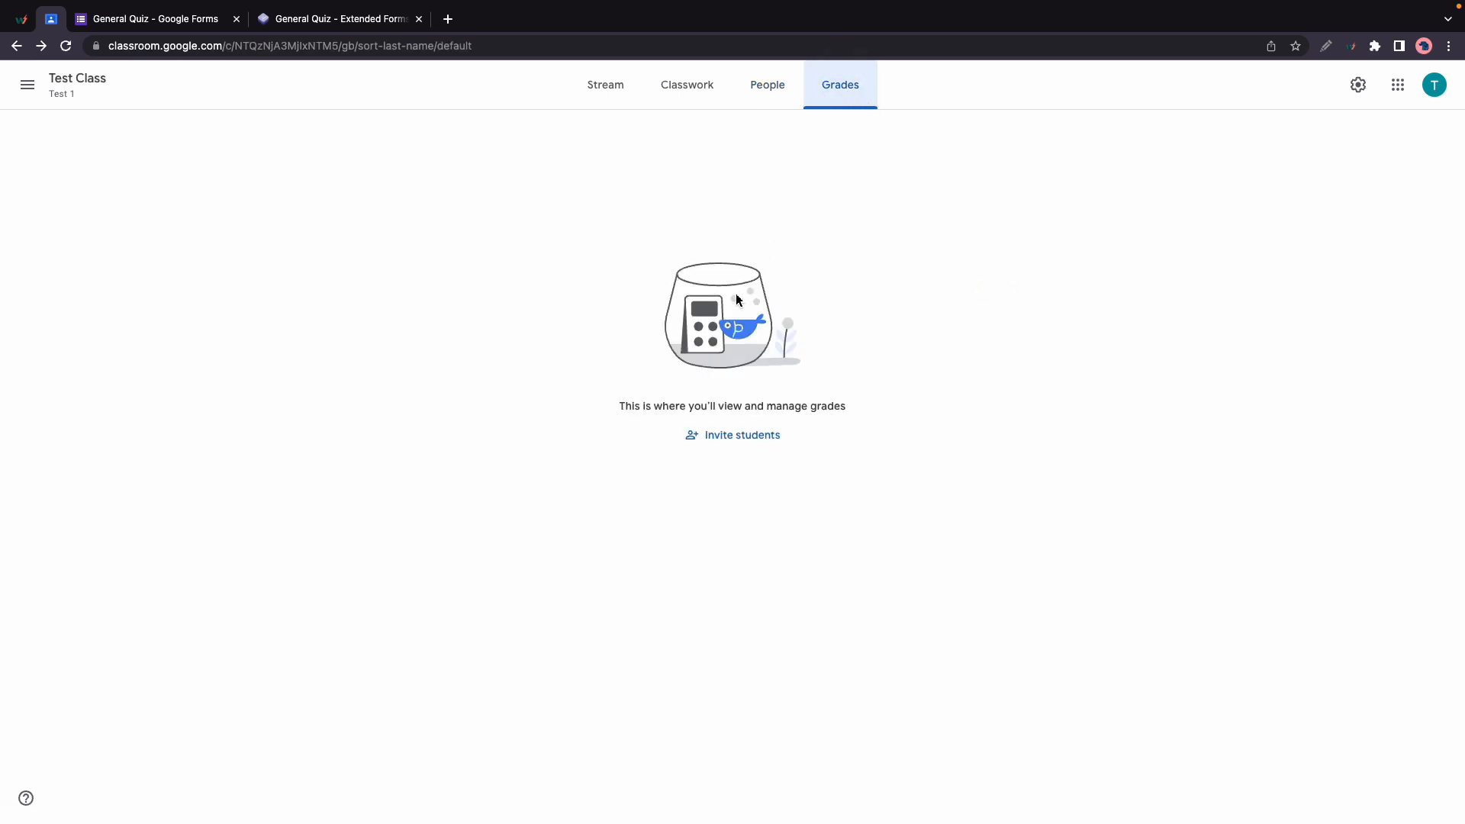
{"action": "mouse_move", "coordinate": [606, 86]}
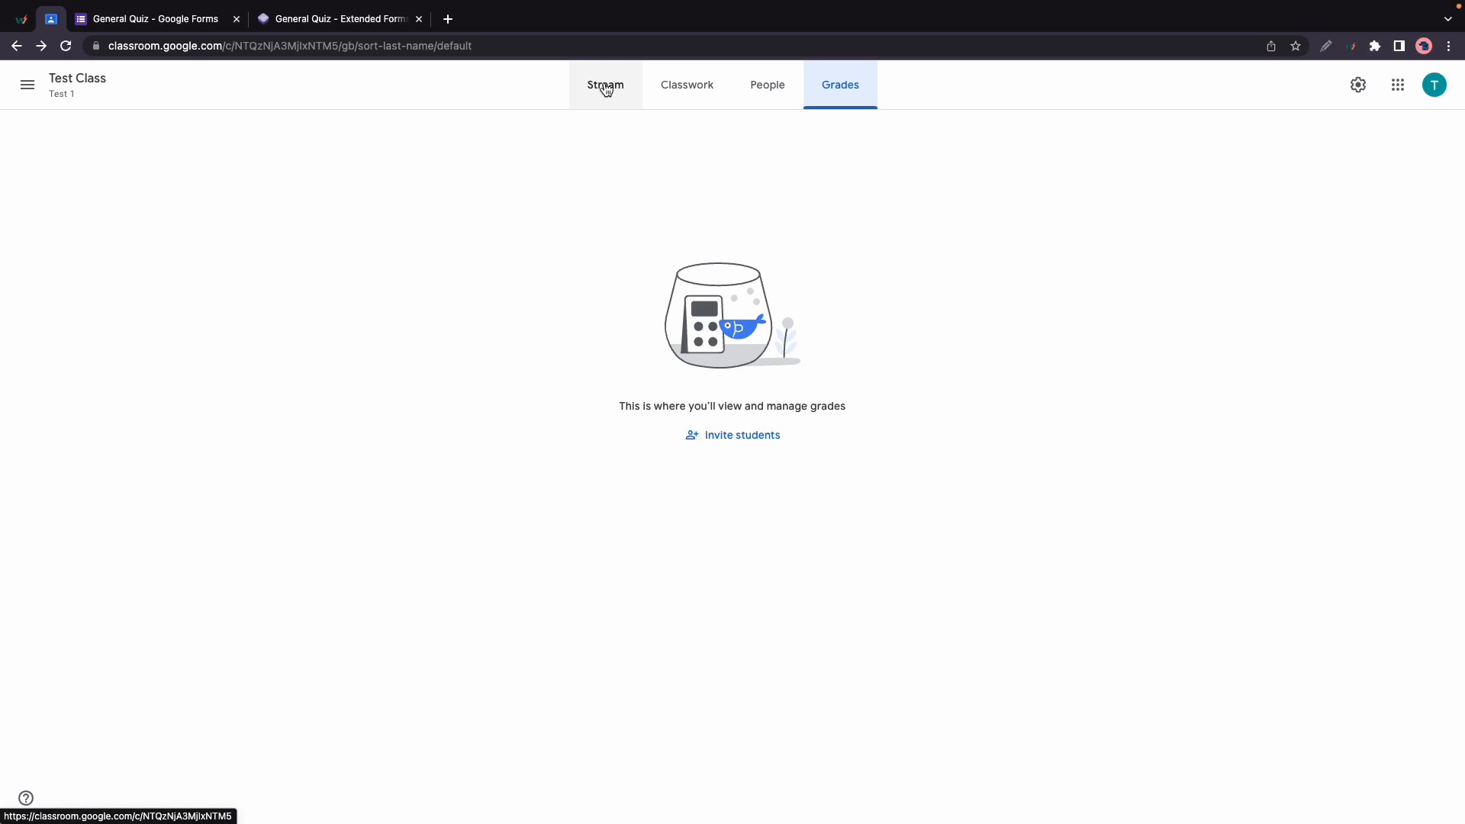
Return to the Test Class stream and switch to the Extended Forms quiz tab.
{"action": "left_click", "coordinate": [604, 85]}
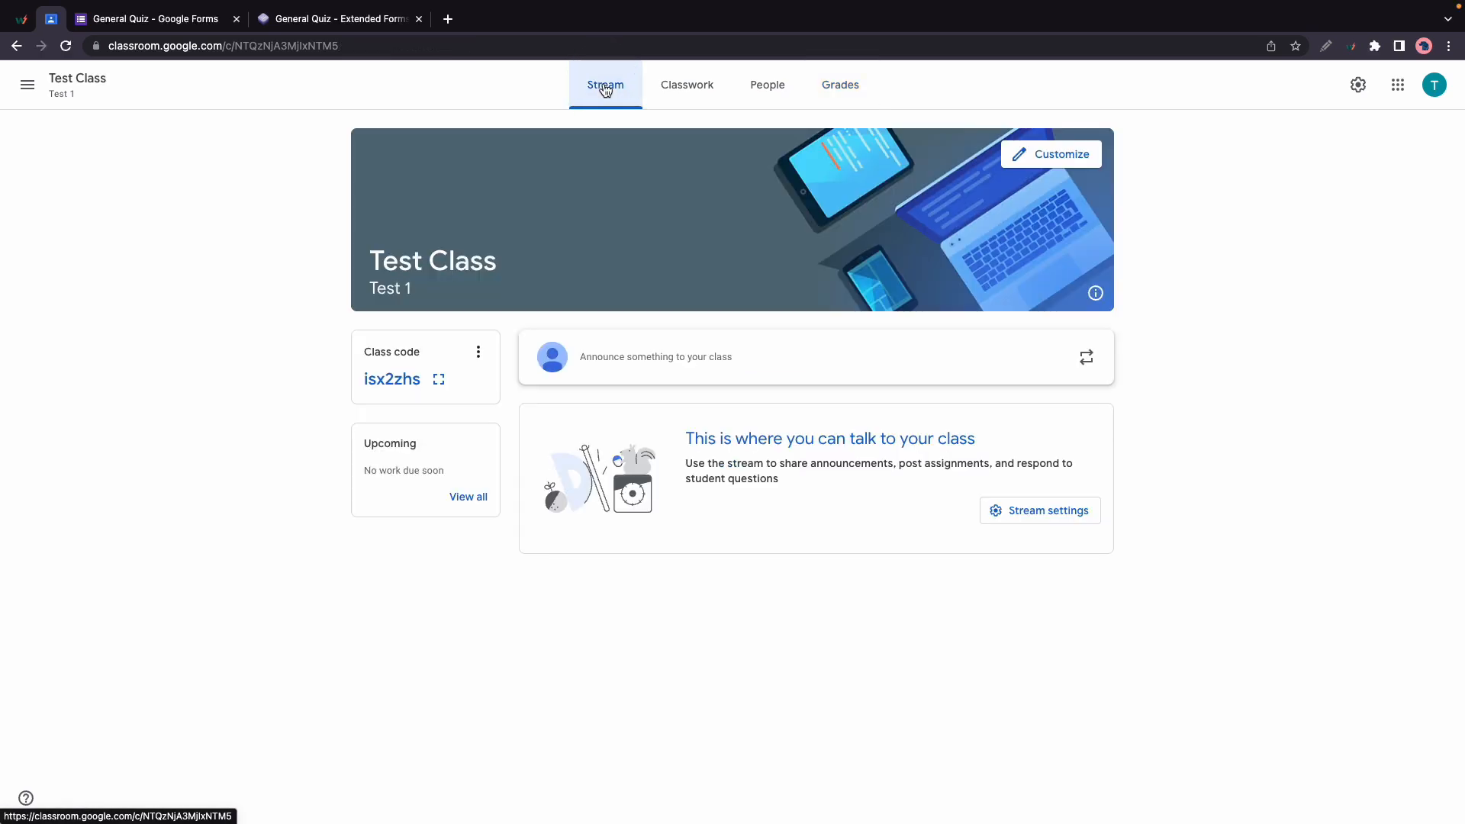
{"action": "left_click", "coordinate": [339, 19]}
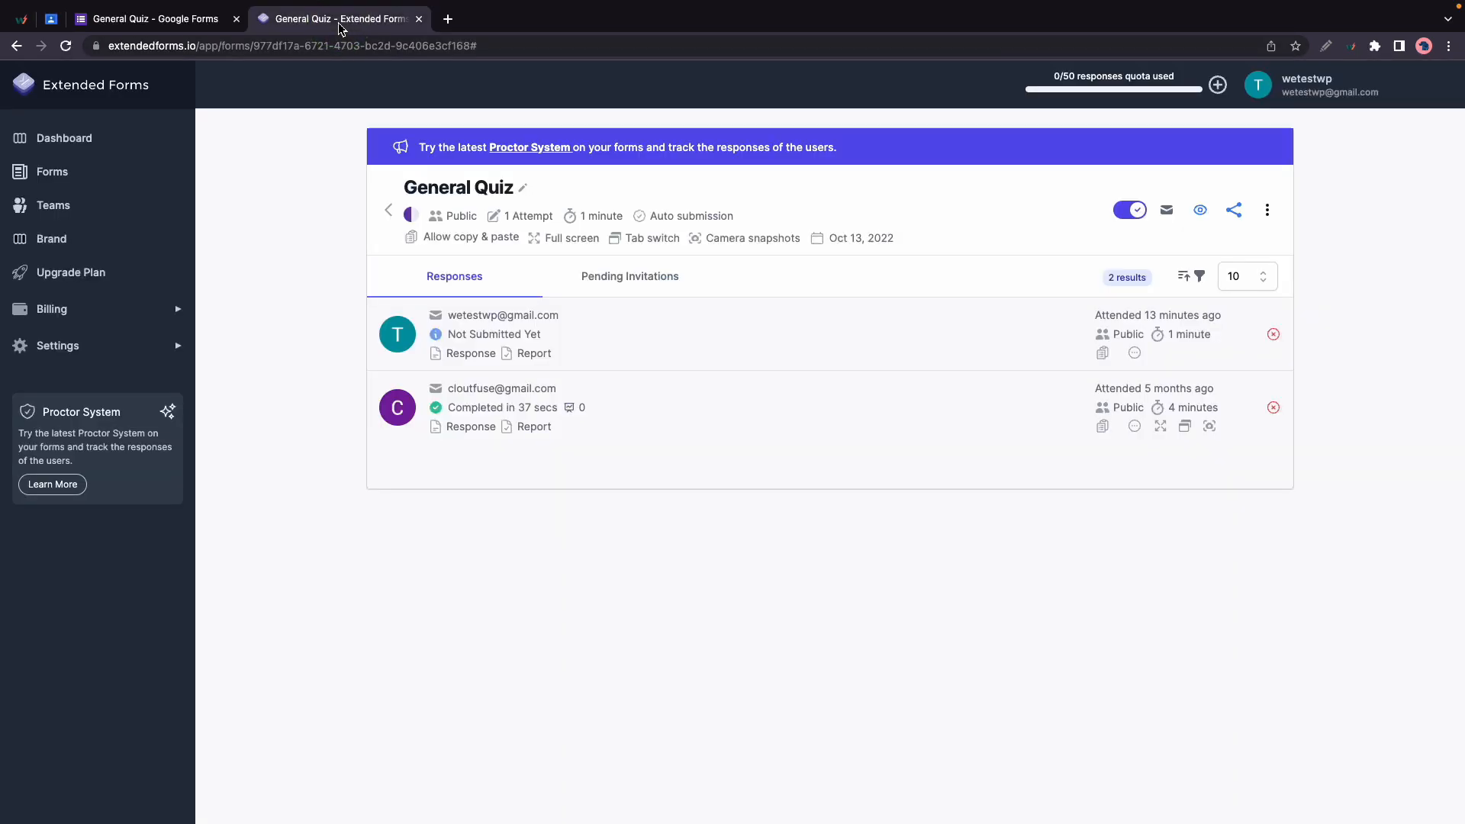
Add General Quiz to Test Class classwork titled General with description General Quiz, then return to Classroom.
{"action": "key", "text": "cmd+r"}
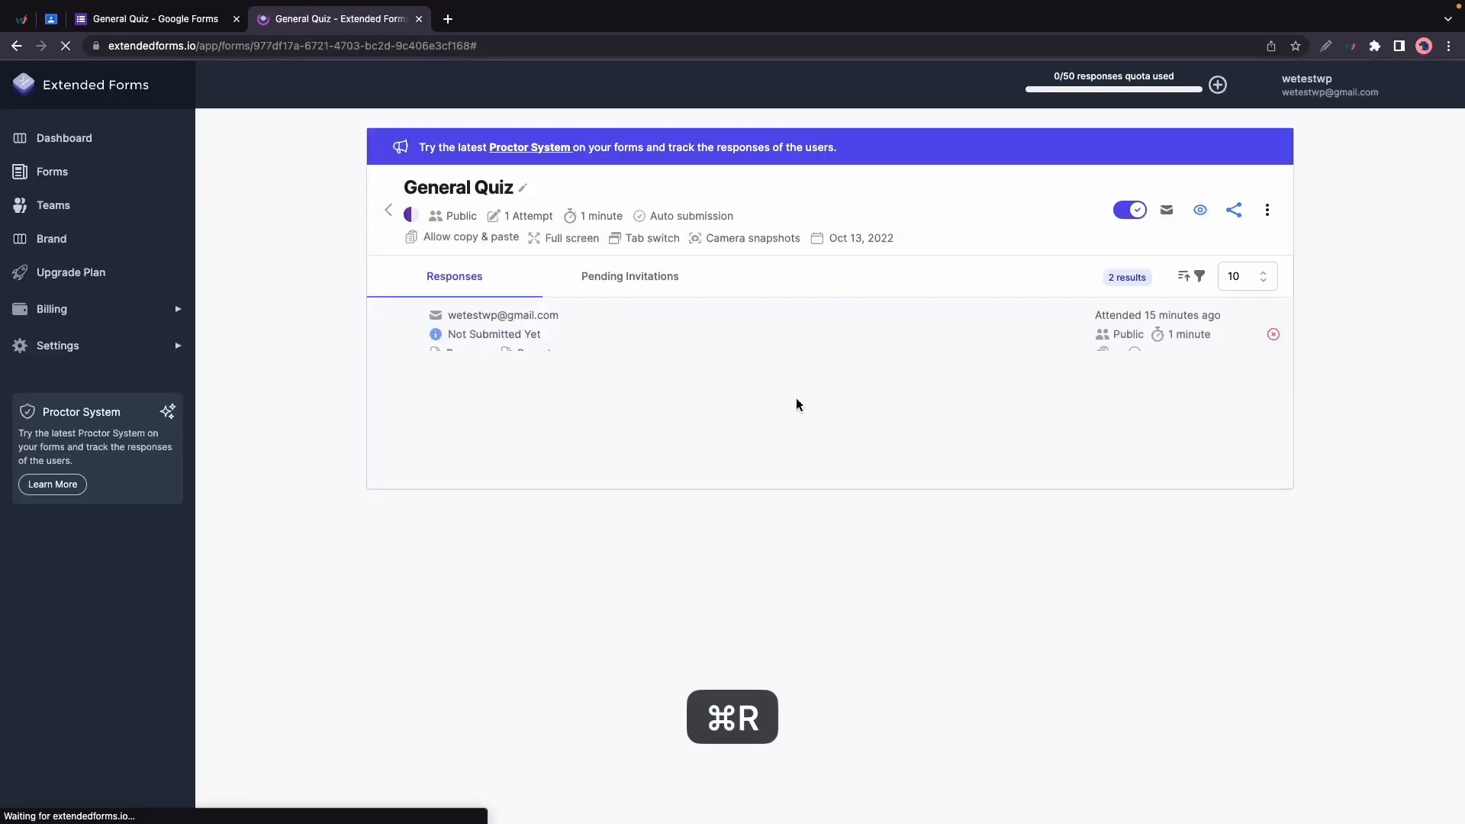
{"action": "left_click", "coordinate": [1266, 209]}
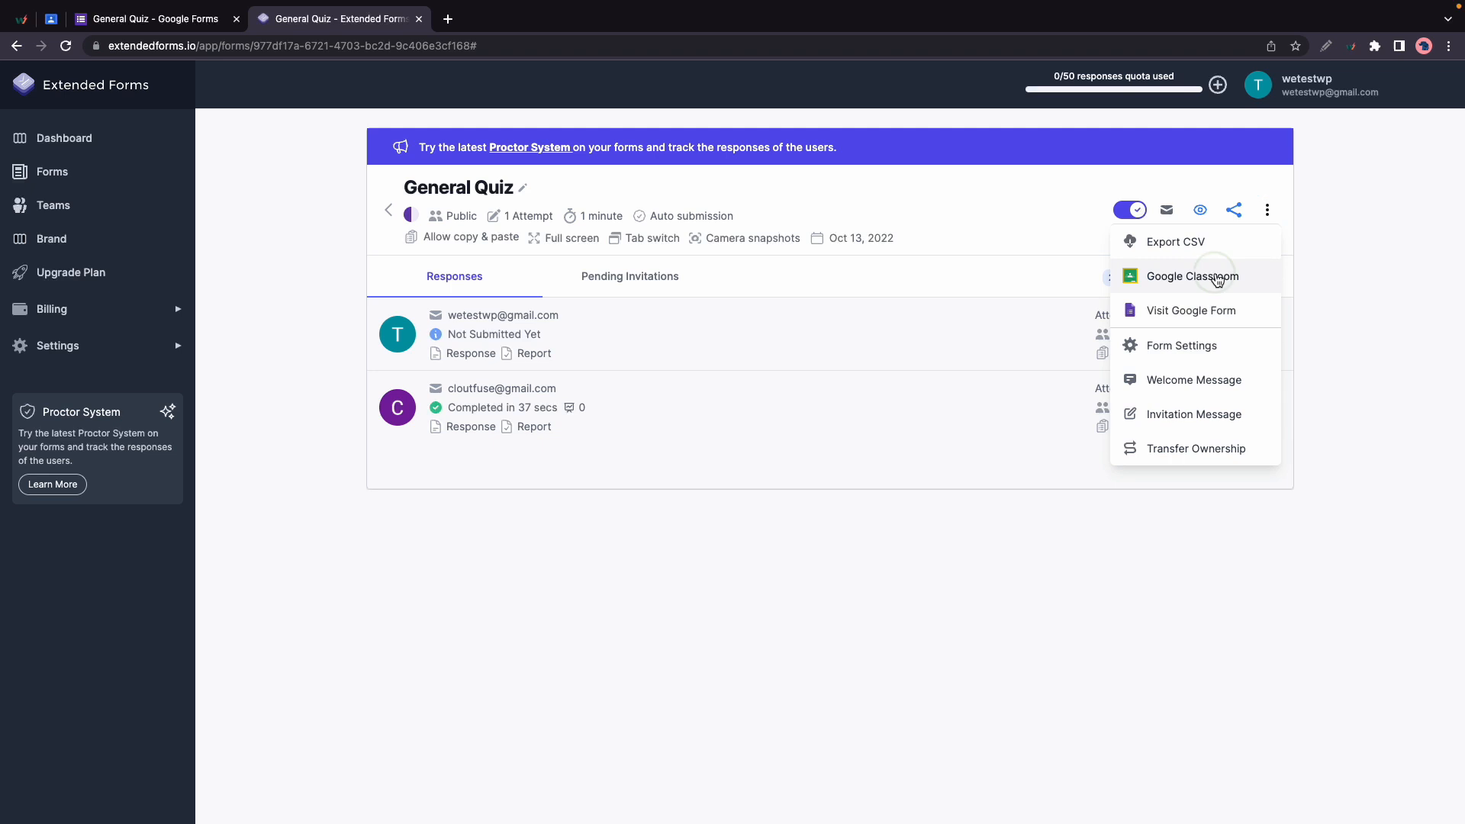
{"action": "left_click", "coordinate": [1192, 276]}
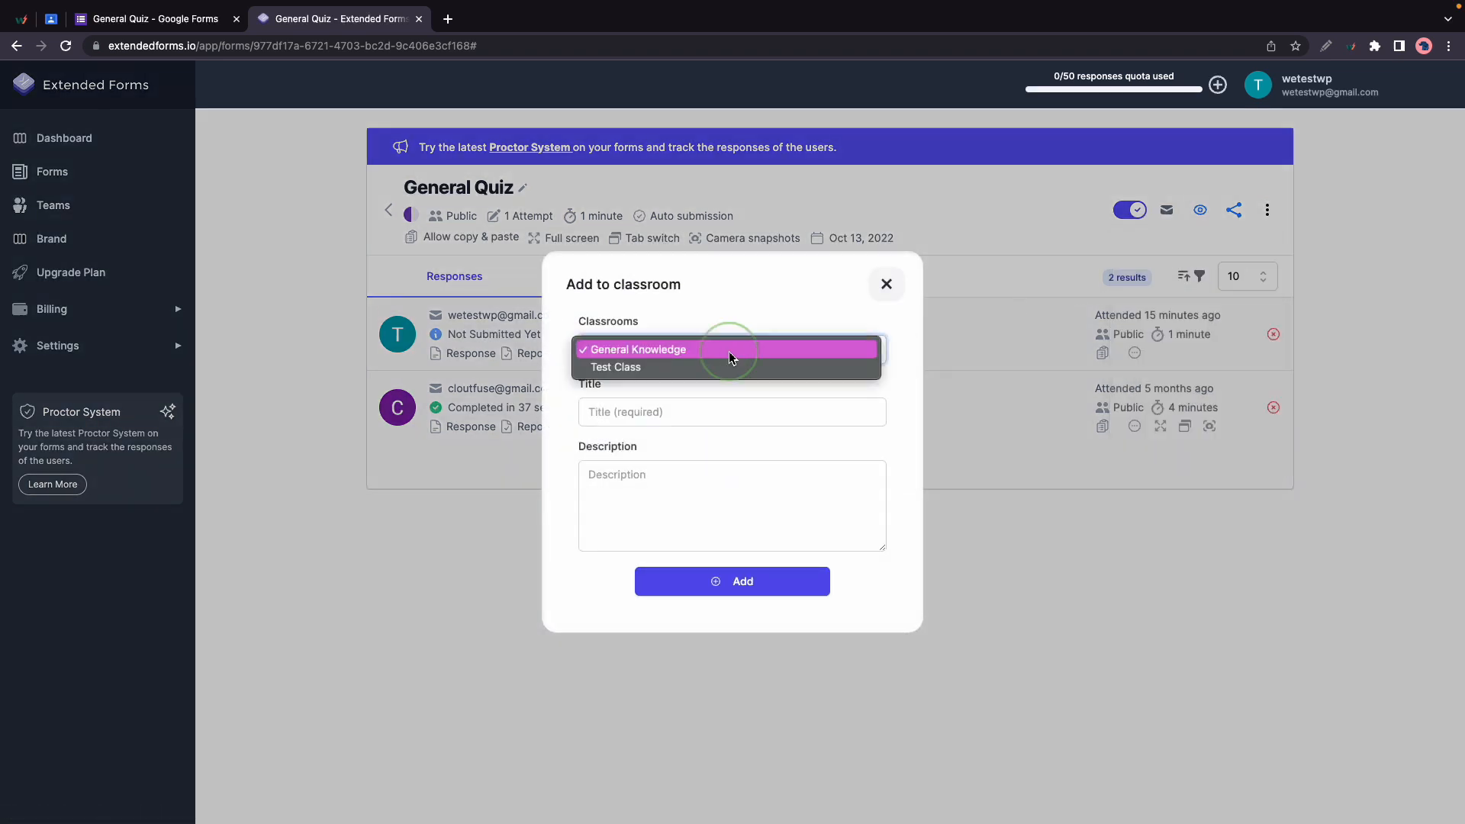
{"action": "type", "text": "General"}
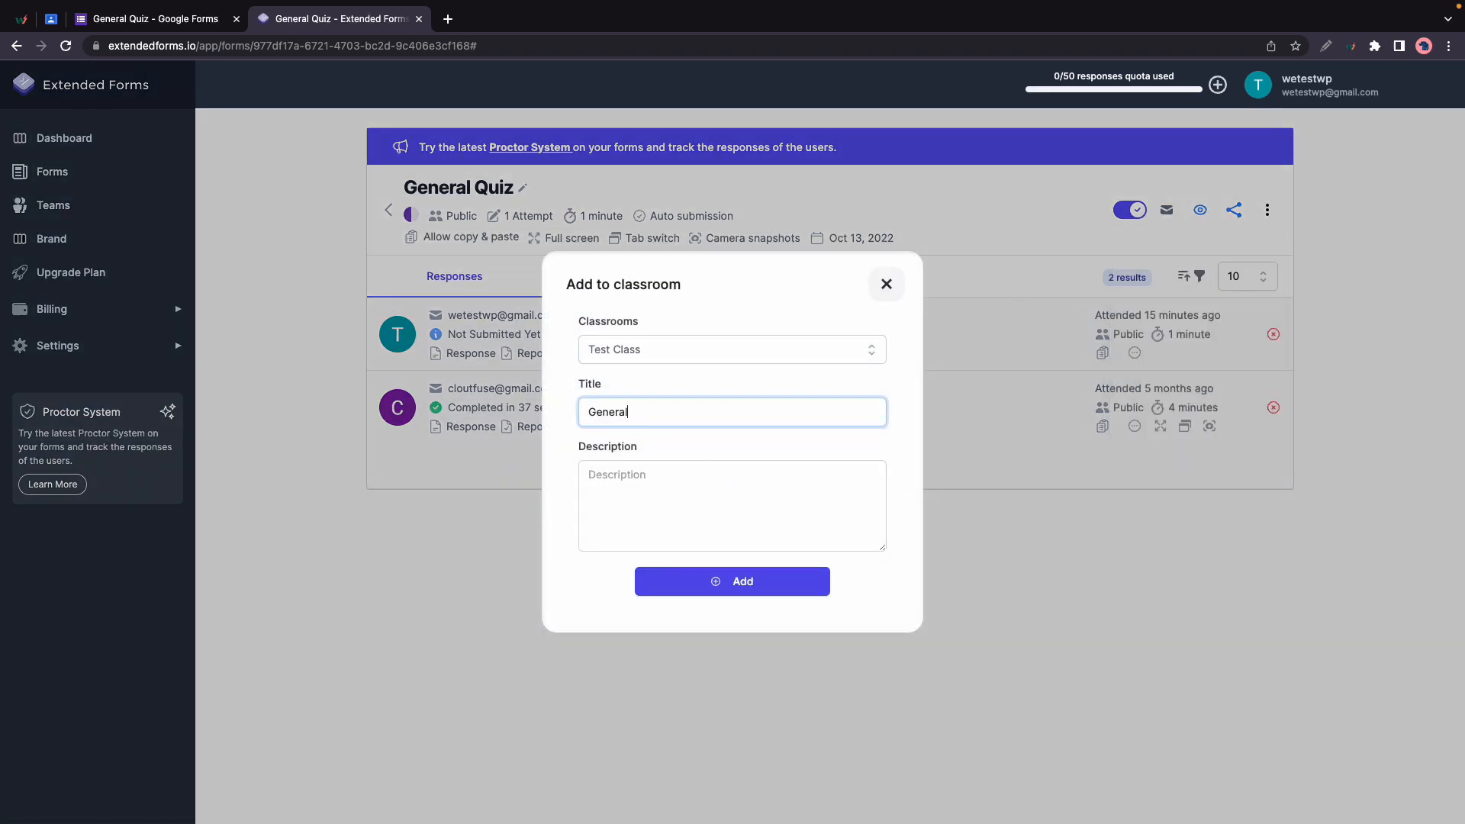
{"action": "type", "text": "General Quiz"}
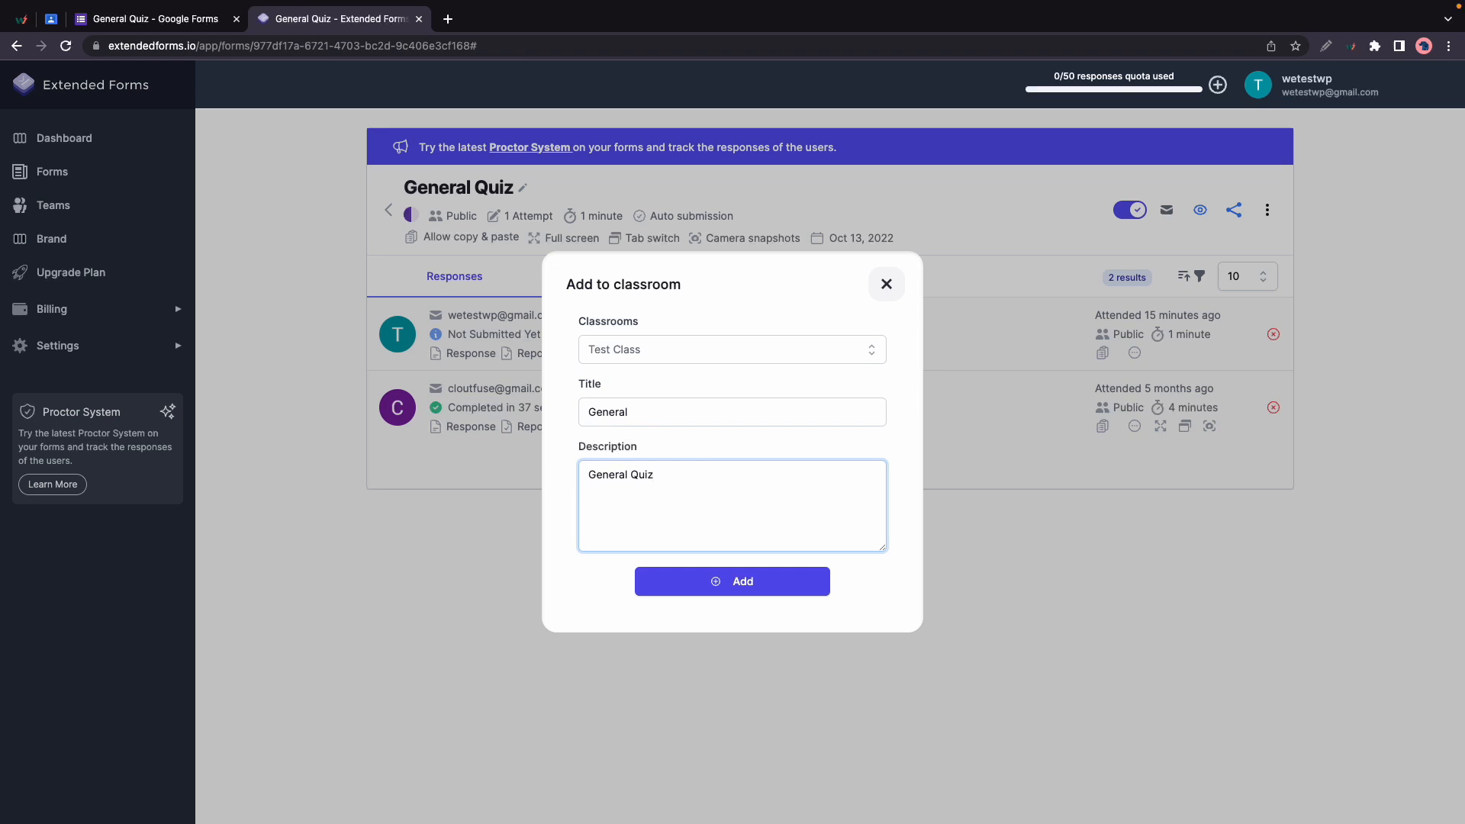
{"action": "left_click", "coordinate": [731, 581]}
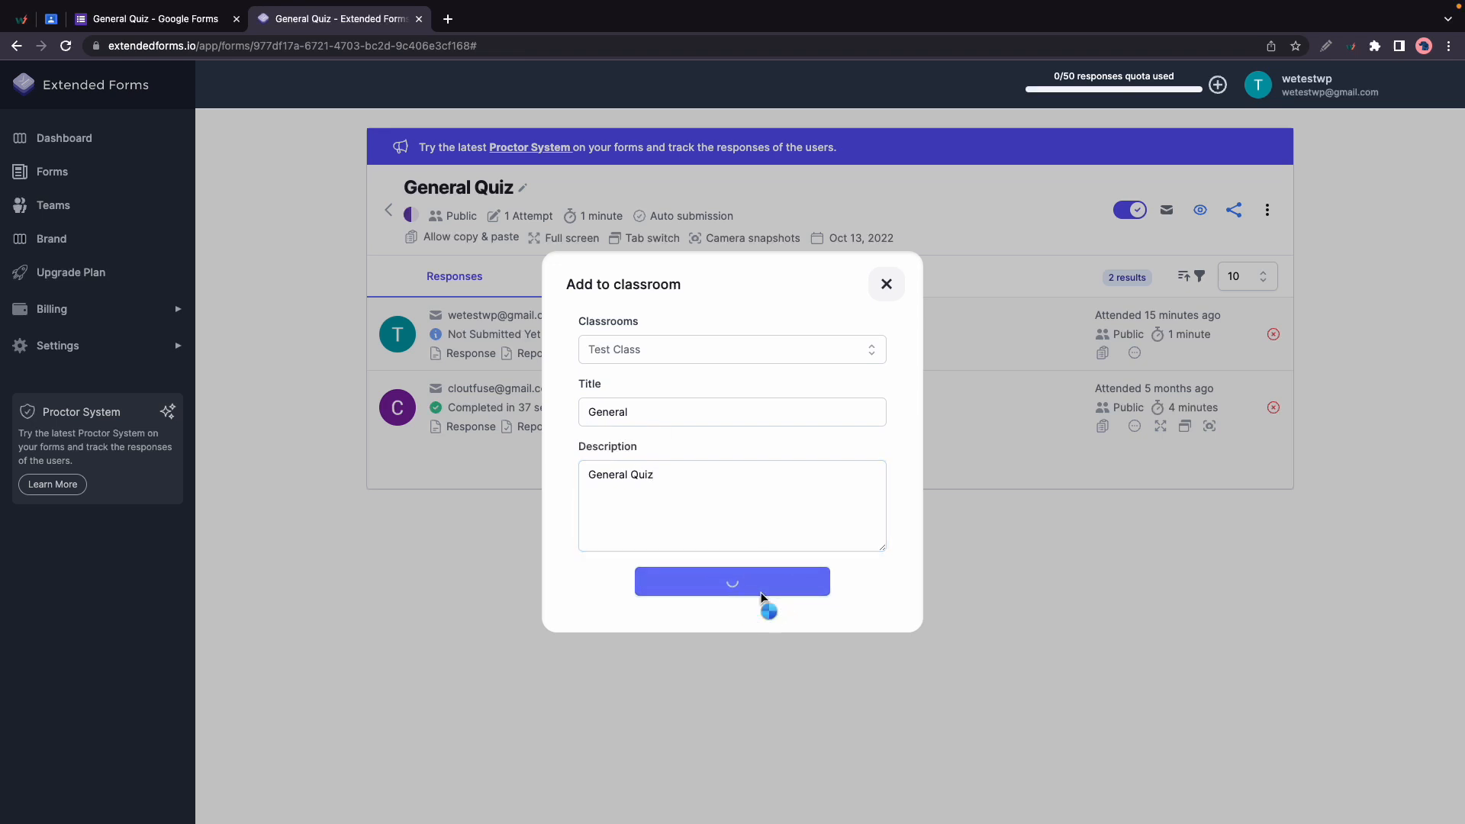
{"action": "left_click", "coordinate": [731, 579]}
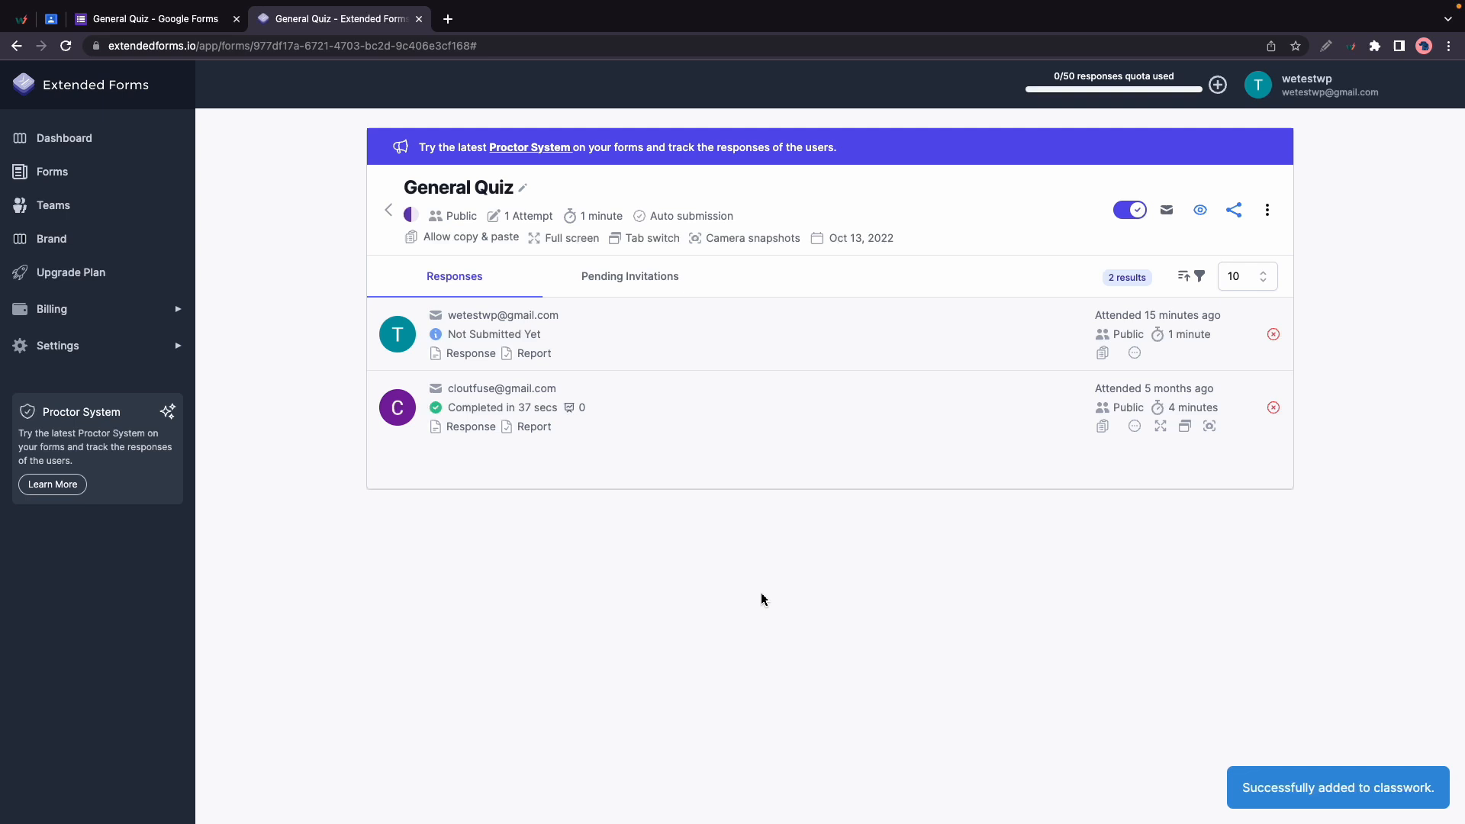
{"action": "mouse_move", "coordinate": [791, 660]}
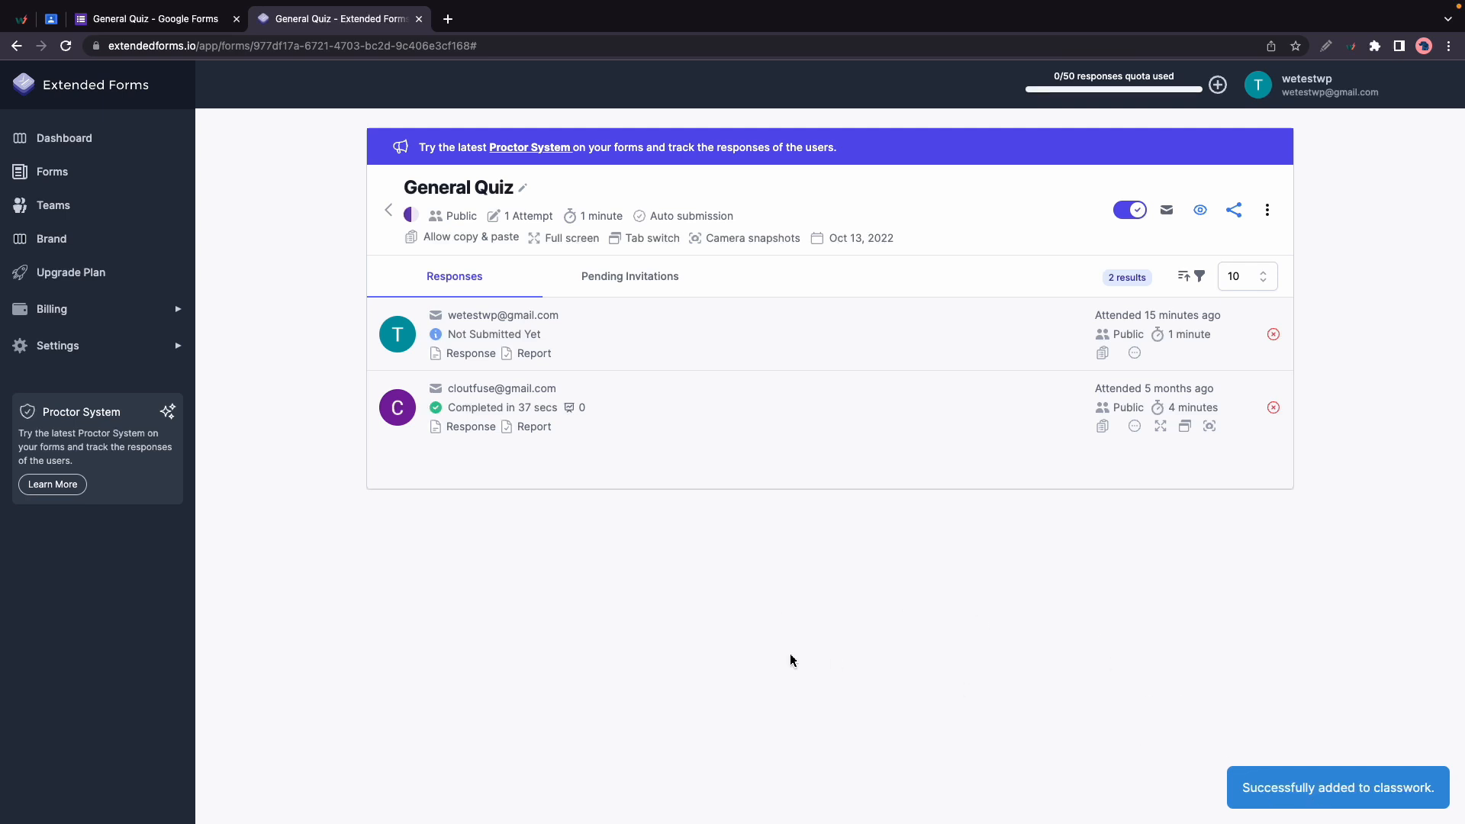
{"action": "left_click", "coordinate": [51, 18]}
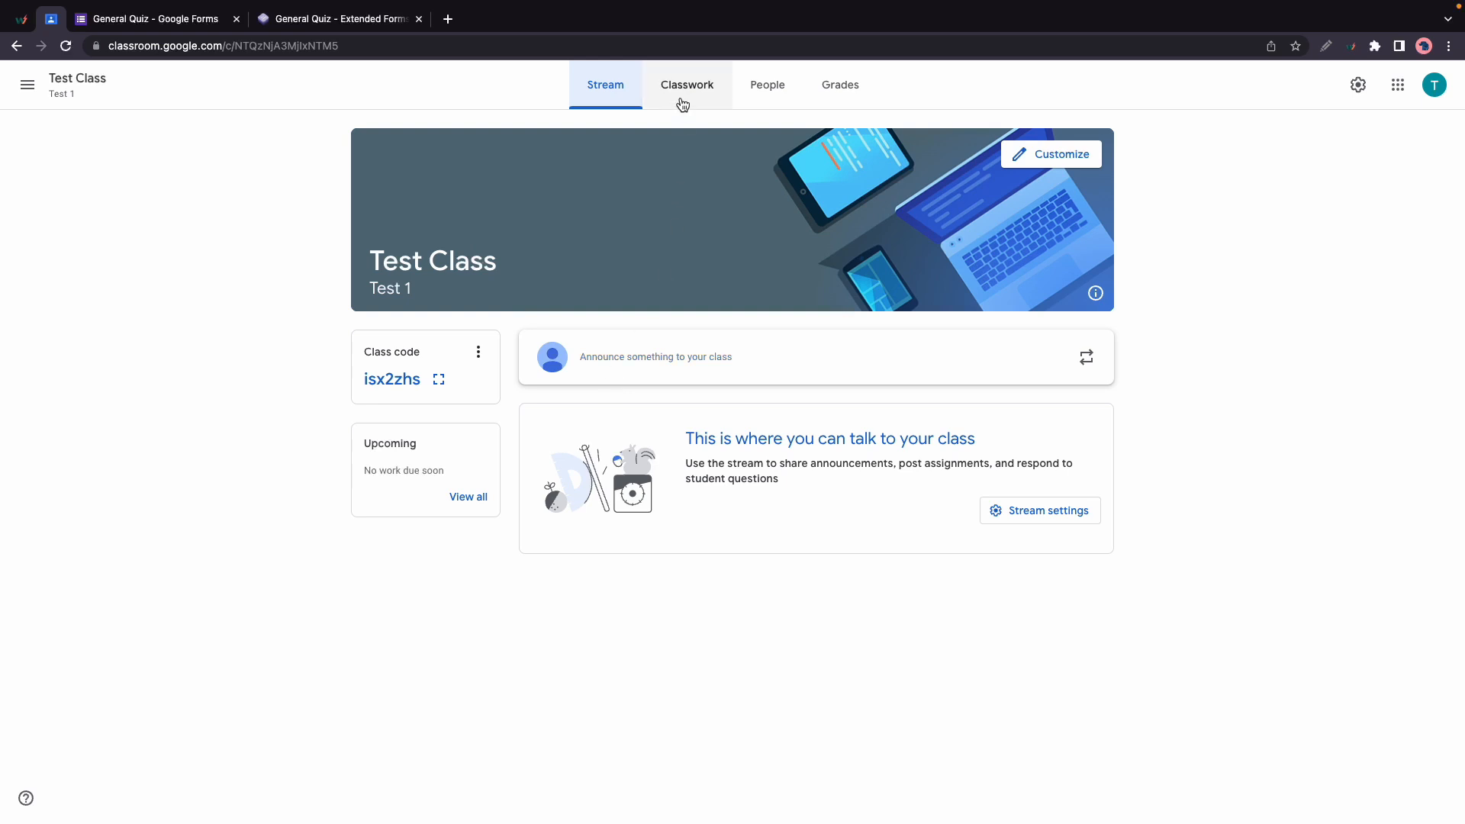
Open the General draft from Test Class classwork for editing.
{"action": "left_click", "coordinate": [687, 84]}
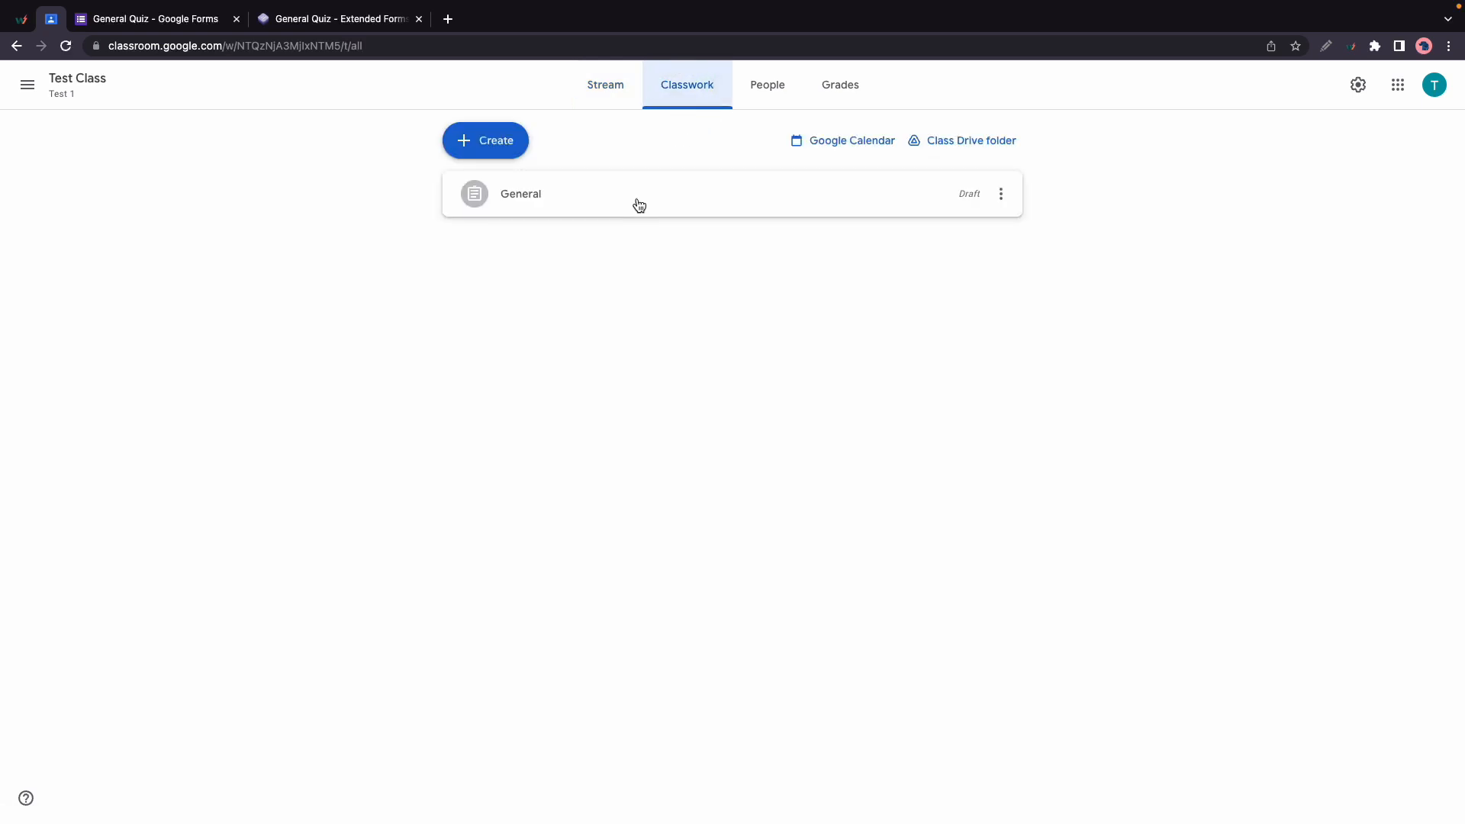
{"action": "left_click", "coordinate": [520, 194]}
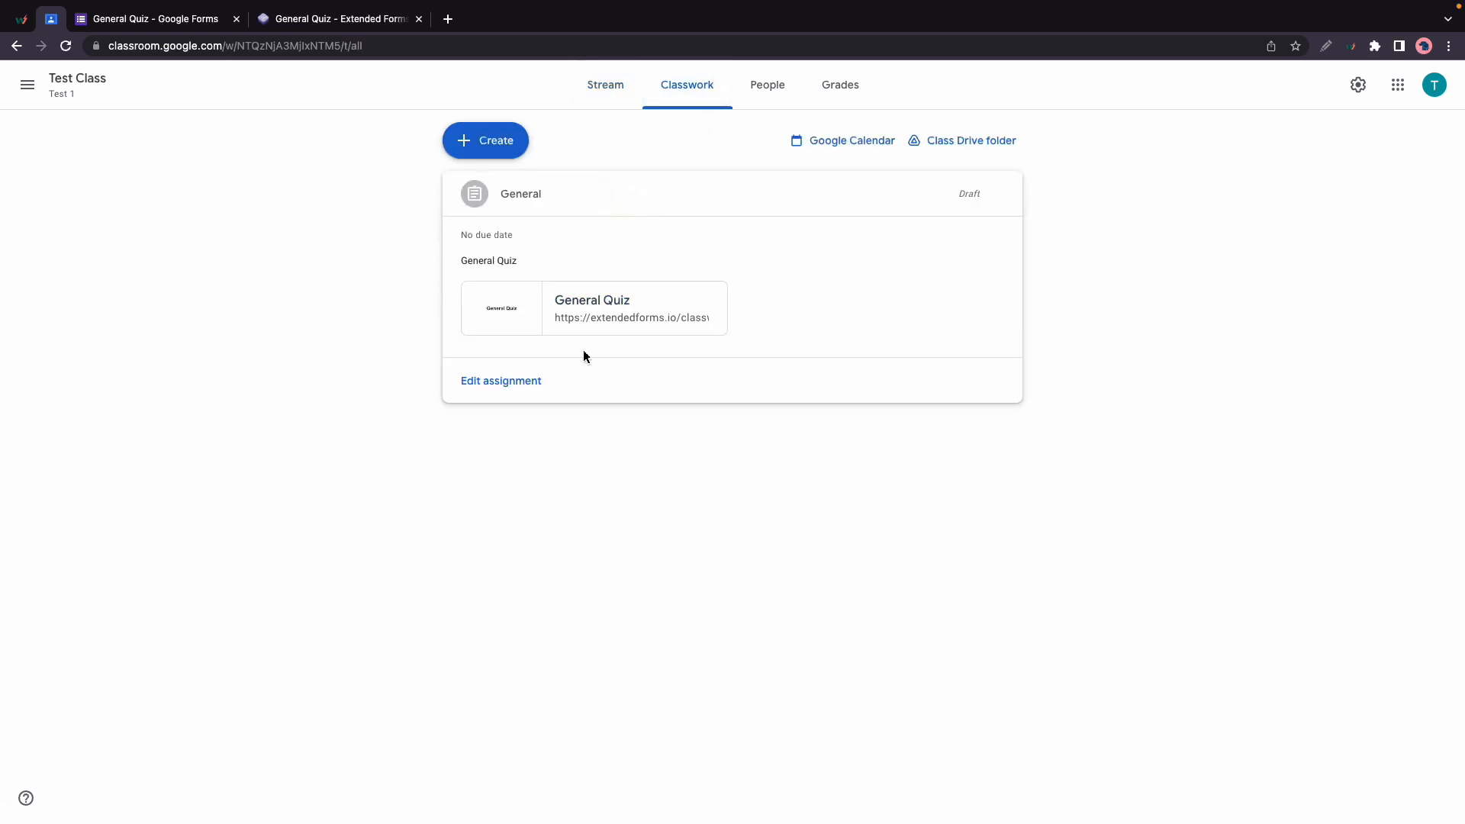
{"action": "left_click", "coordinate": [500, 380]}
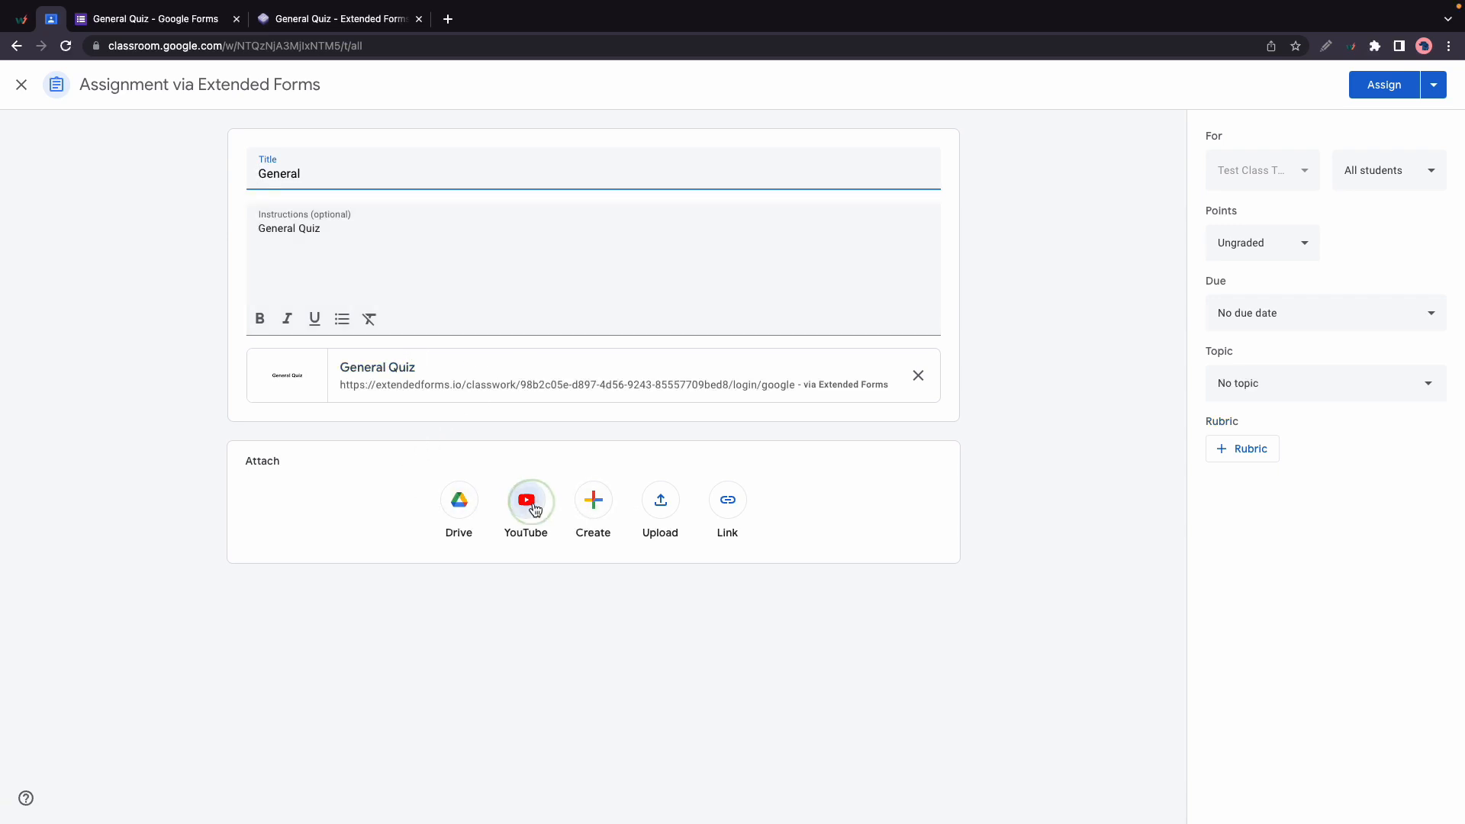
{"action": "left_click", "coordinate": [525, 501]}
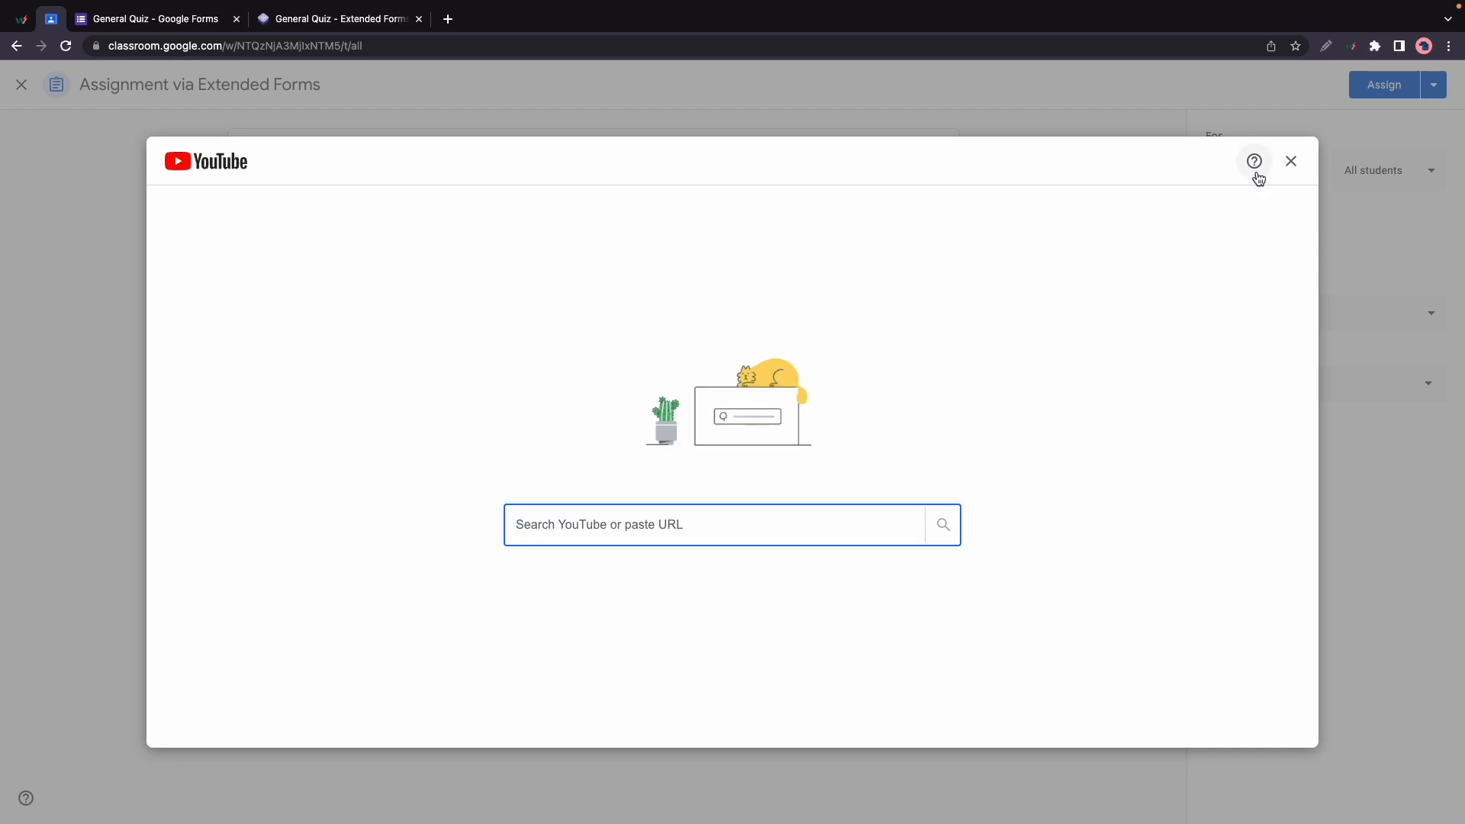
{"action": "left_click", "coordinate": [1291, 160]}
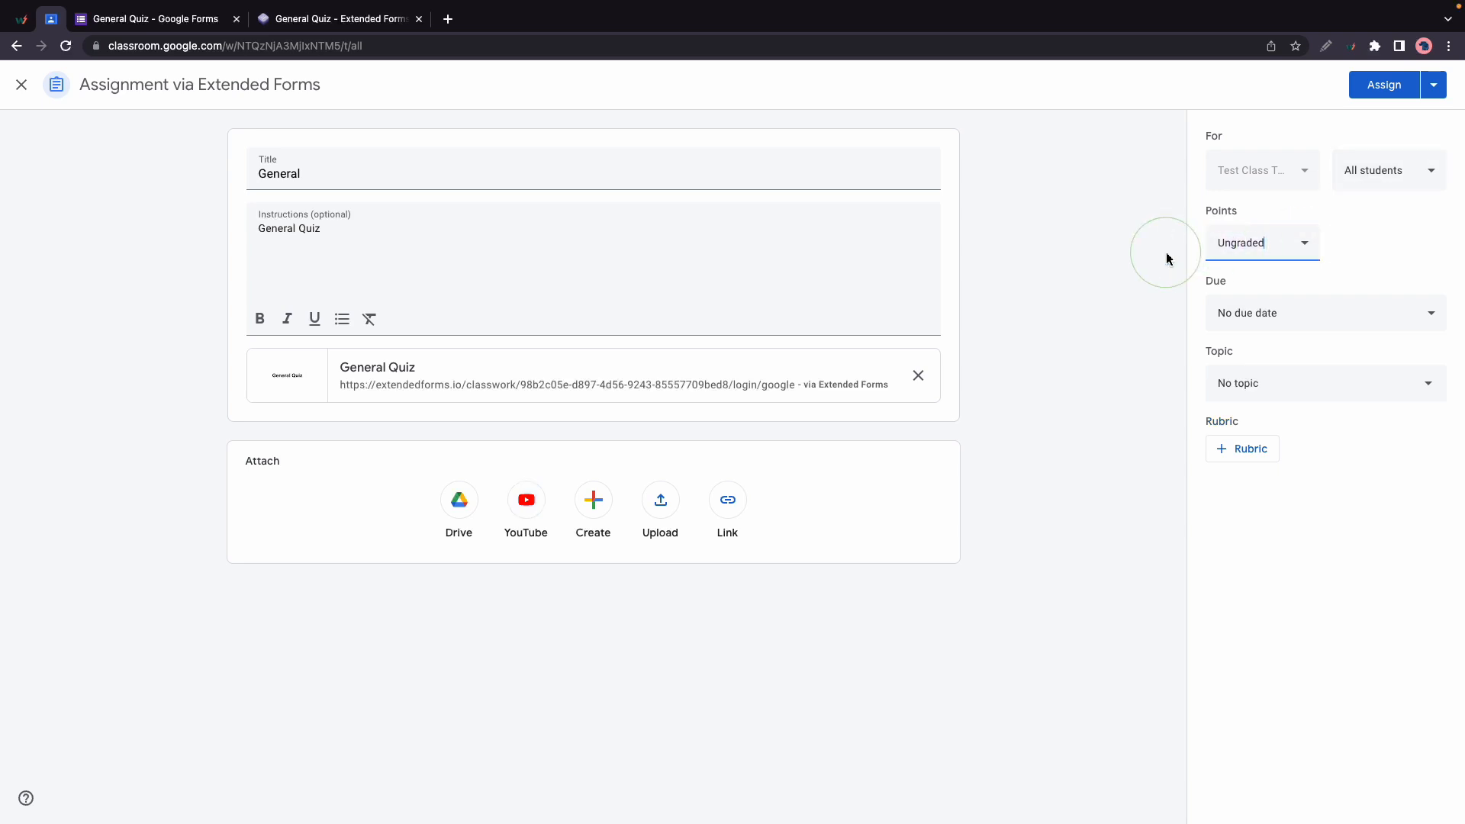
Give the assignment 50 points and a Mar 21, 2023 due date.
{"action": "type", "text": "5"}
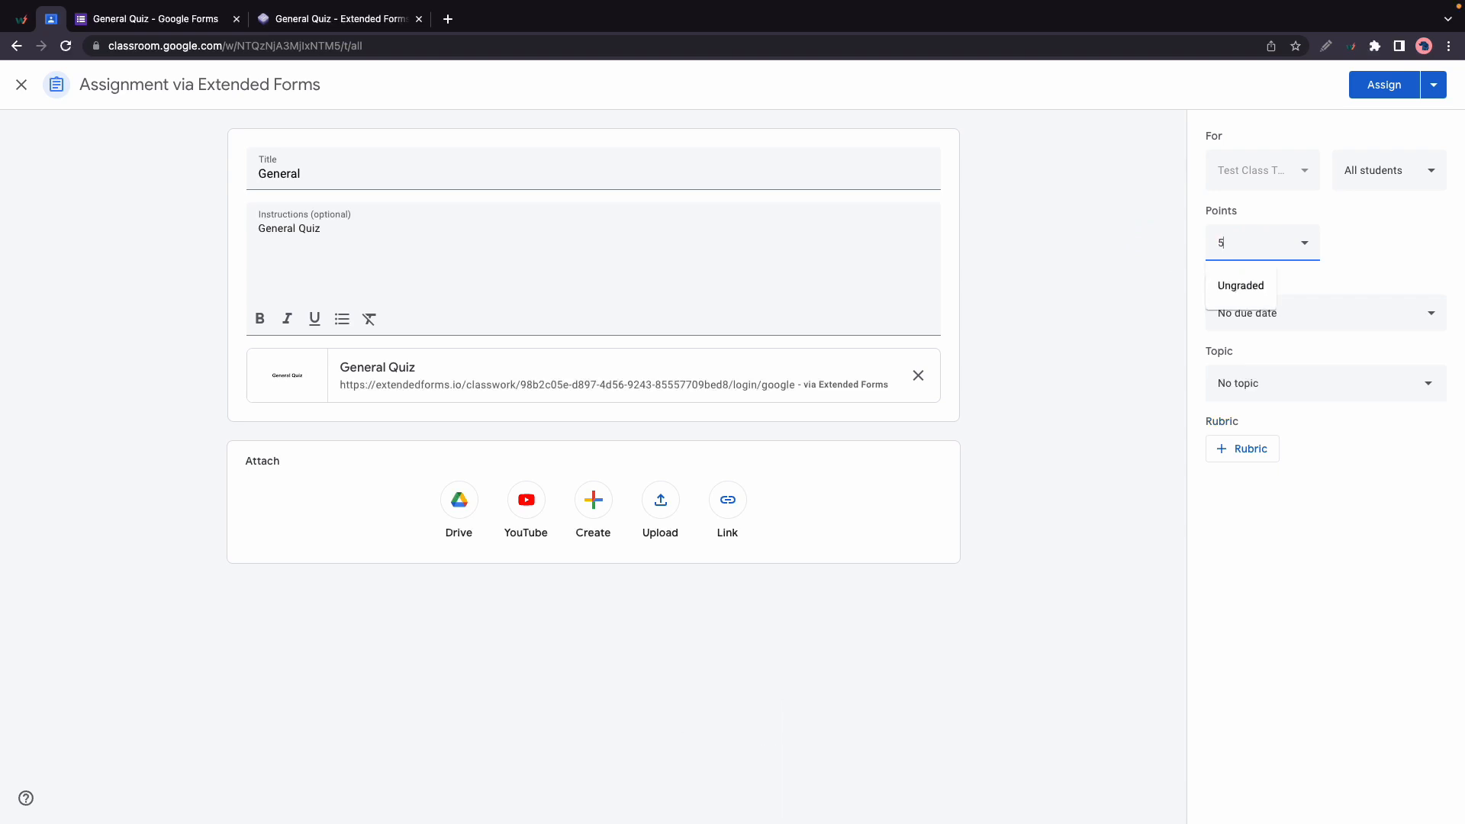
{"action": "type", "text": "0"}
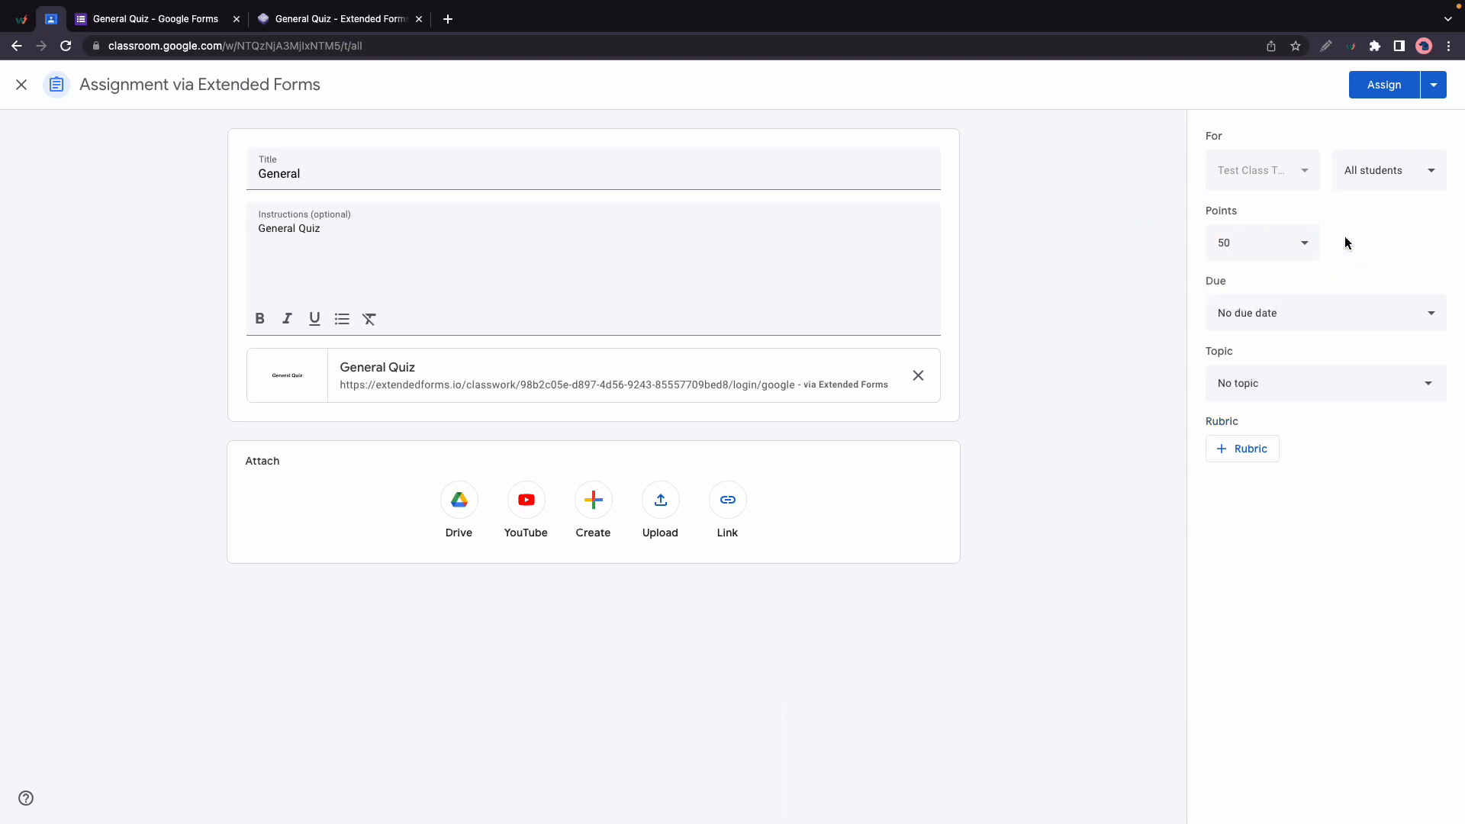
{"action": "left_click", "coordinate": [1325, 311]}
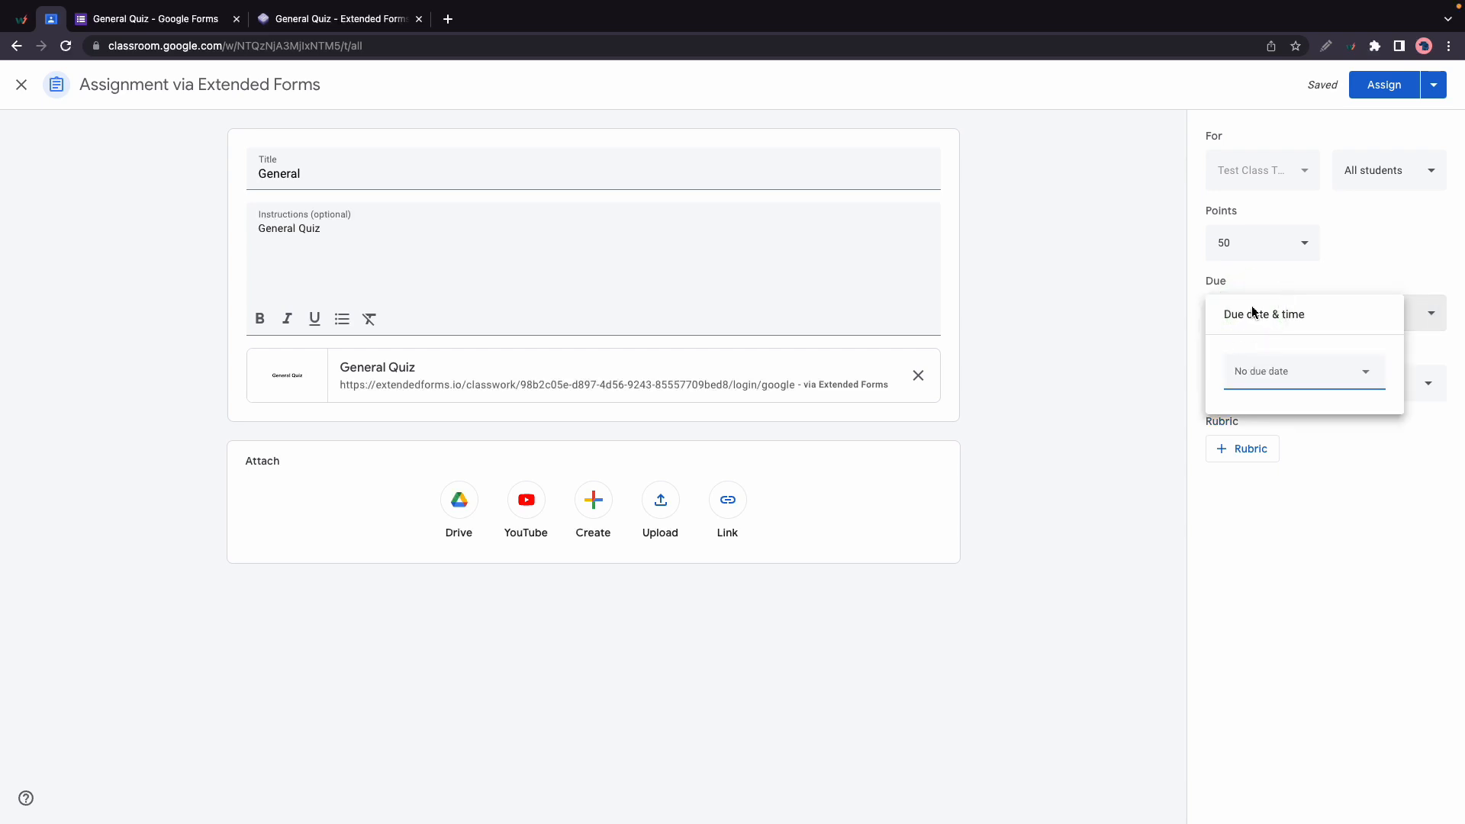
{"action": "type", "text": "Mar 21, 2023"}
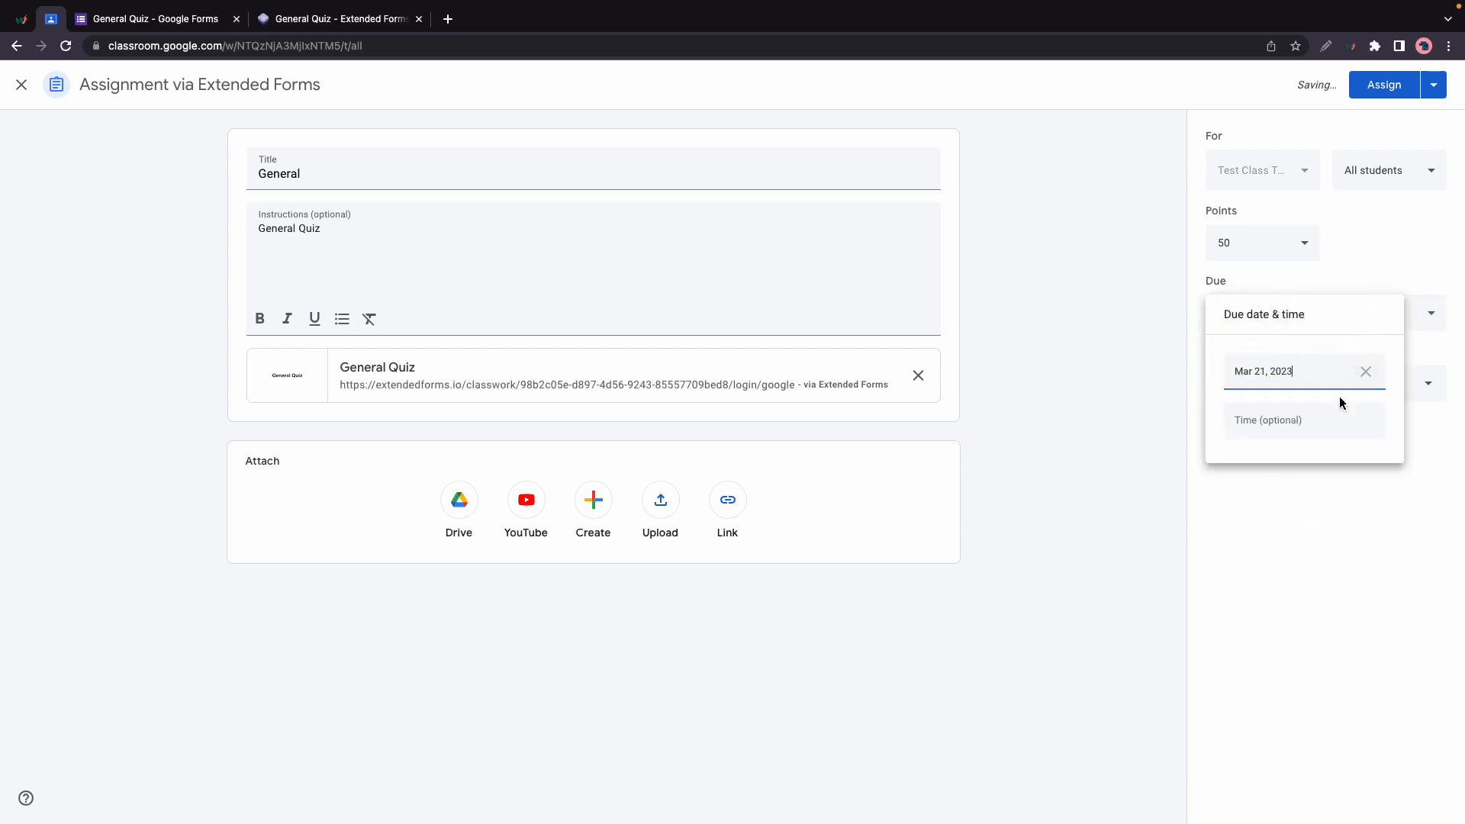
Create the new topic Genral for the assignment and start assigning it.
{"action": "left_click", "coordinate": [1321, 383]}
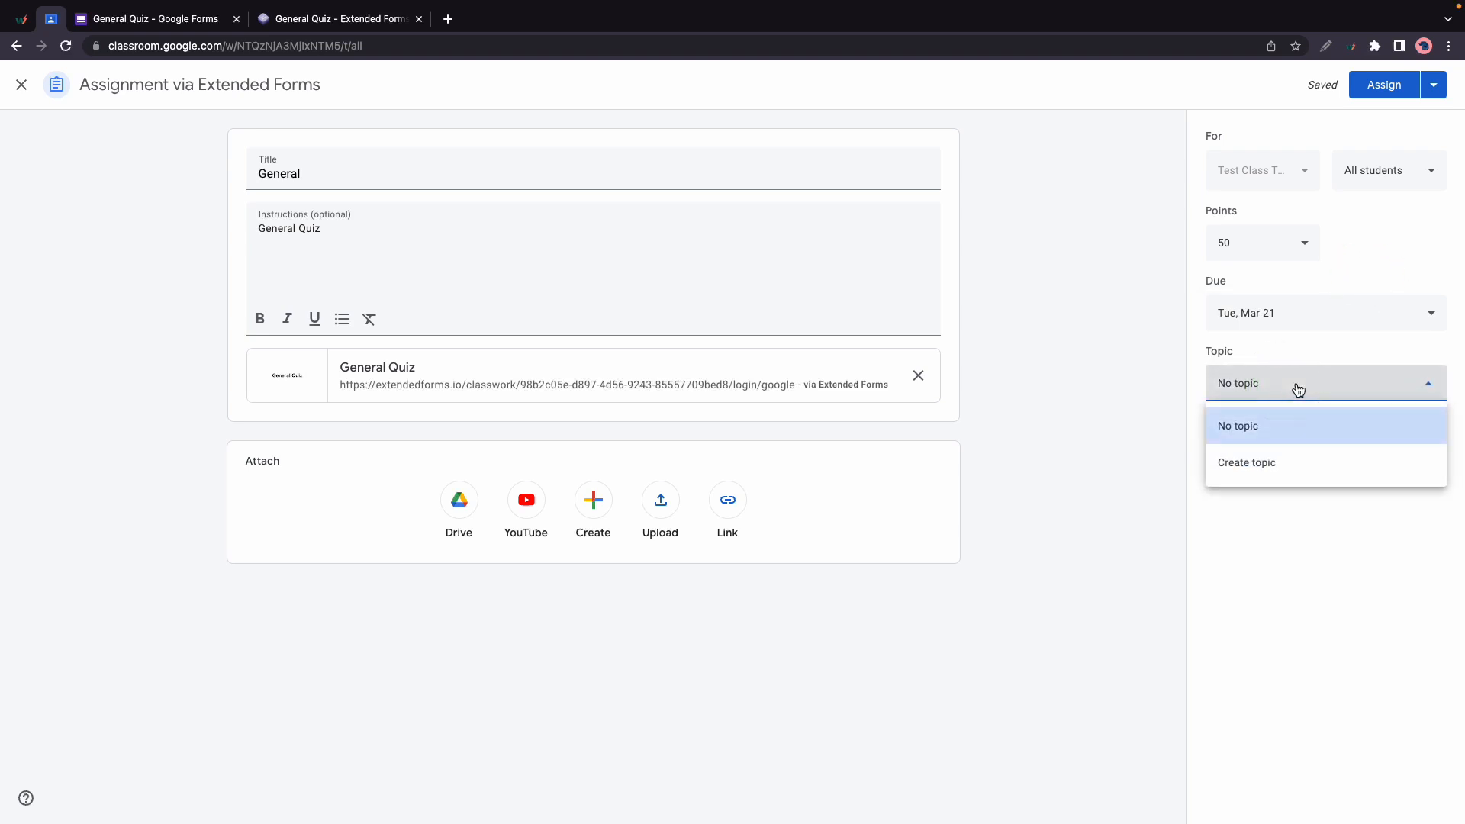
{"action": "left_click", "coordinate": [1237, 425]}
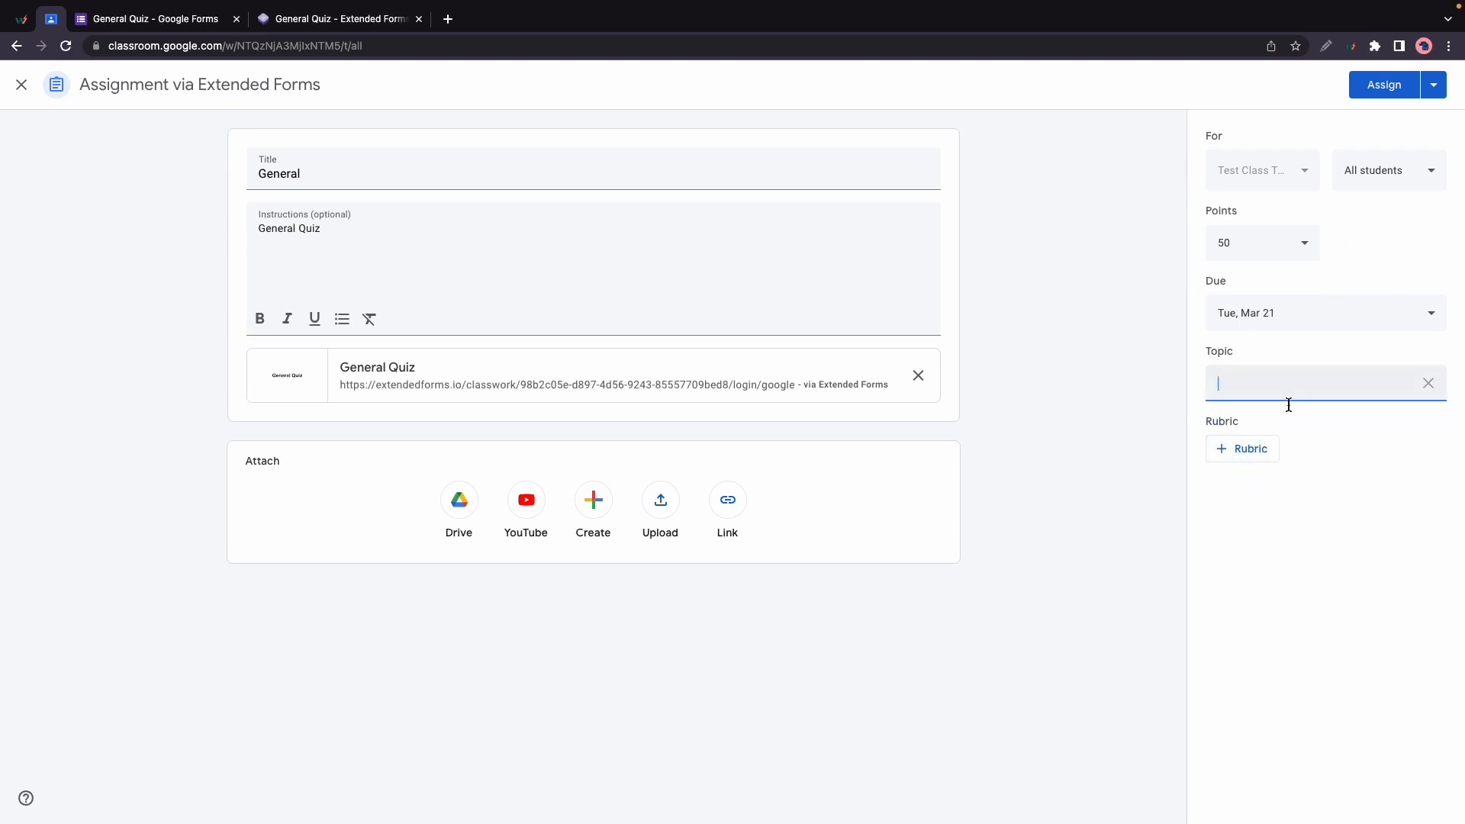
{"action": "type", "text": "Genral"}
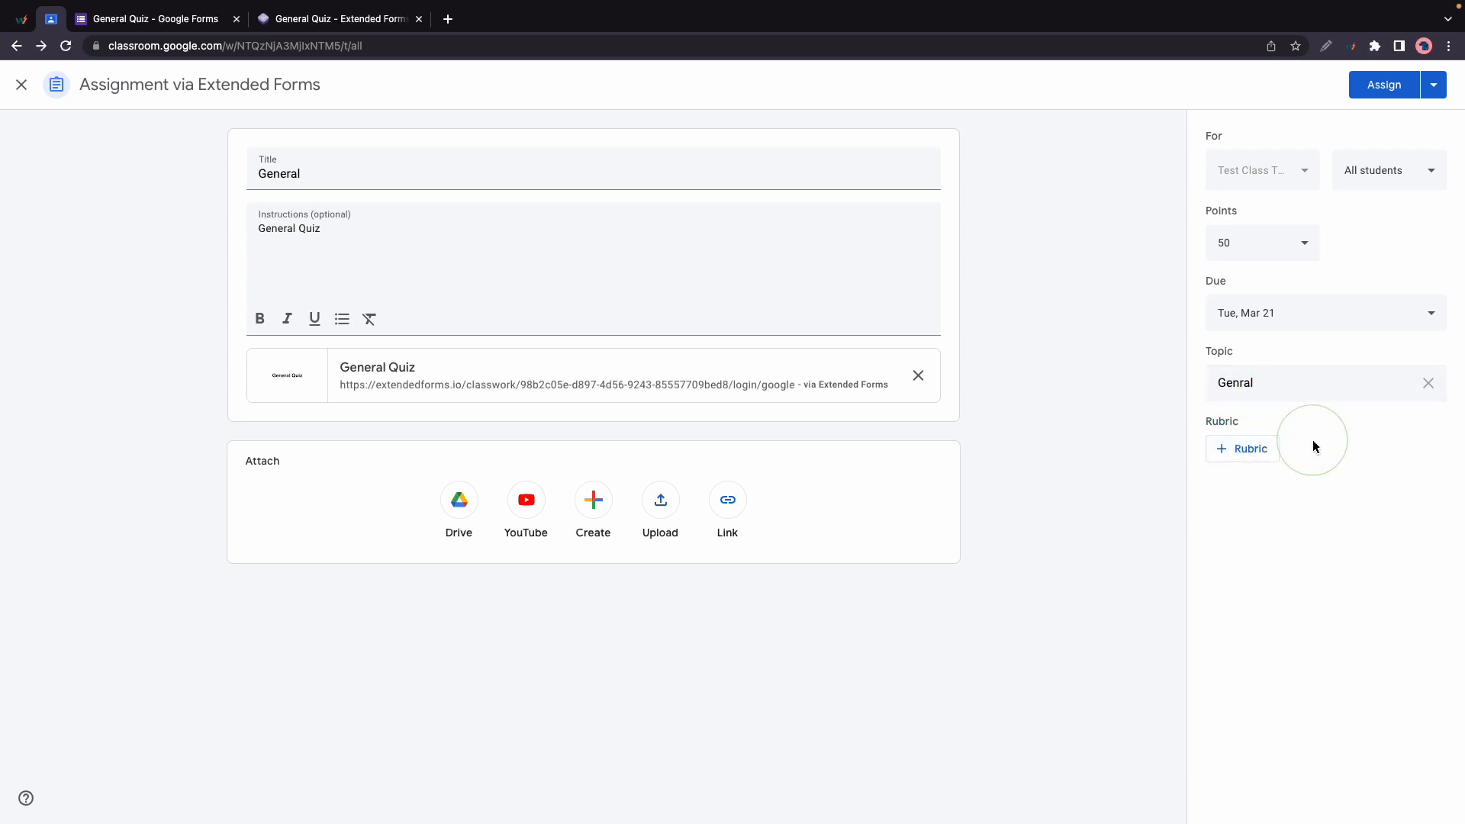
{"action": "left_click", "coordinate": [1384, 84]}
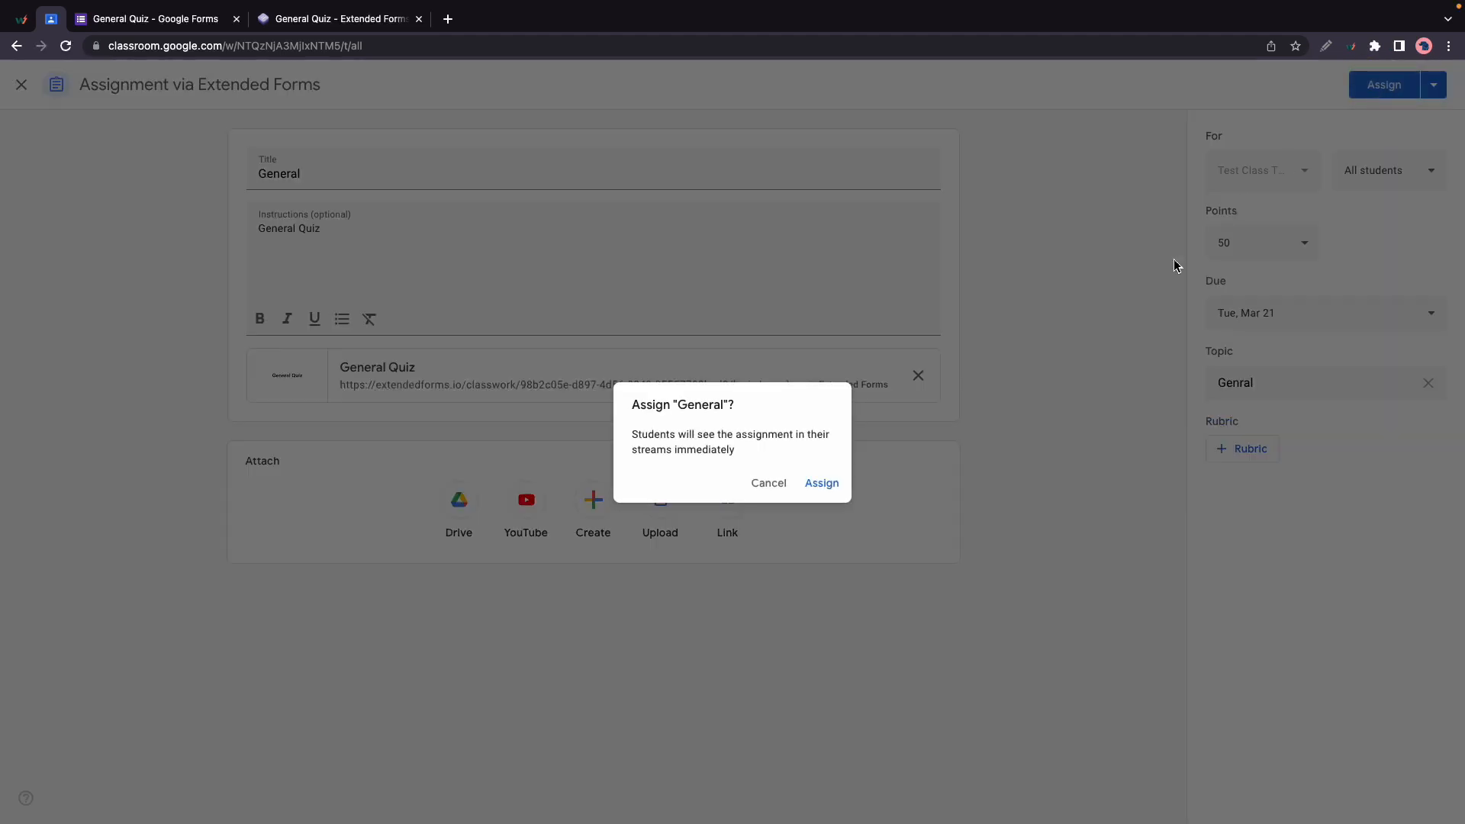
Confirm assigning General to the Test Class students.
{"action": "left_click", "coordinate": [820, 483]}
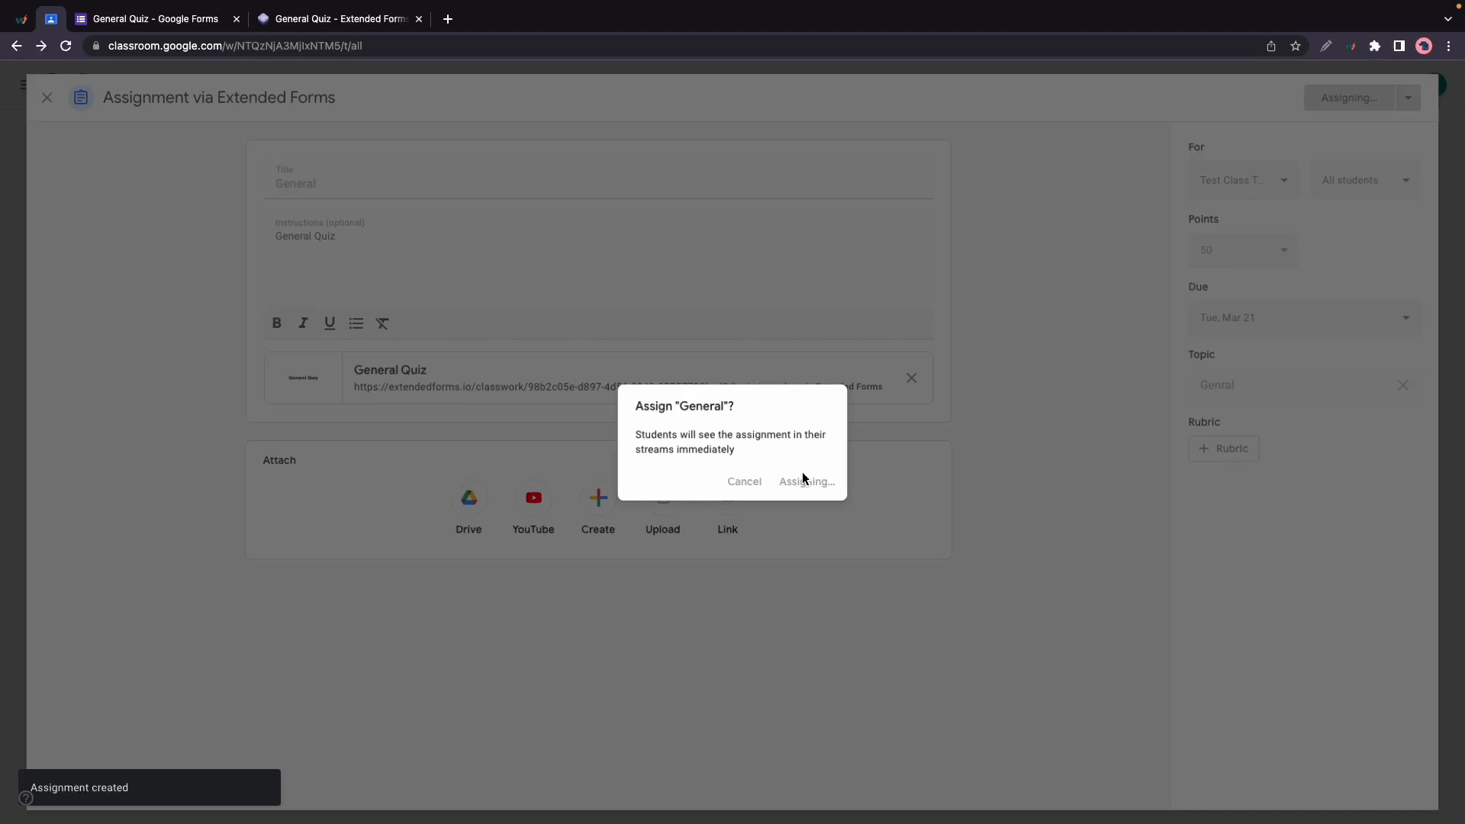
{"action": "left_click", "coordinate": [806, 480]}
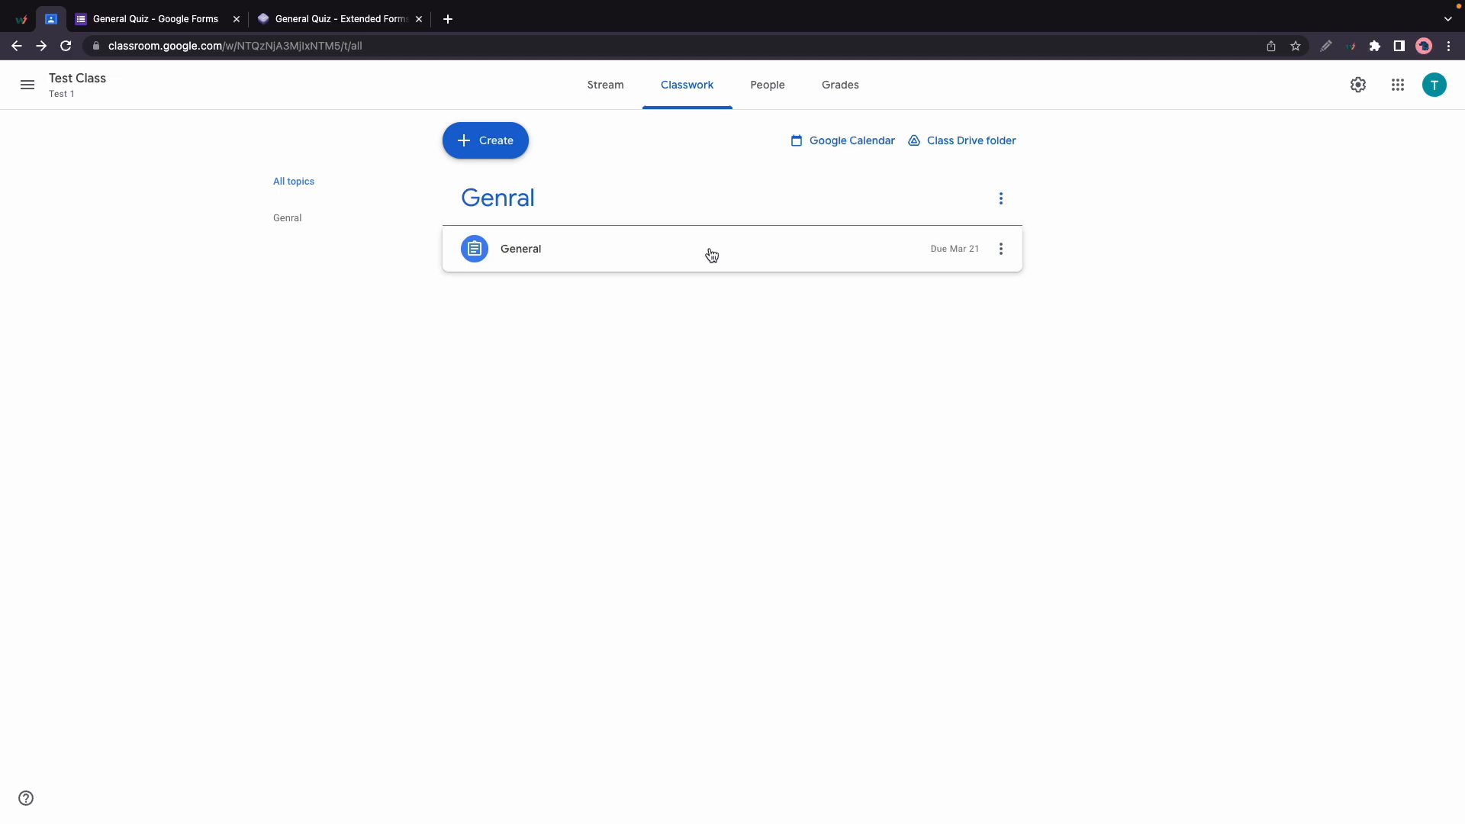
Expand the posted General assignment, open its General Quiz attachment, and close the sign-in tab.
{"action": "left_click", "coordinate": [520, 249]}
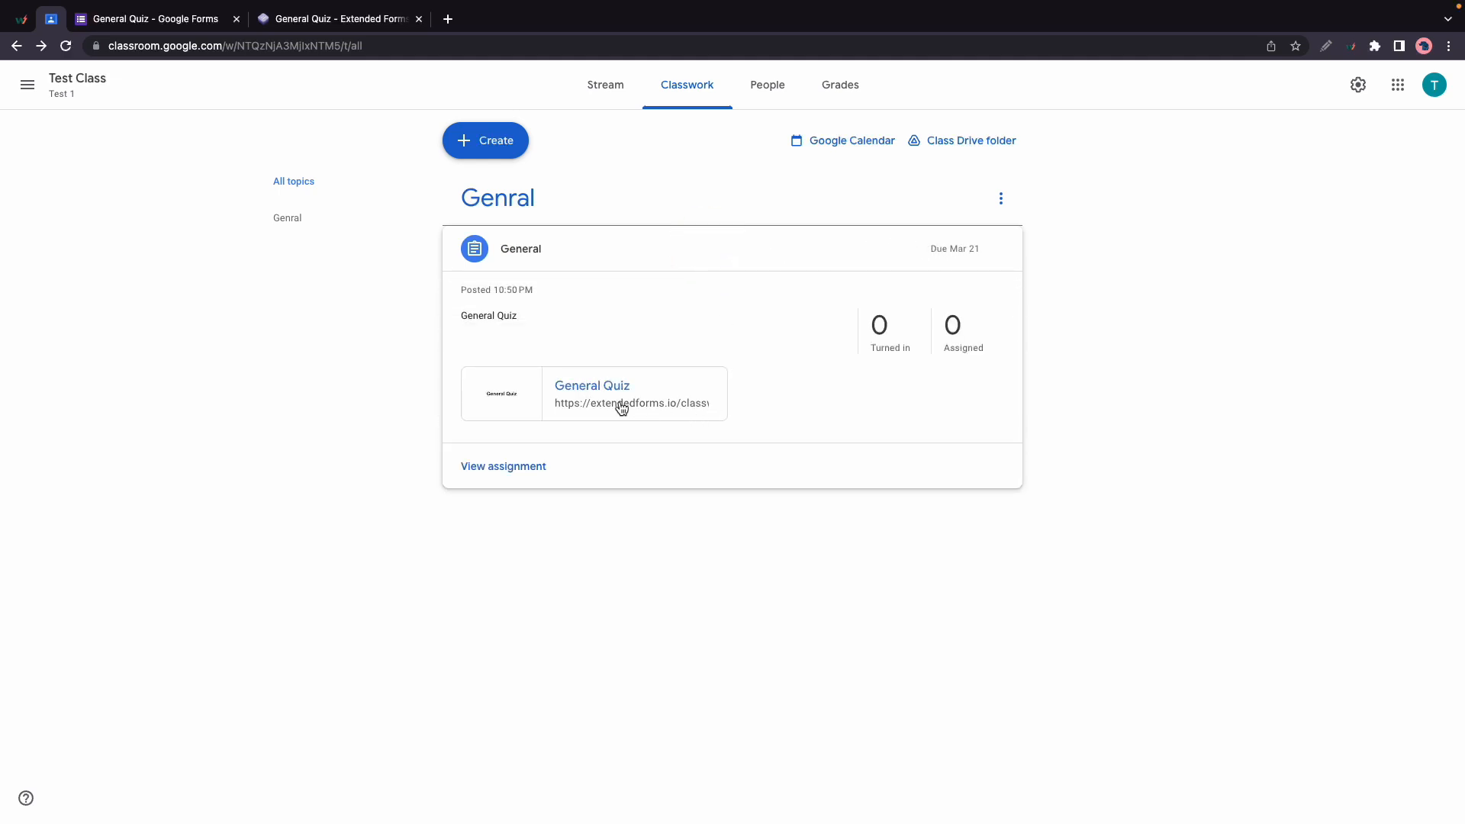
{"action": "left_click", "coordinate": [592, 384]}
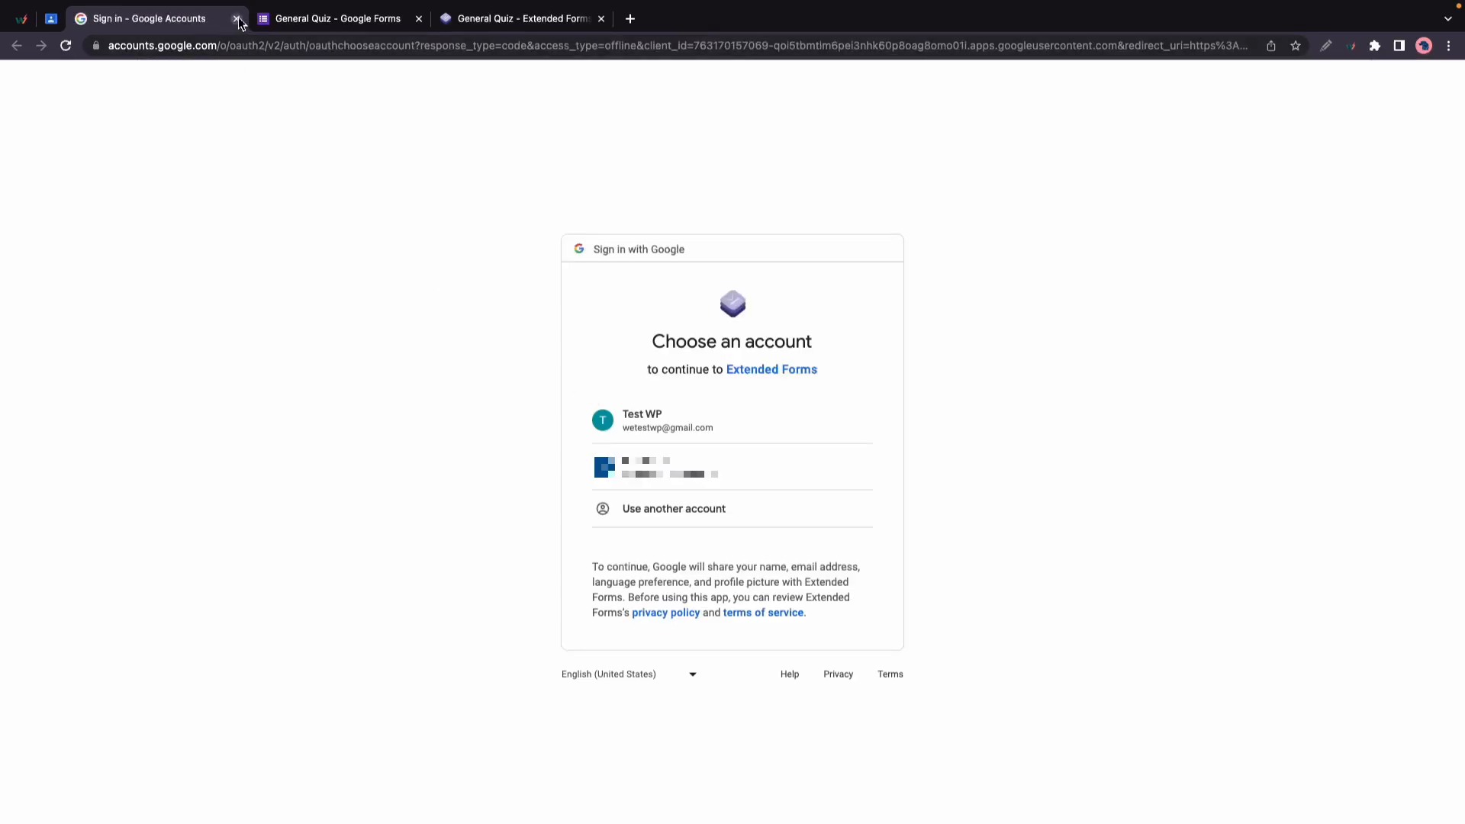
{"action": "left_click", "coordinate": [238, 19]}
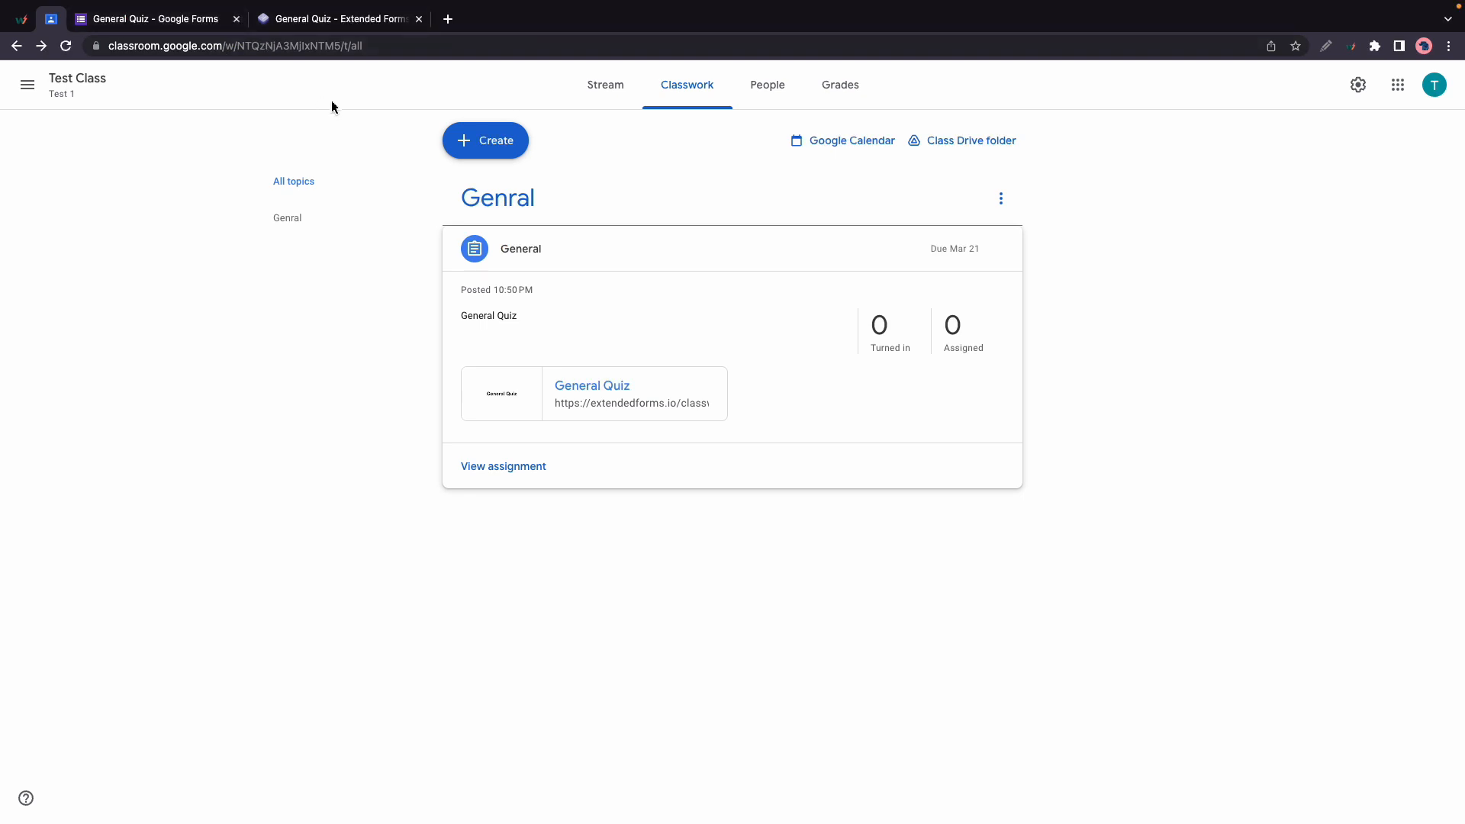